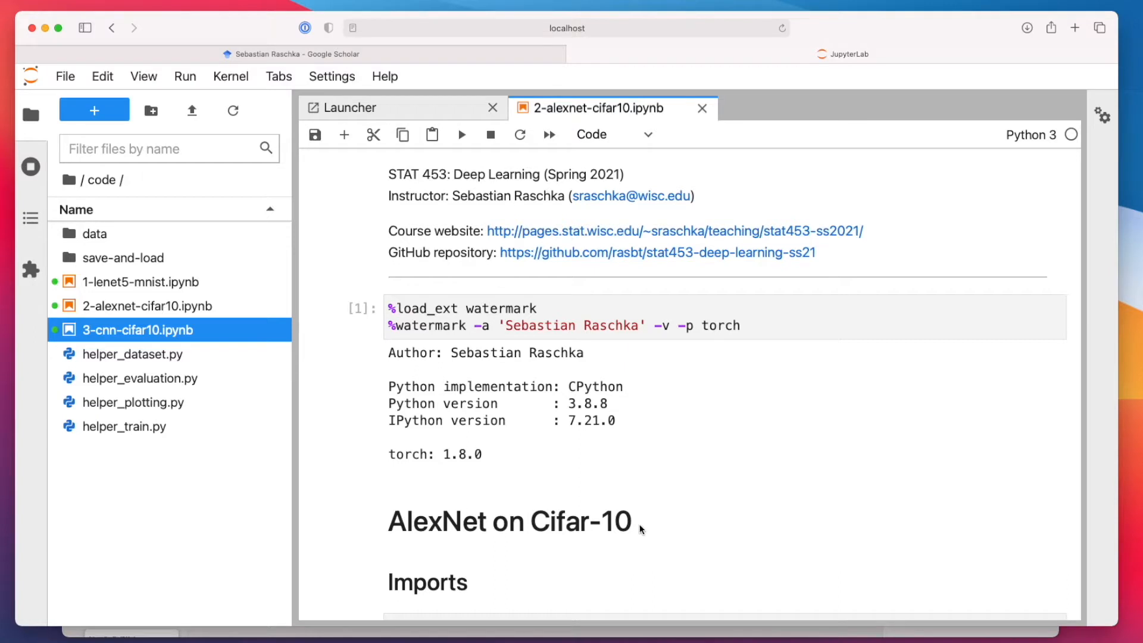
pyautogui.moveTo(536, 582)
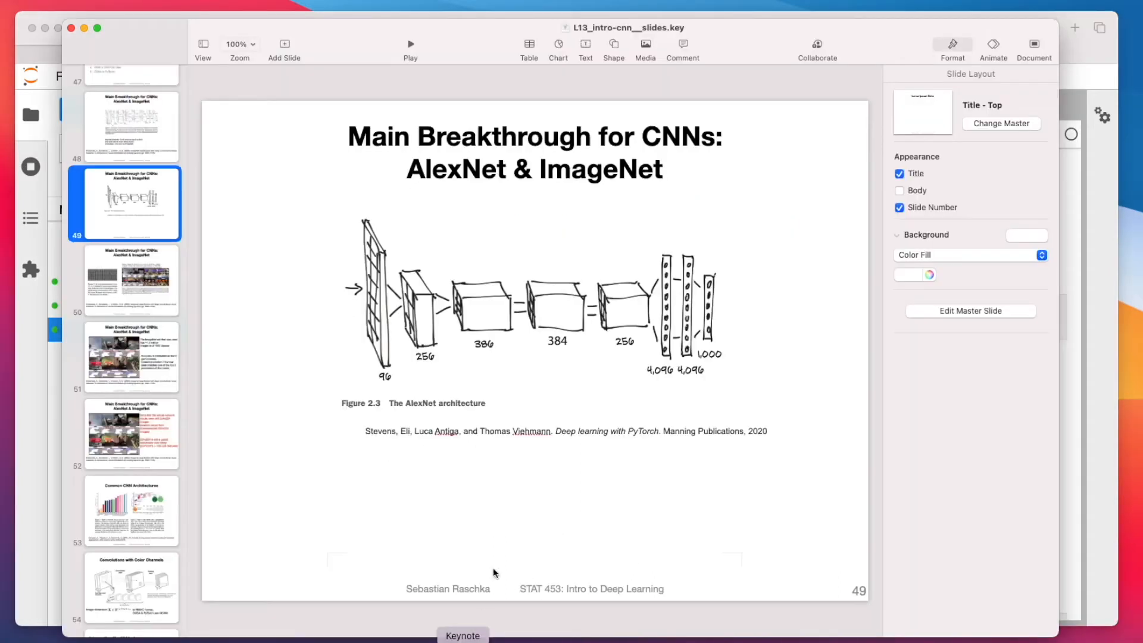
pyautogui.moveTo(328, 366)
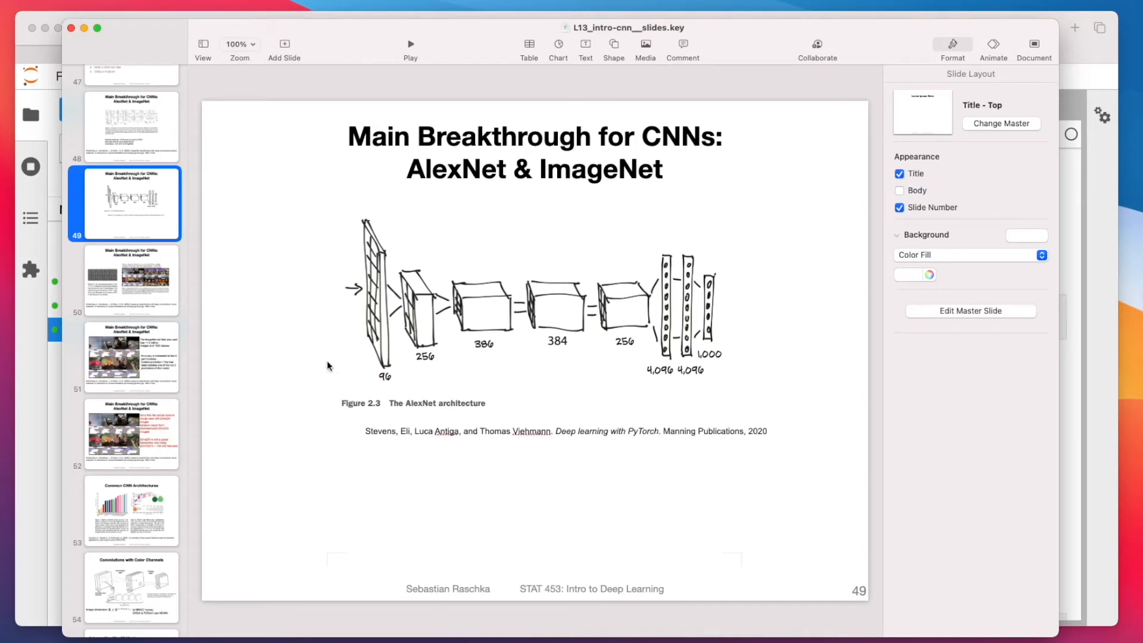
pyautogui.moveTo(376, 385)
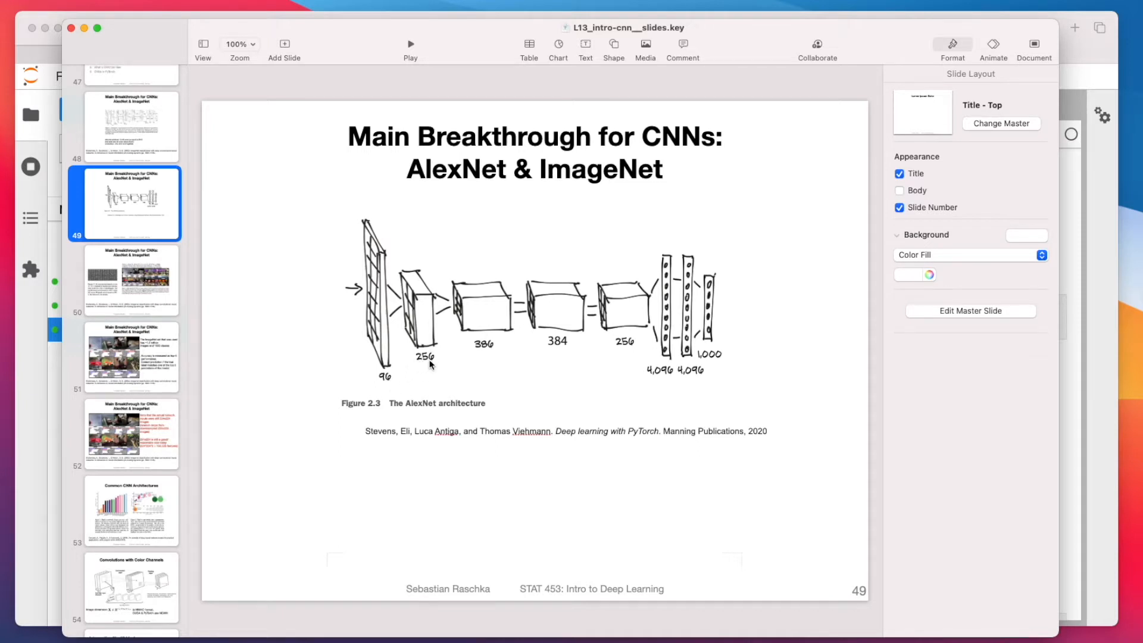
pyautogui.moveTo(307, 297)
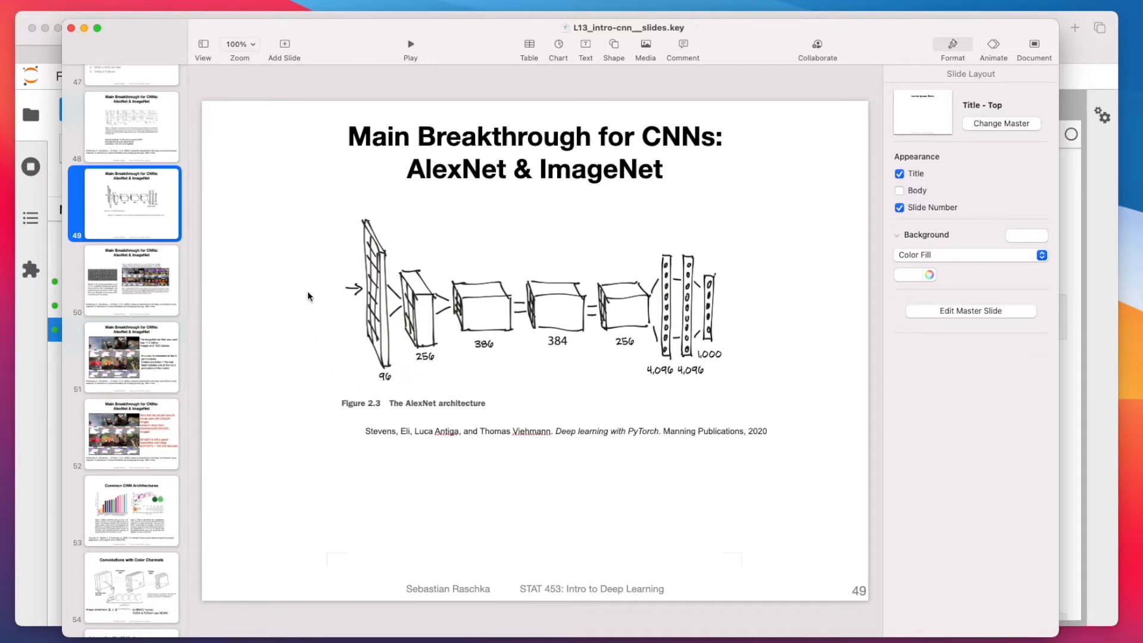
pyautogui.moveTo(316, 328)
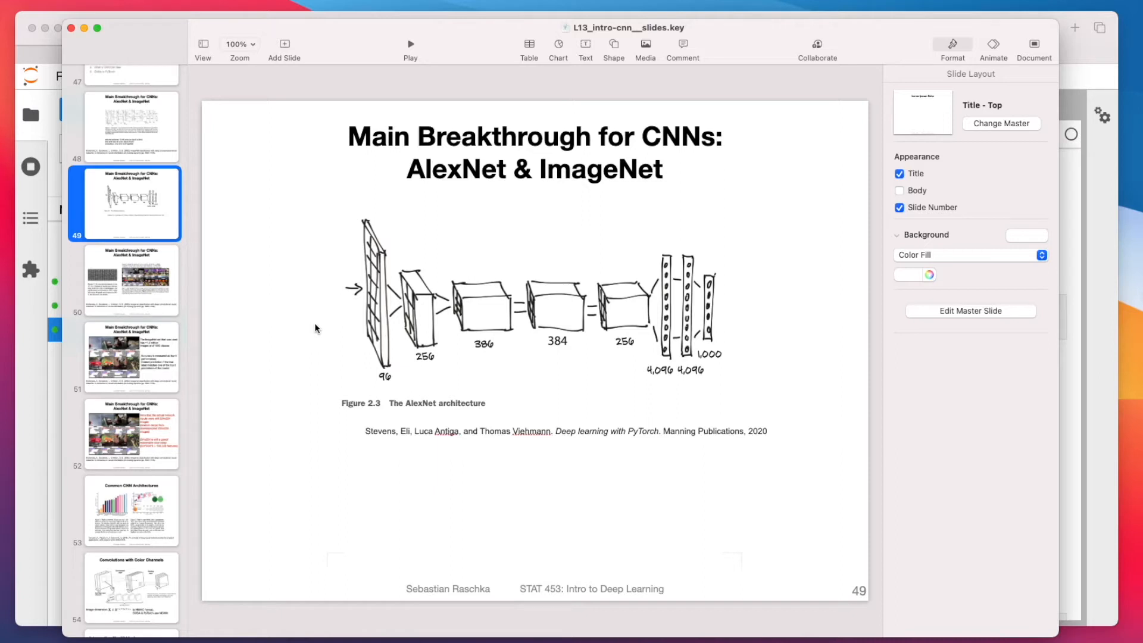
pyautogui.moveTo(344, 342)
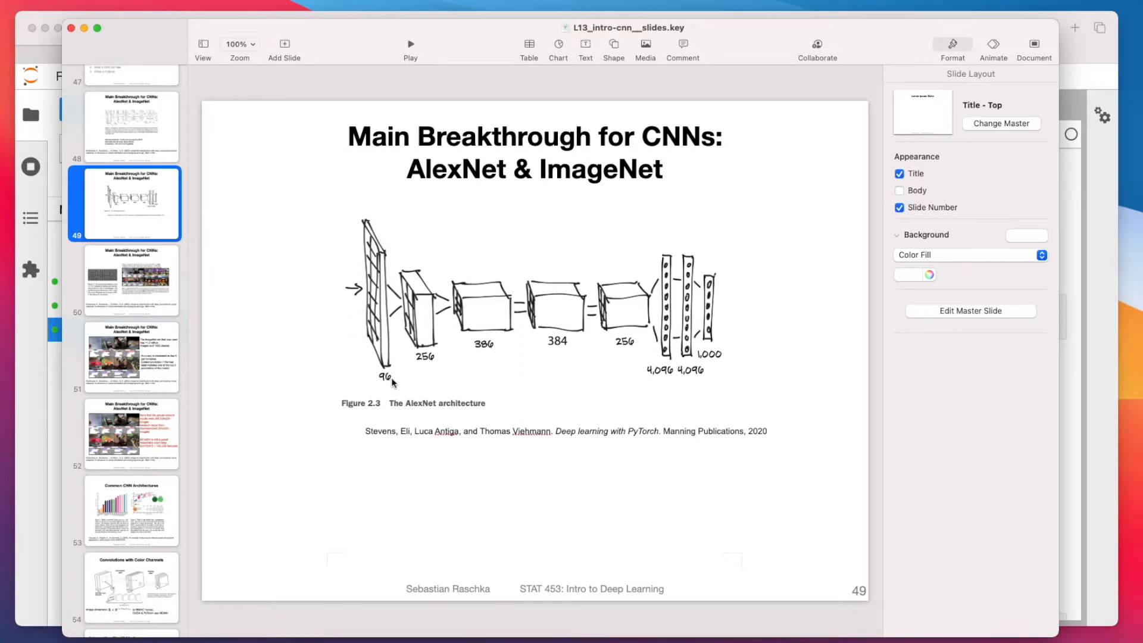
pyautogui.moveTo(414, 361)
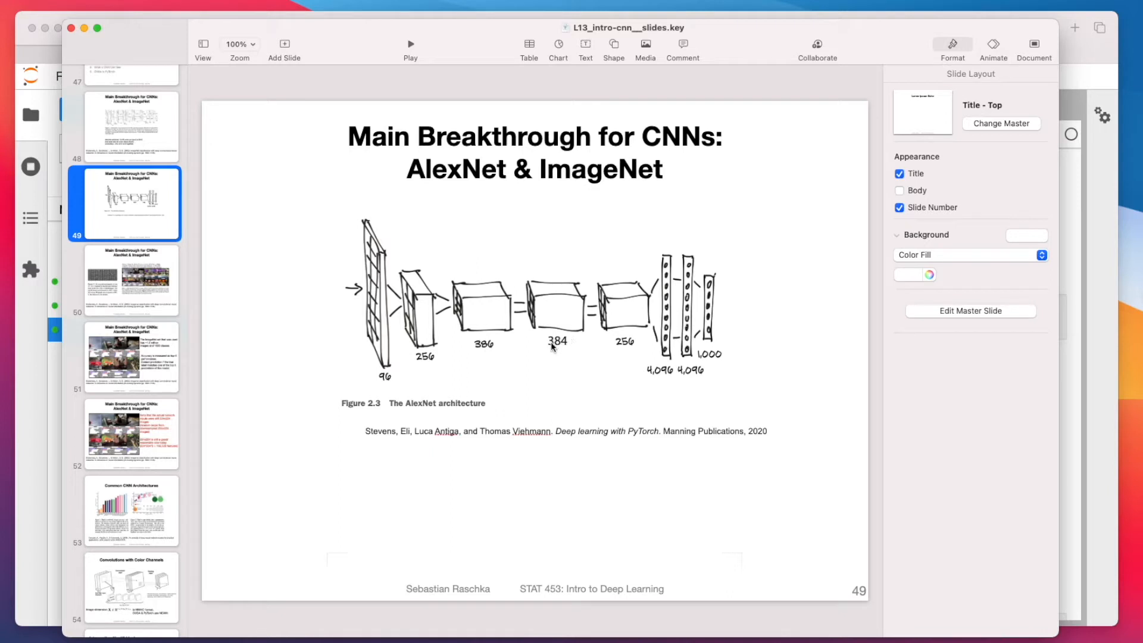
pyautogui.moveTo(635, 348)
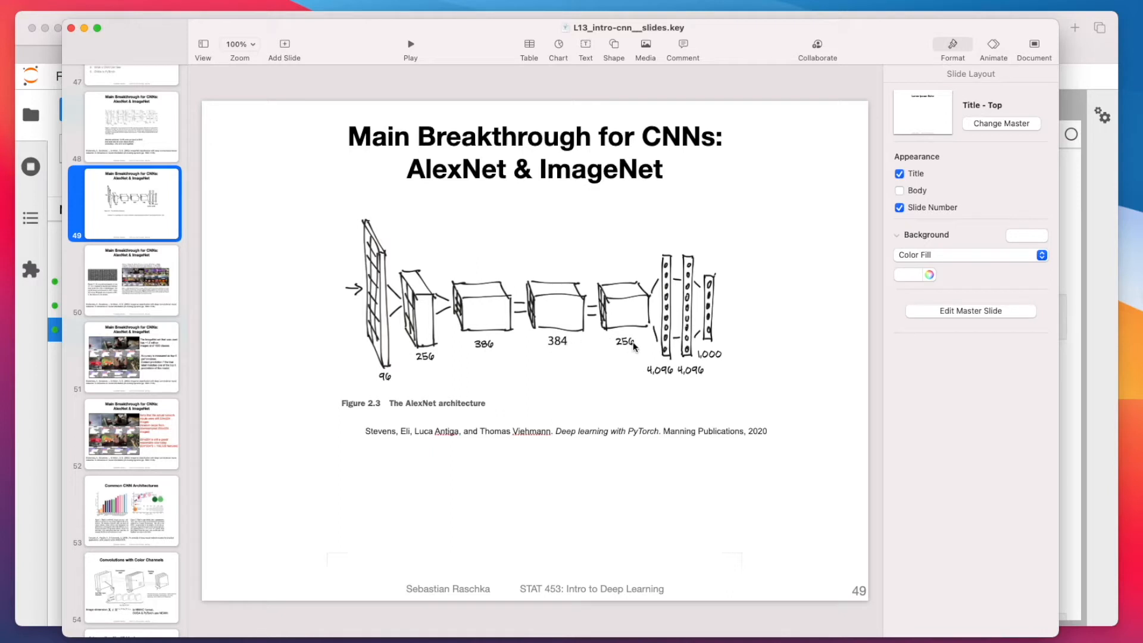
pyautogui.moveTo(724, 348)
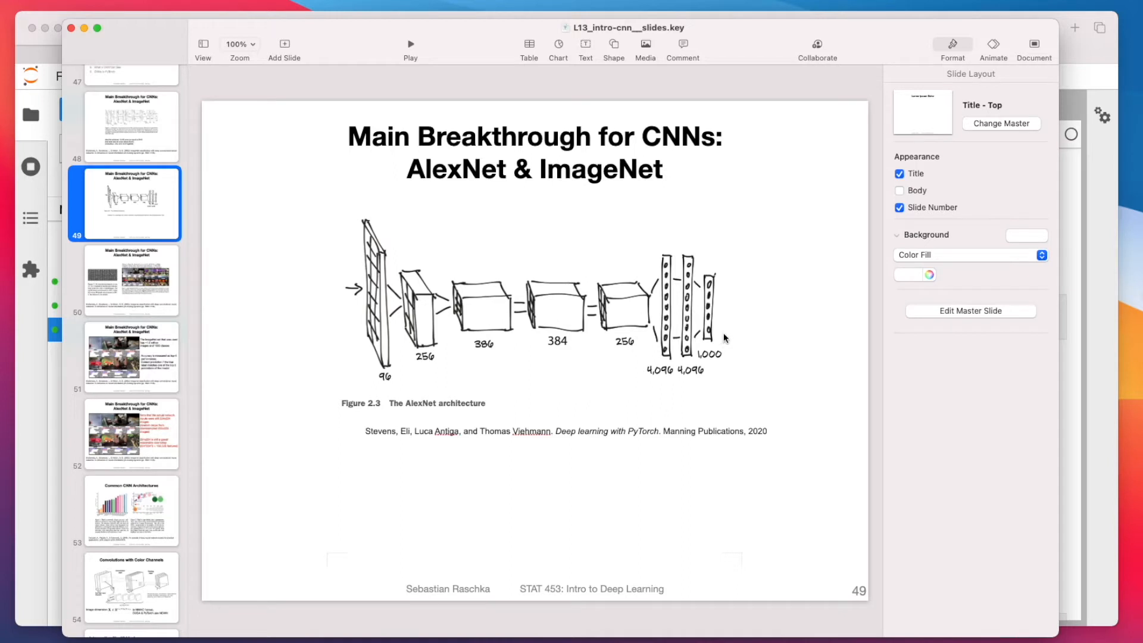
pyautogui.moveTo(662, 377)
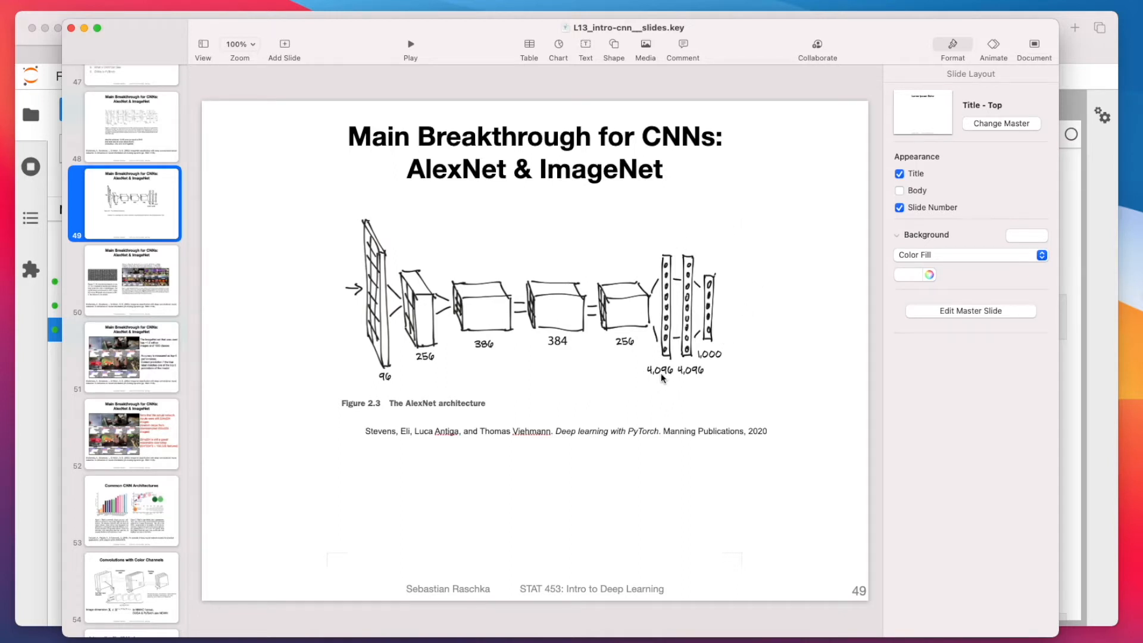
pyautogui.moveTo(732, 358)
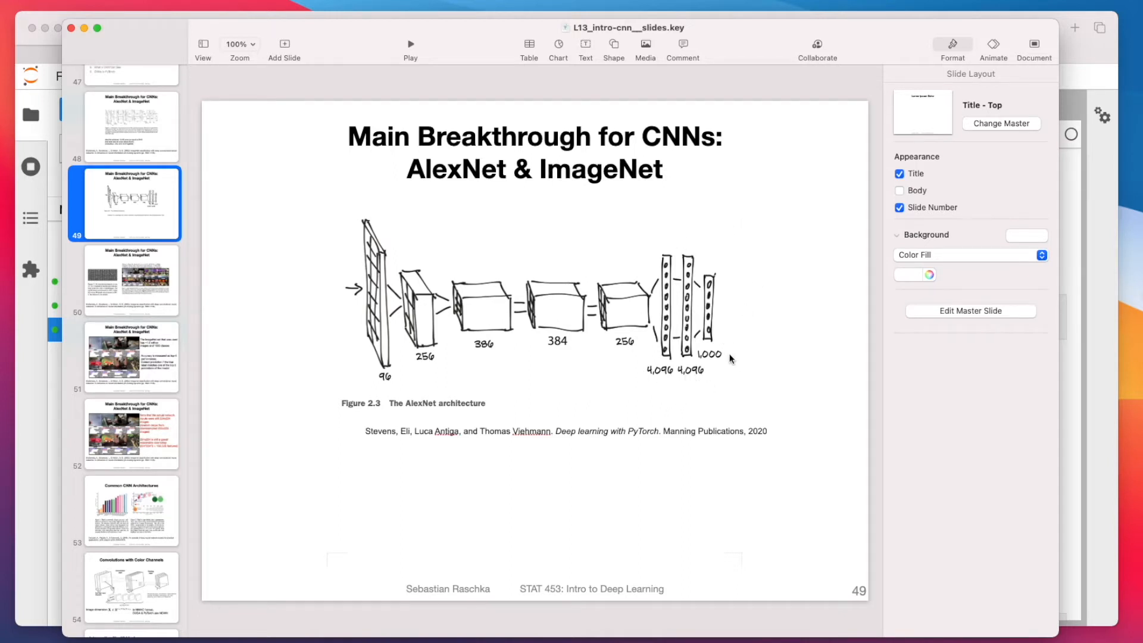
pyautogui.moveTo(715, 359)
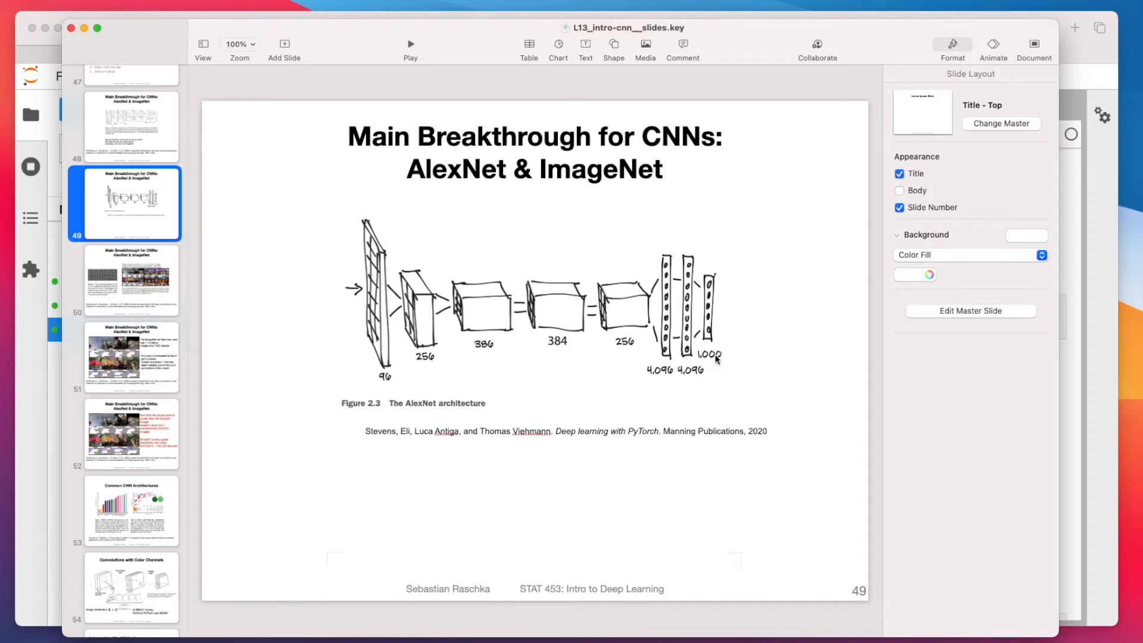
pyautogui.moveTo(384, 381)
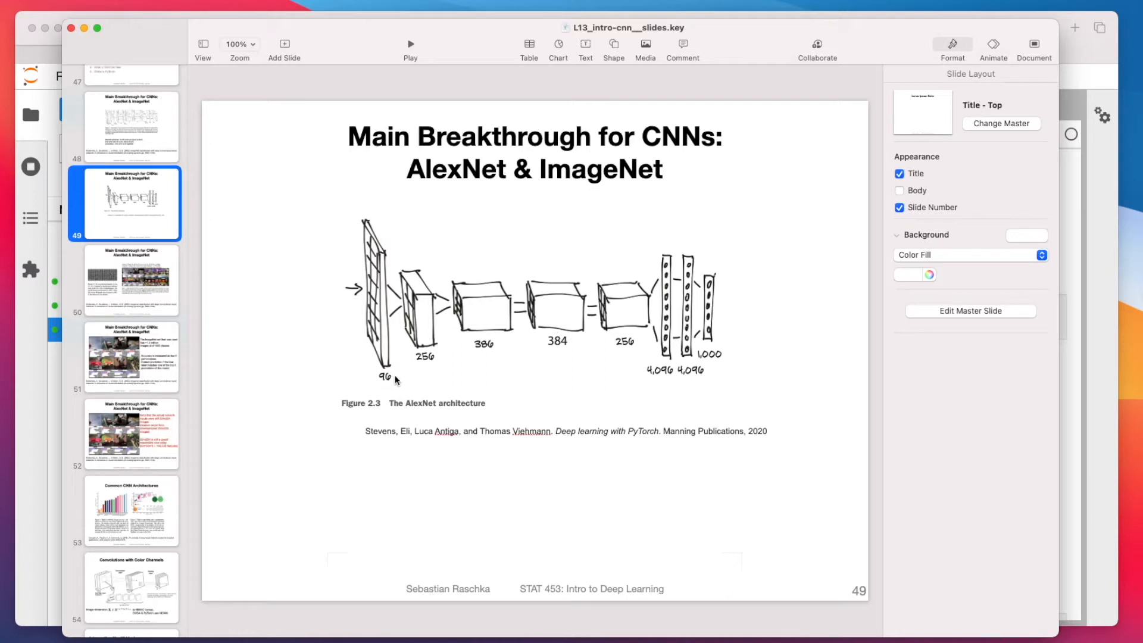
pyautogui.moveTo(732, 254)
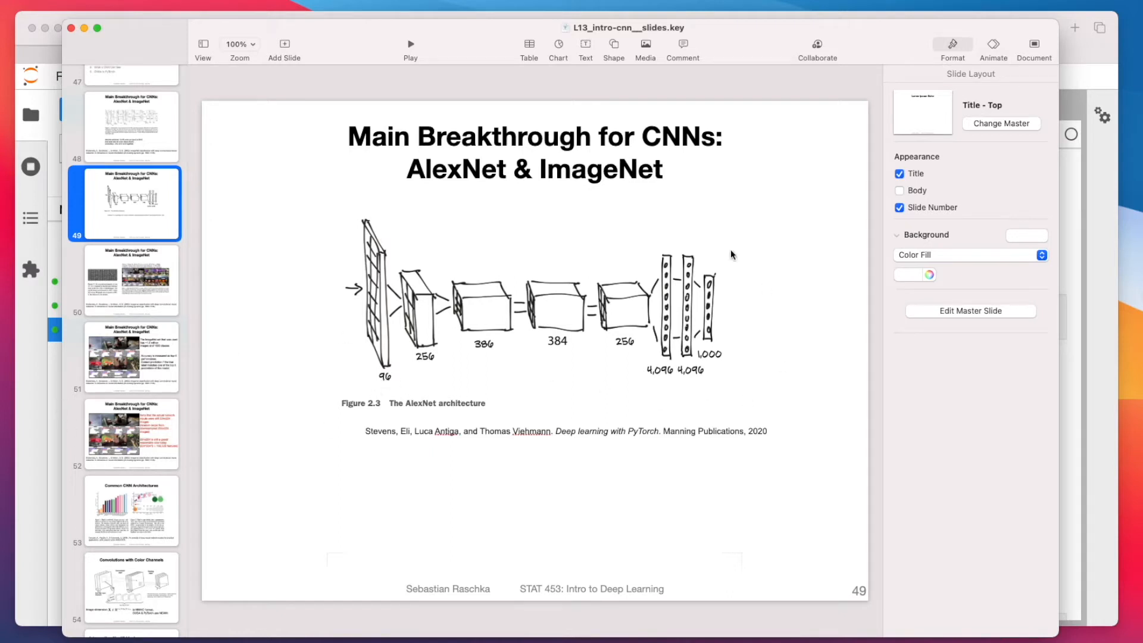
pyautogui.moveTo(598, 363)
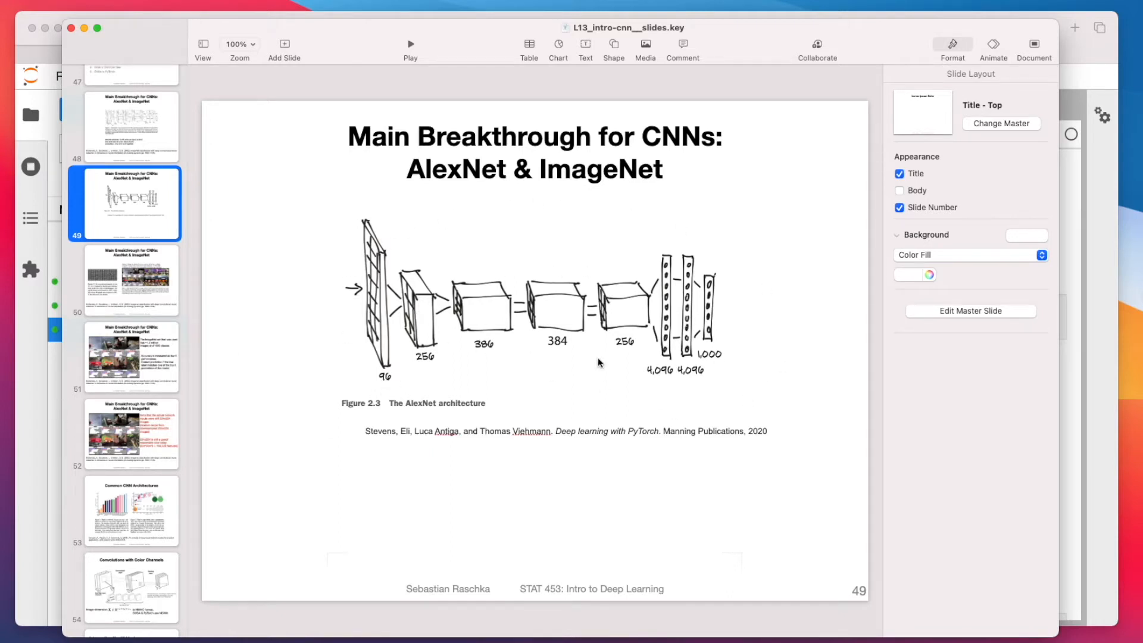
pyautogui.moveTo(324, 403)
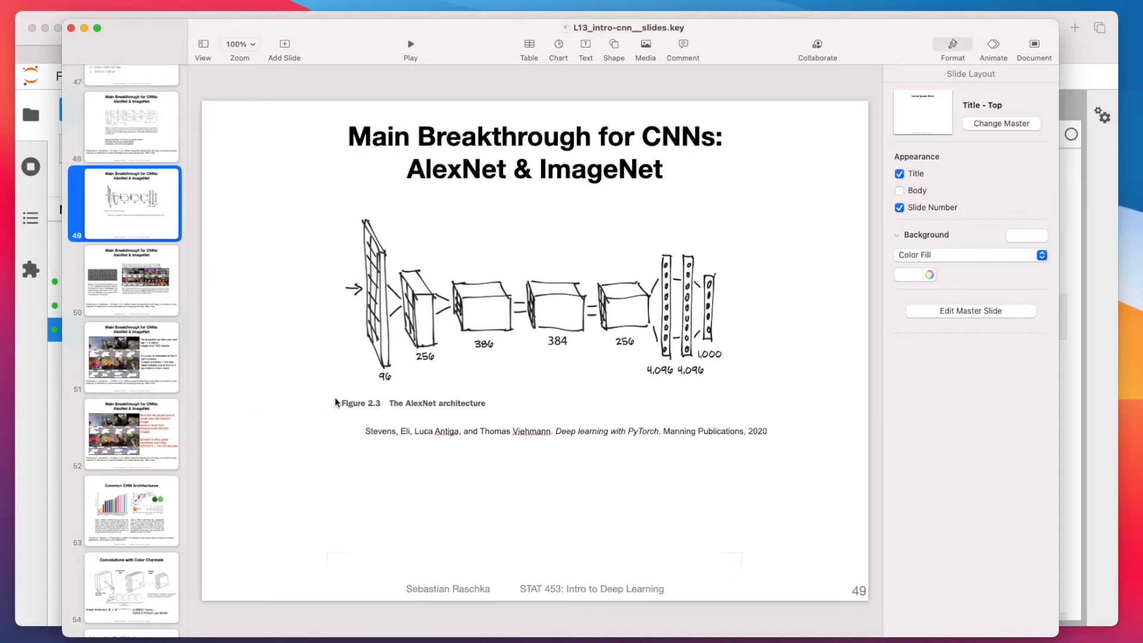
pyautogui.moveTo(420, 247)
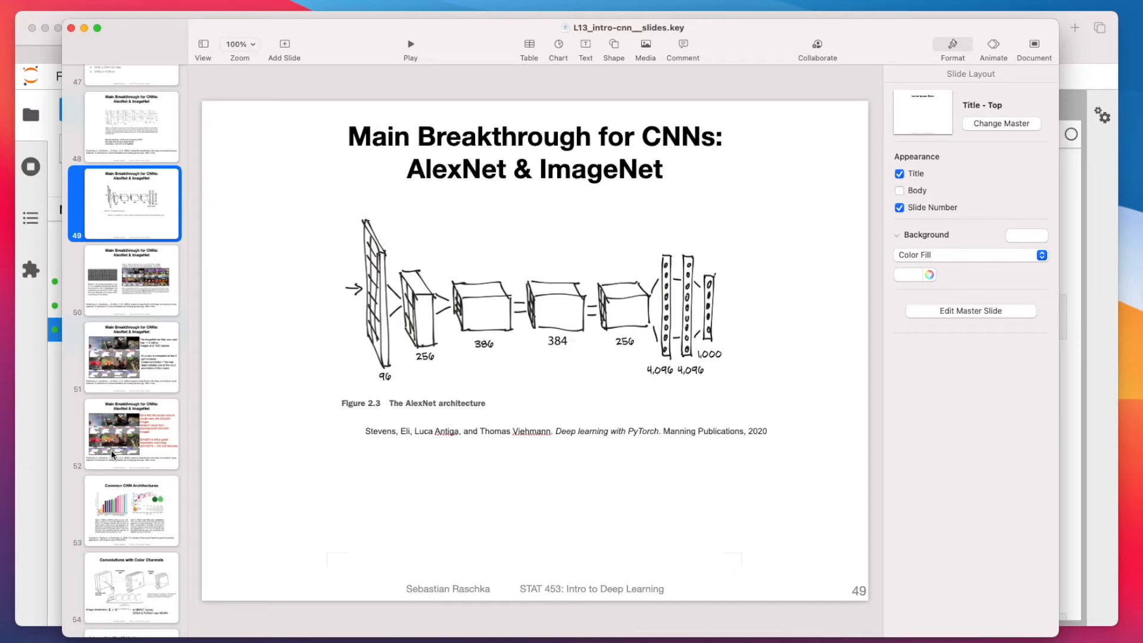
pyautogui.moveTo(43, 428)
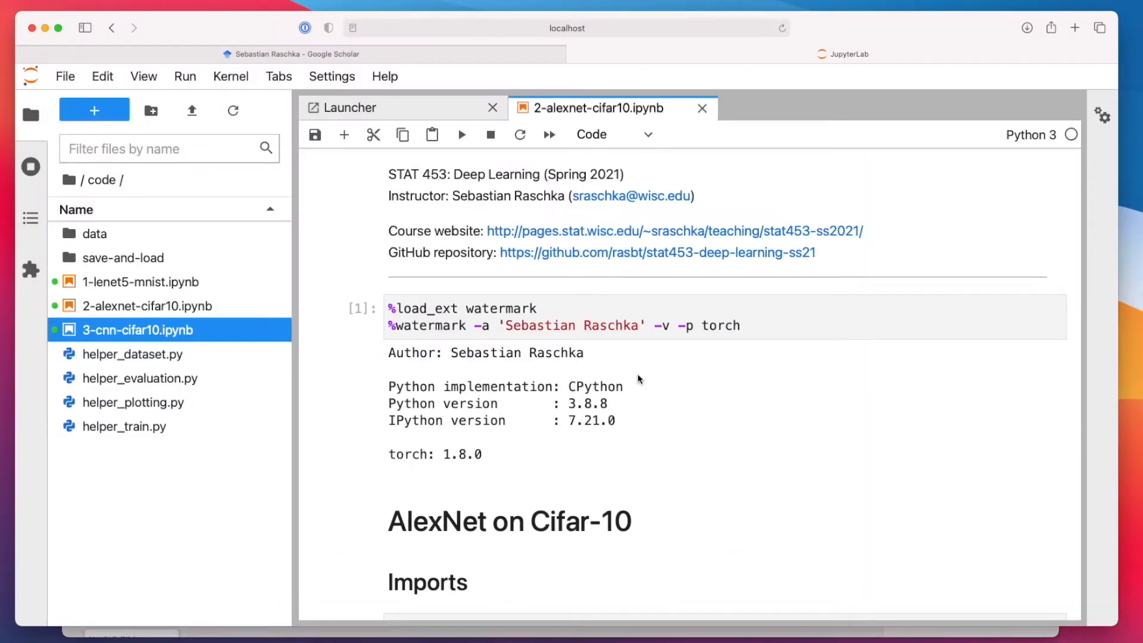
# Scroll past the Imports to the Settings cell and the CIFAR-10 transforms.
pyautogui.scroll(-3)
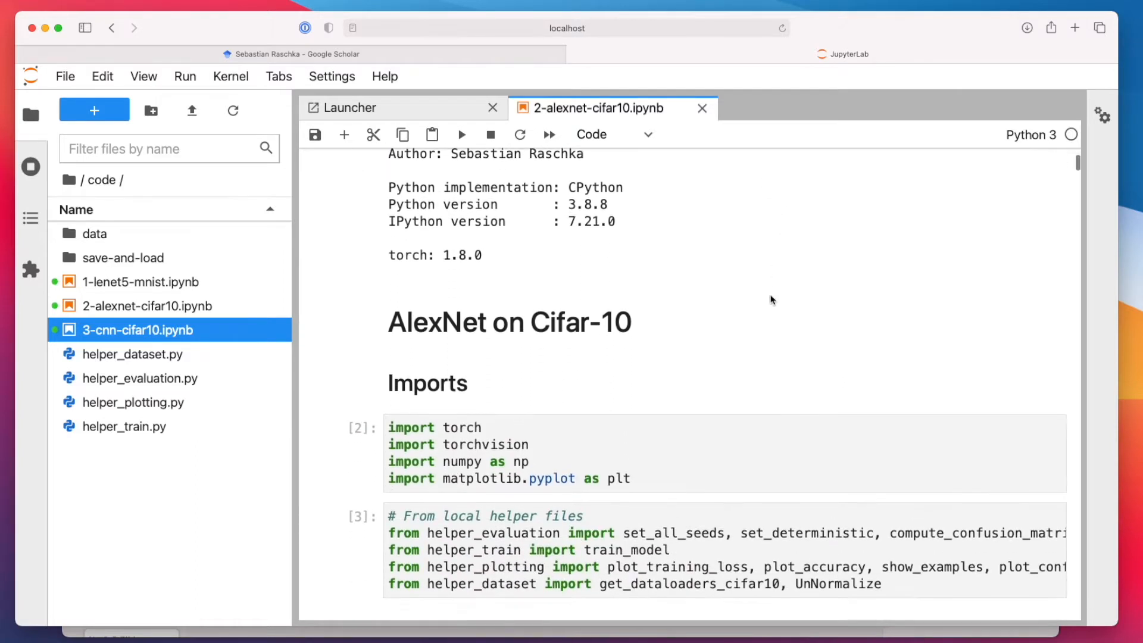
pyautogui.scroll(-3)
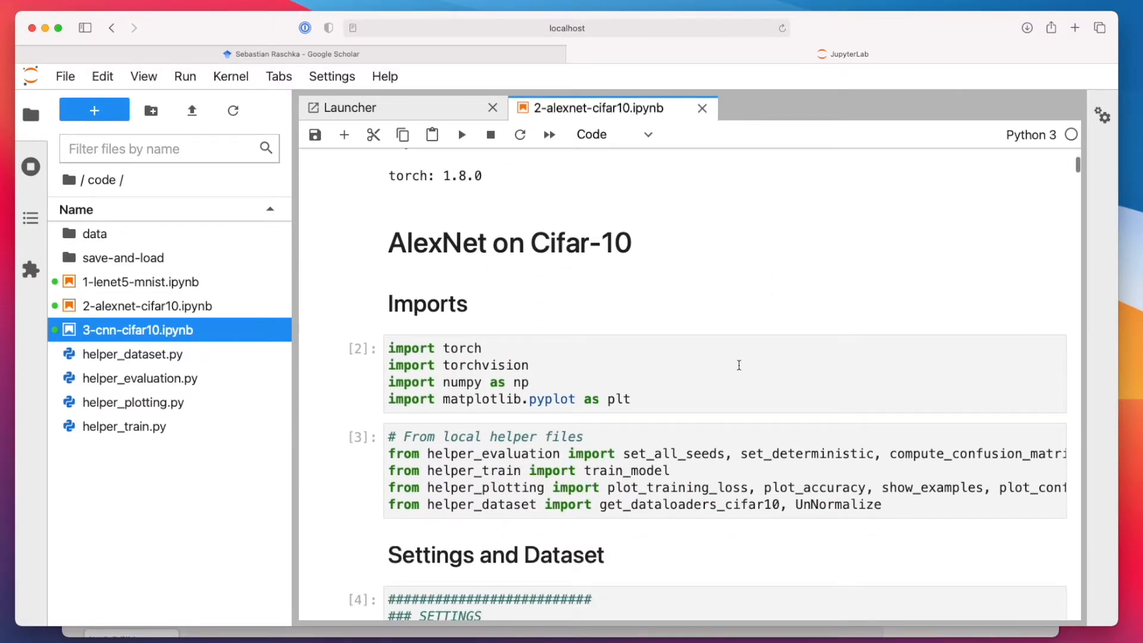
pyautogui.moveTo(742, 364)
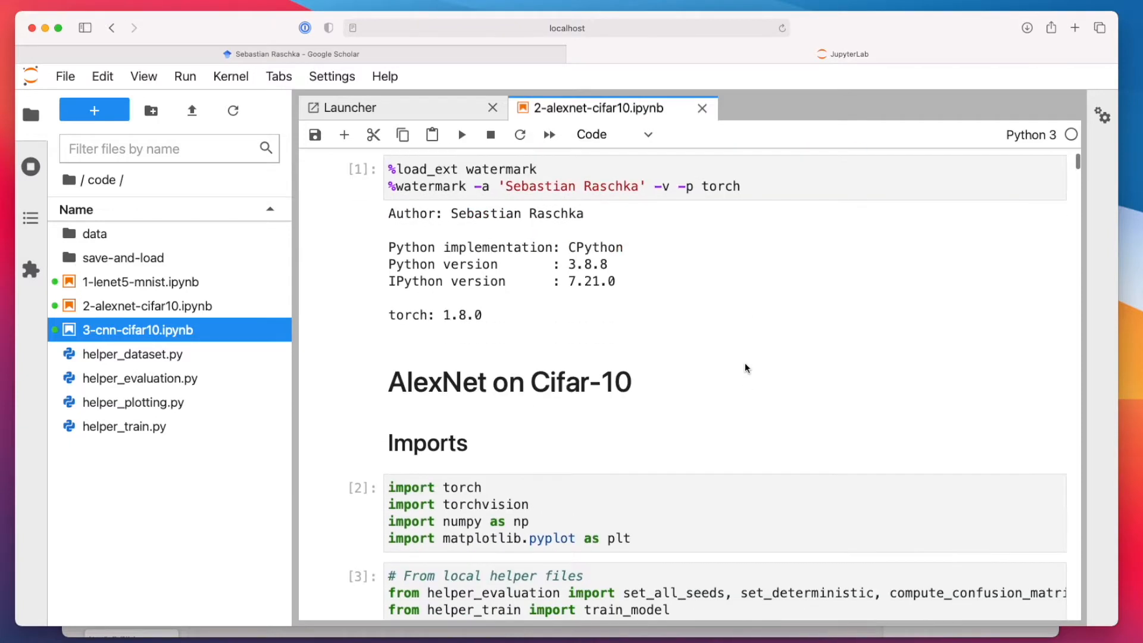
pyautogui.scroll(-3)
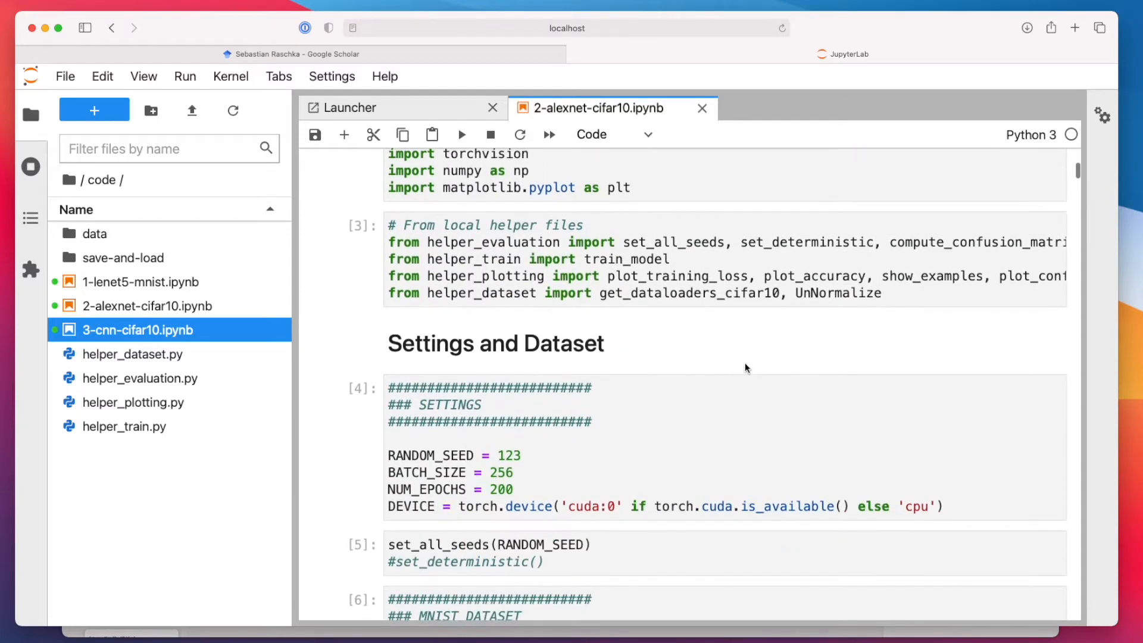
pyautogui.scroll(-3)
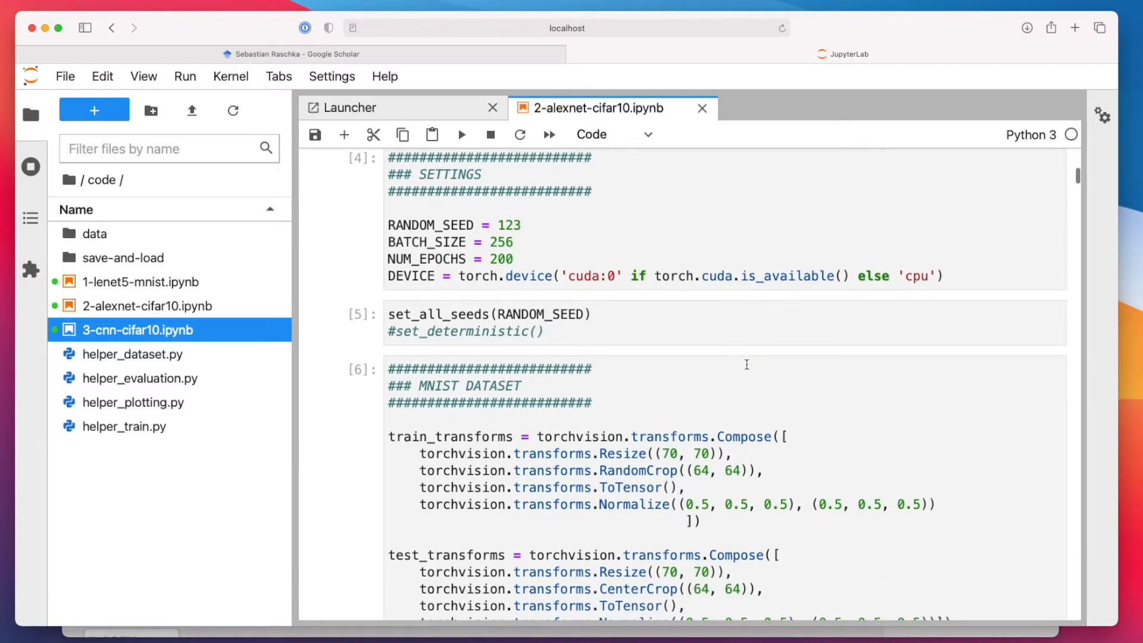
pyautogui.moveTo(646, 353)
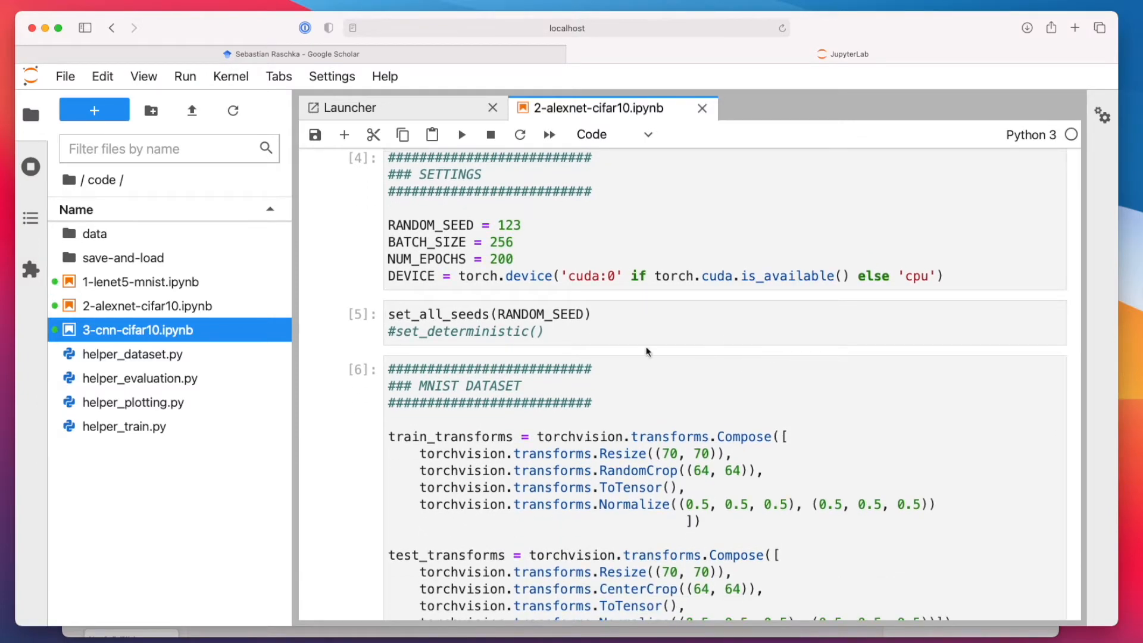
# Highlight the 70 by 70 size inside Resize((70, 70)) in the dataset cell.
pyautogui.scroll(-3)
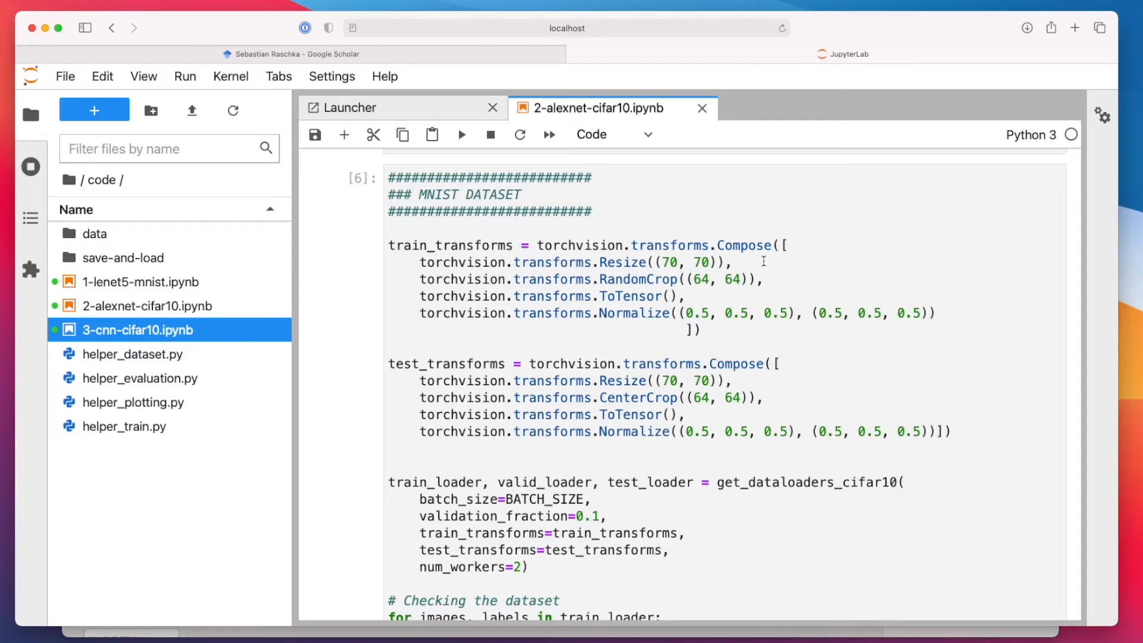
pyautogui.moveTo(650, 256)
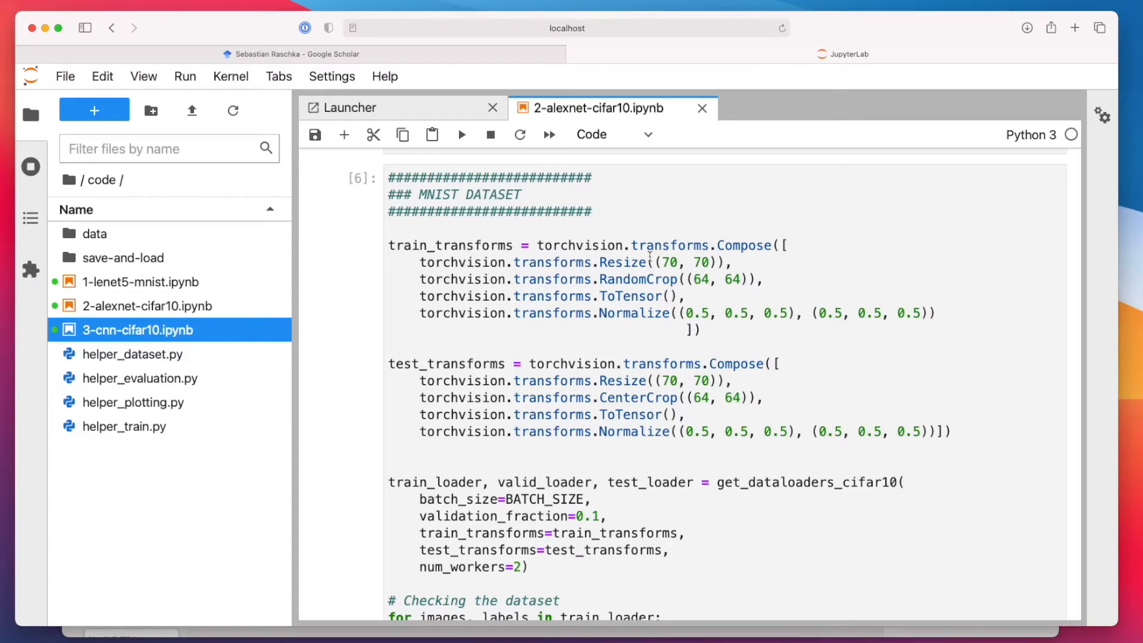
pyautogui.doubleClick(681, 262)
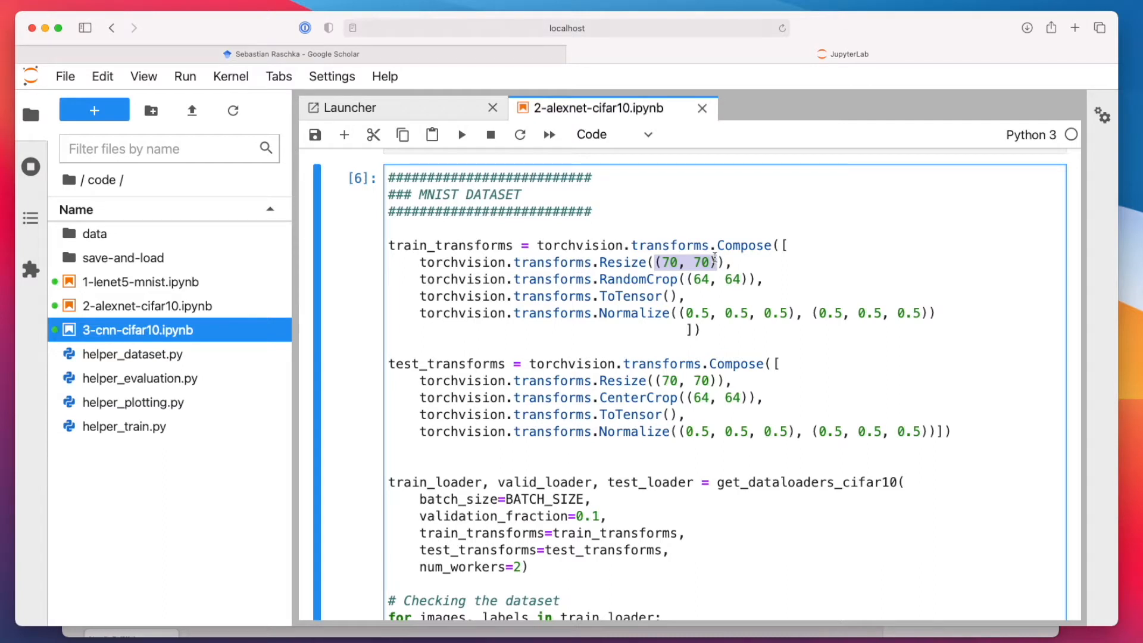
pyautogui.moveTo(629, 368)
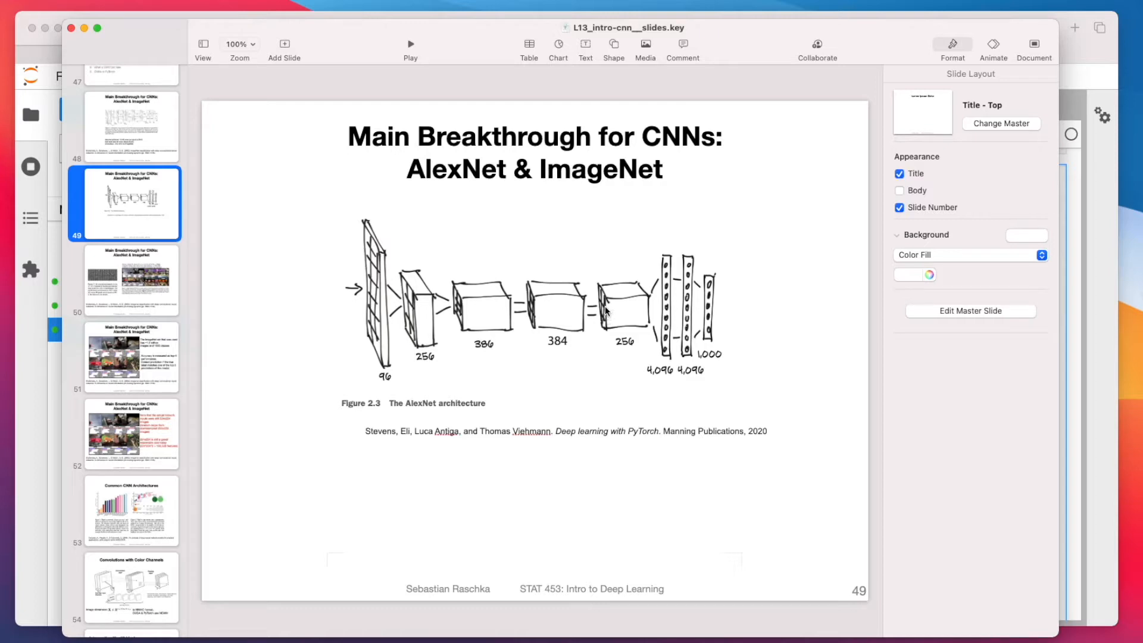
pyautogui.moveTo(1070, 360)
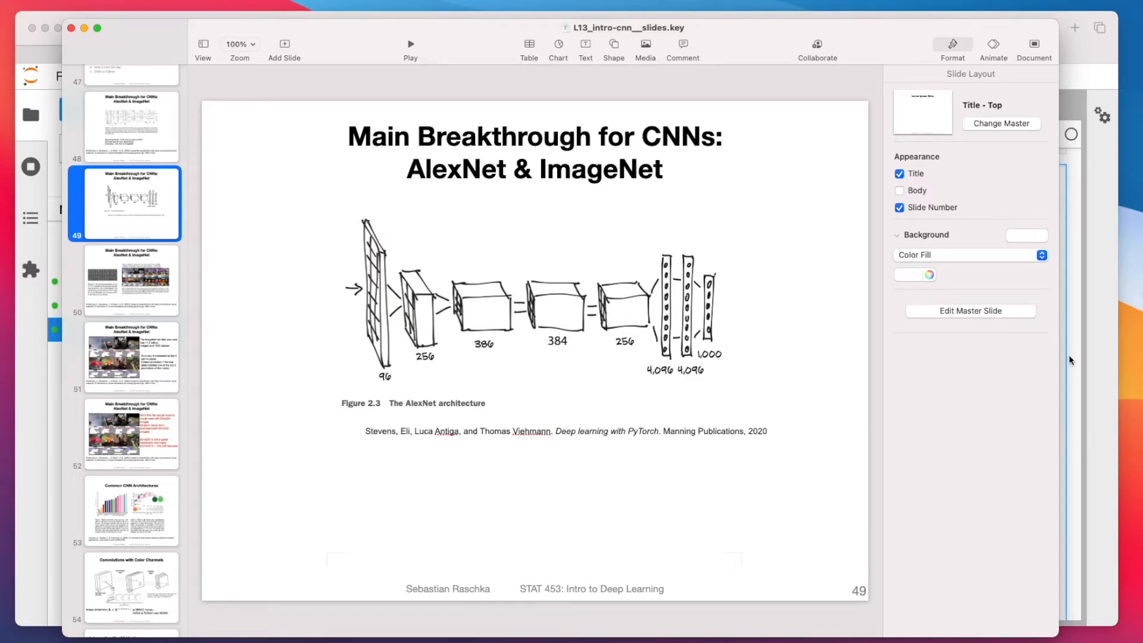
pyautogui.moveTo(1078, 106)
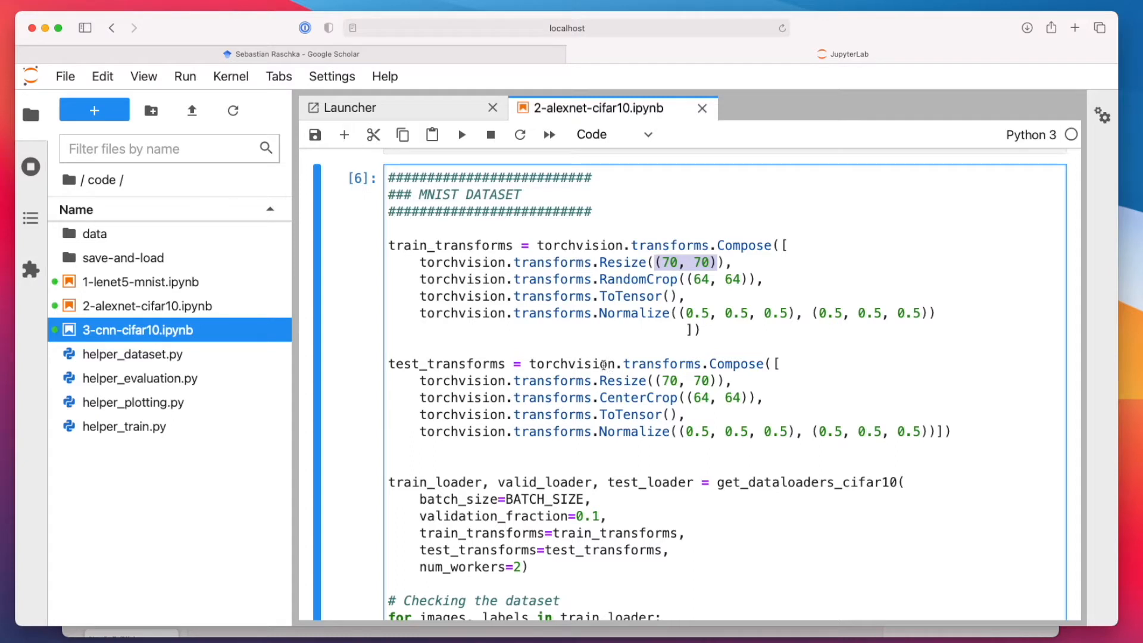
pyautogui.moveTo(700, 288)
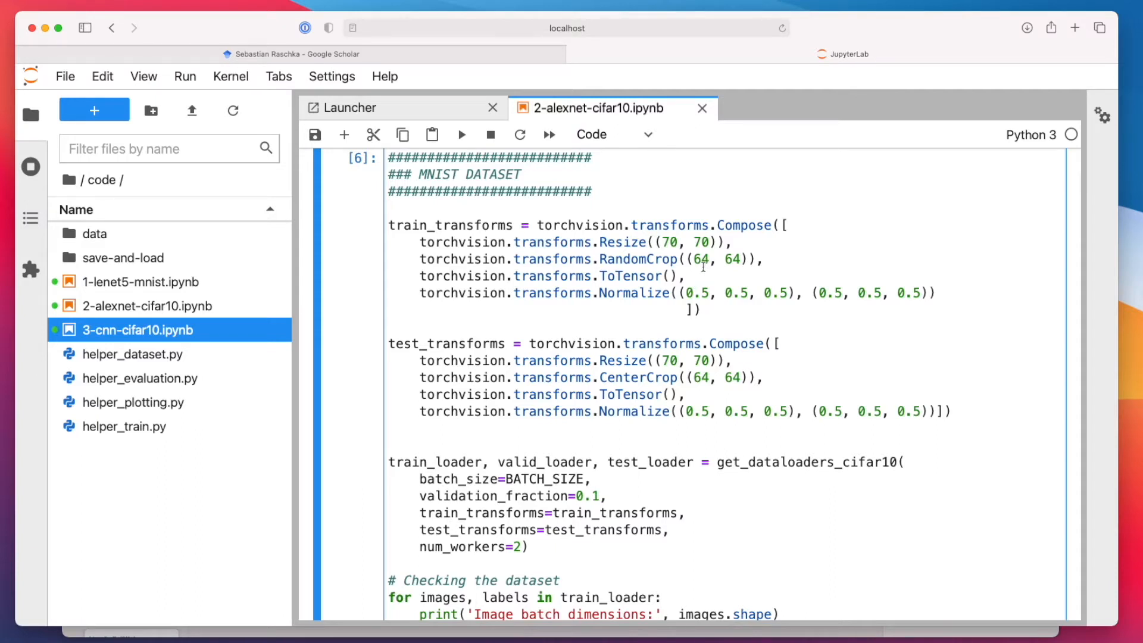
pyautogui.moveTo(681, 292)
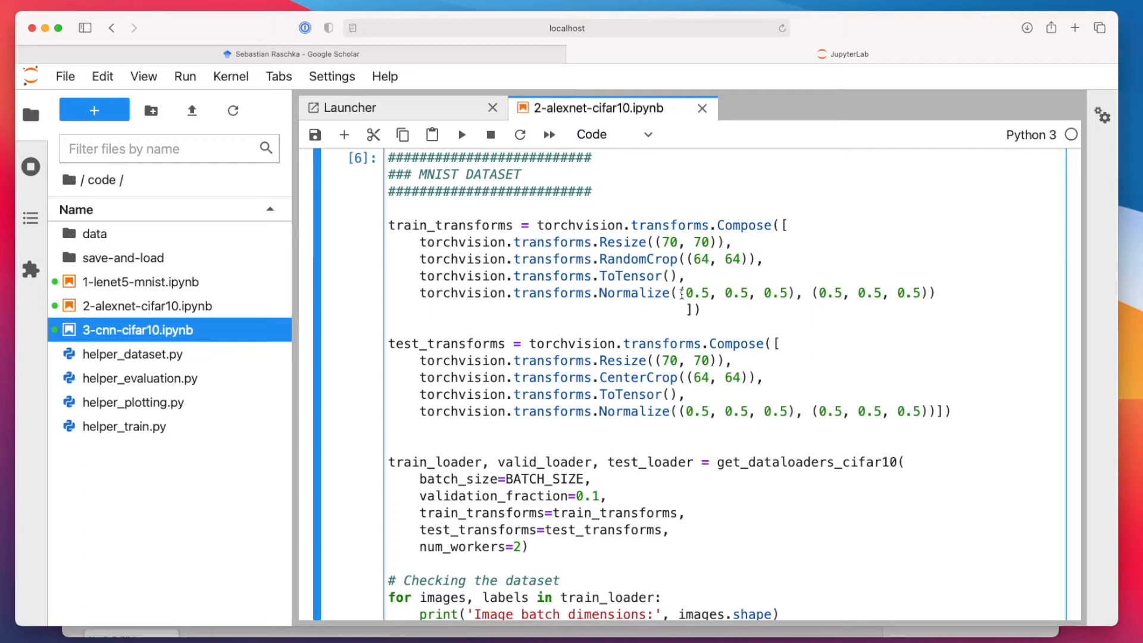
# Mark the three-channel mean values, open 1-lenet5-mnist.ipynb, and return to the AlexNet tab.
pyautogui.moveTo(686, 293); pyautogui.dragTo(922, 291)
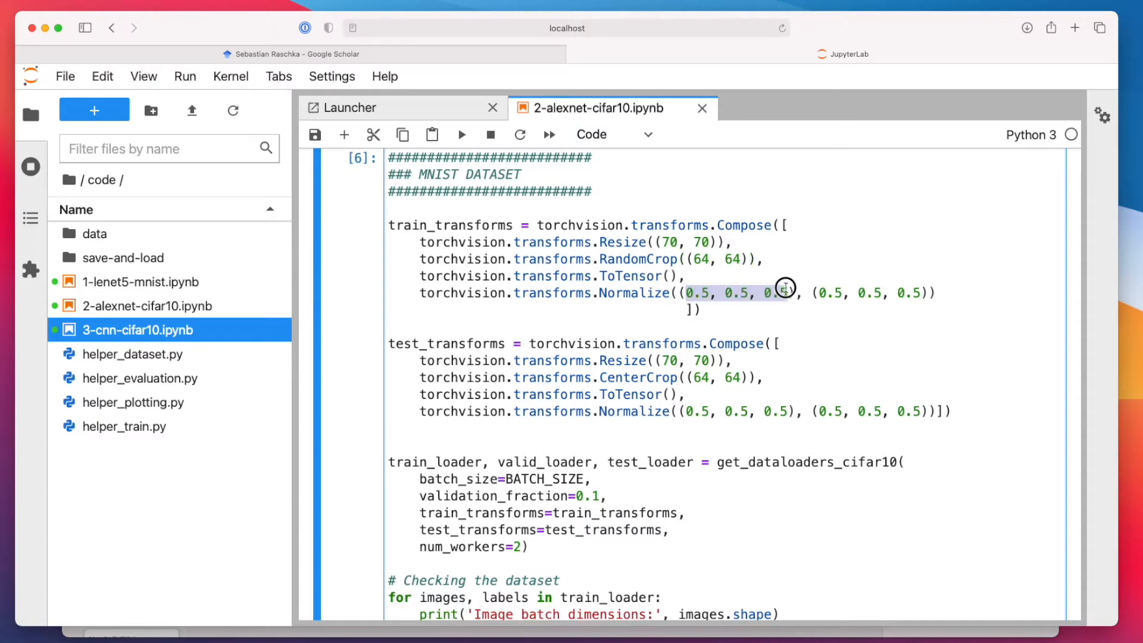
pyautogui.rightClick(138, 281)
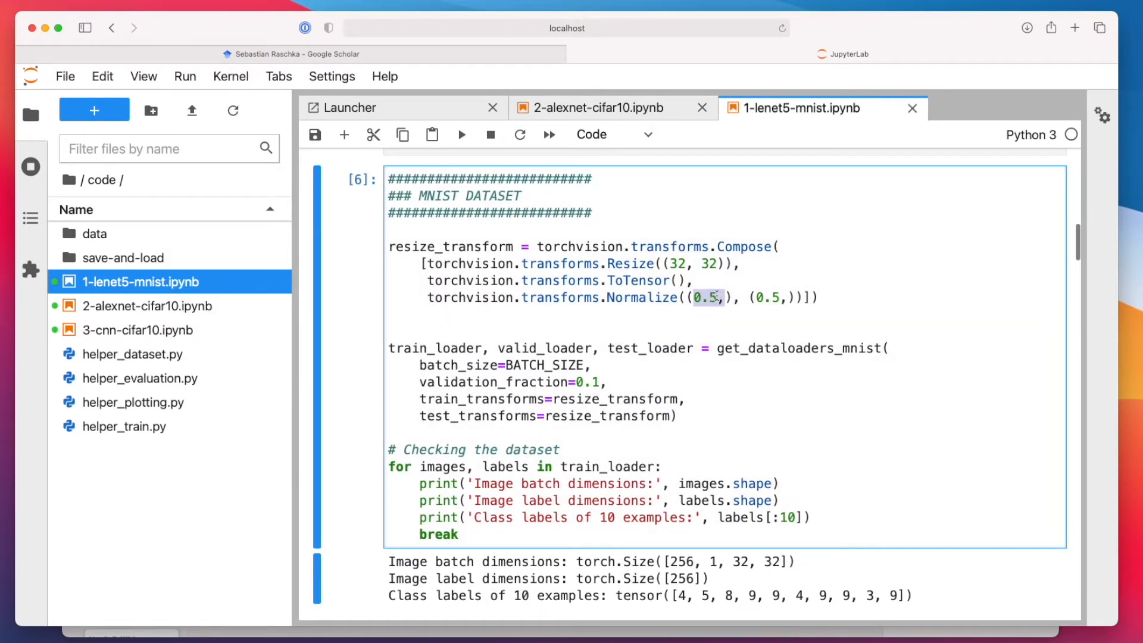
pyautogui.click(595, 107)
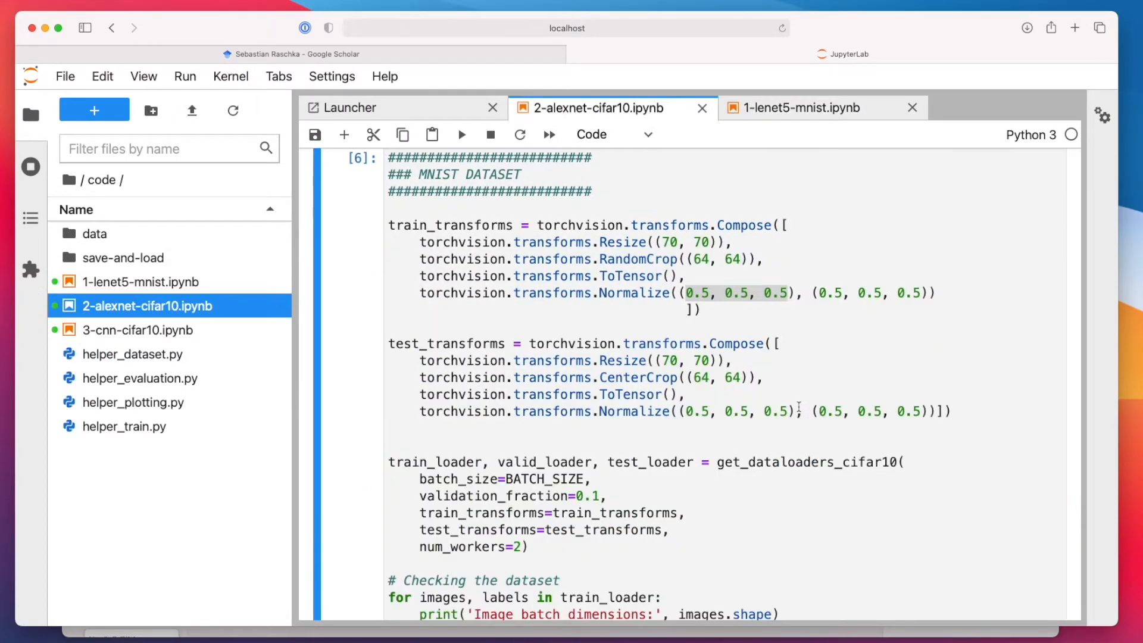
pyautogui.scroll(-3)
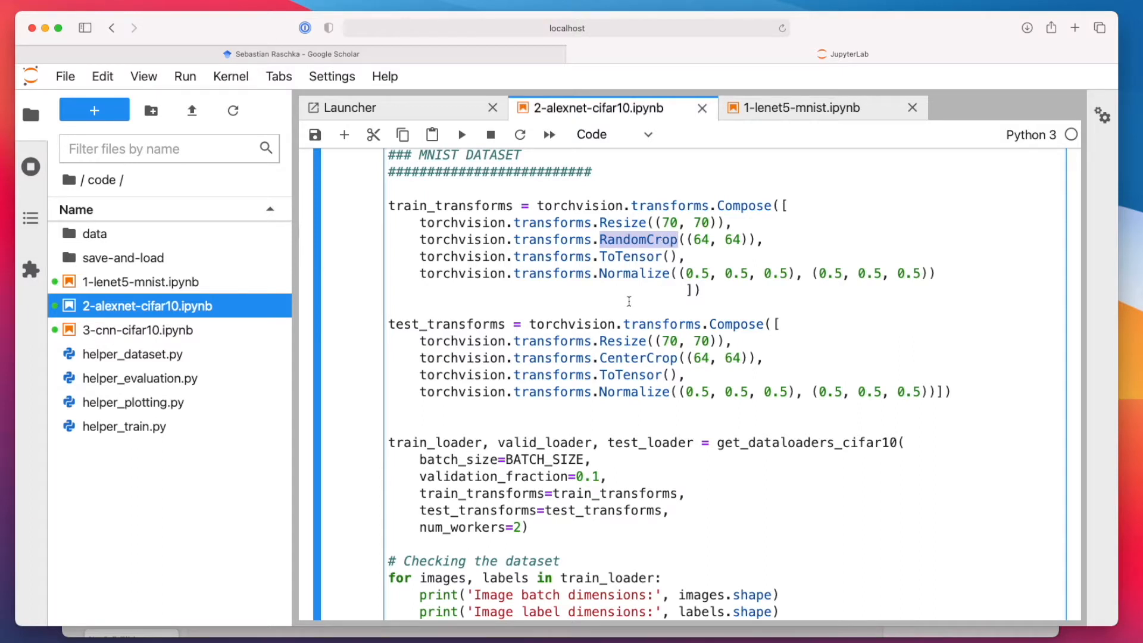
pyautogui.scroll(-3)
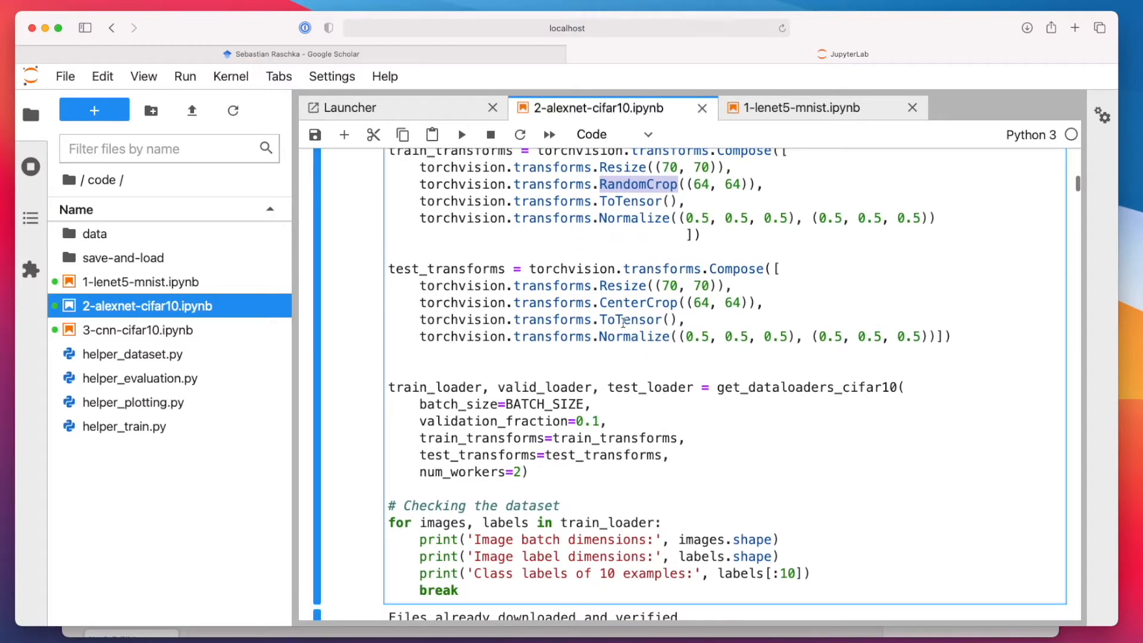
pyautogui.doubleClick(637, 302)
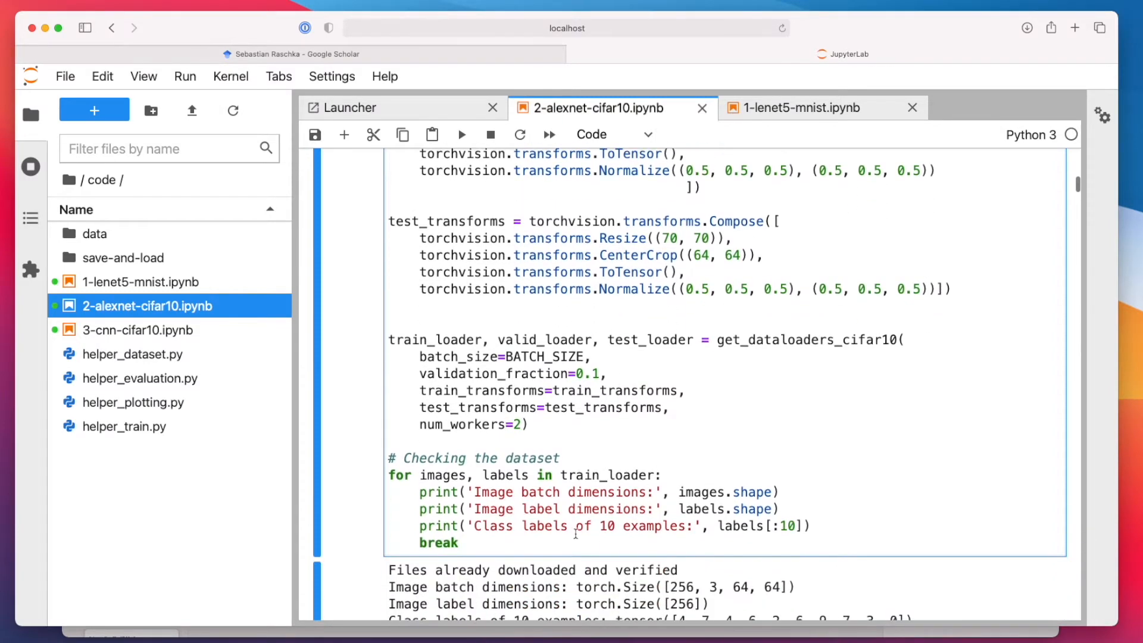
pyautogui.scroll(-3)
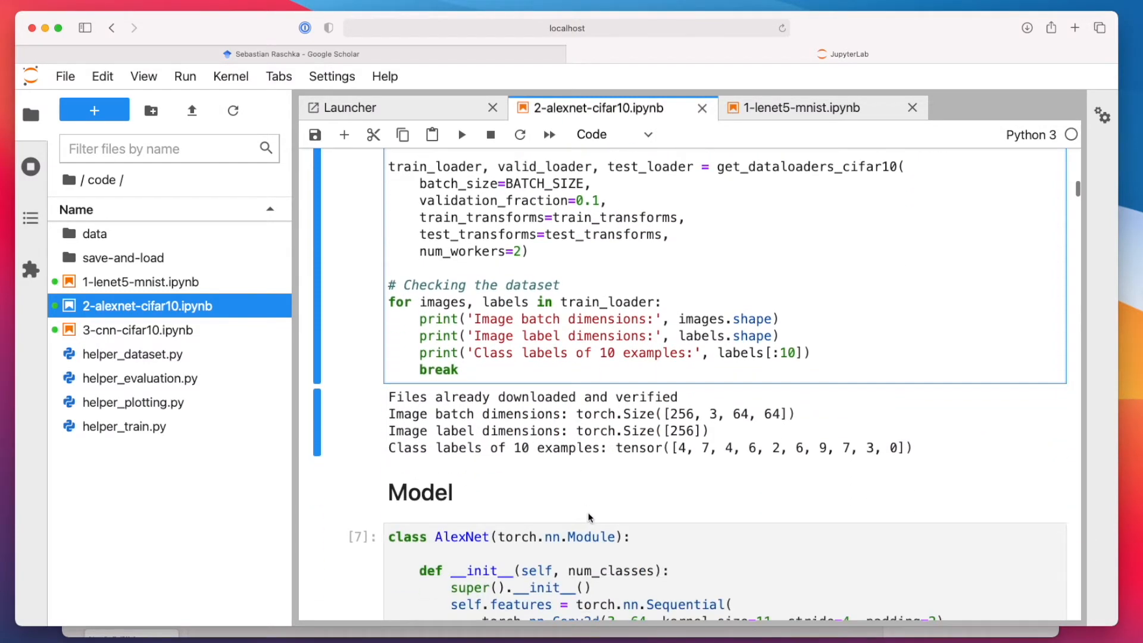
# Mark the 64-pixel image size in the output and scroll down to the Model cell.
pyautogui.doubleClick(683, 413)
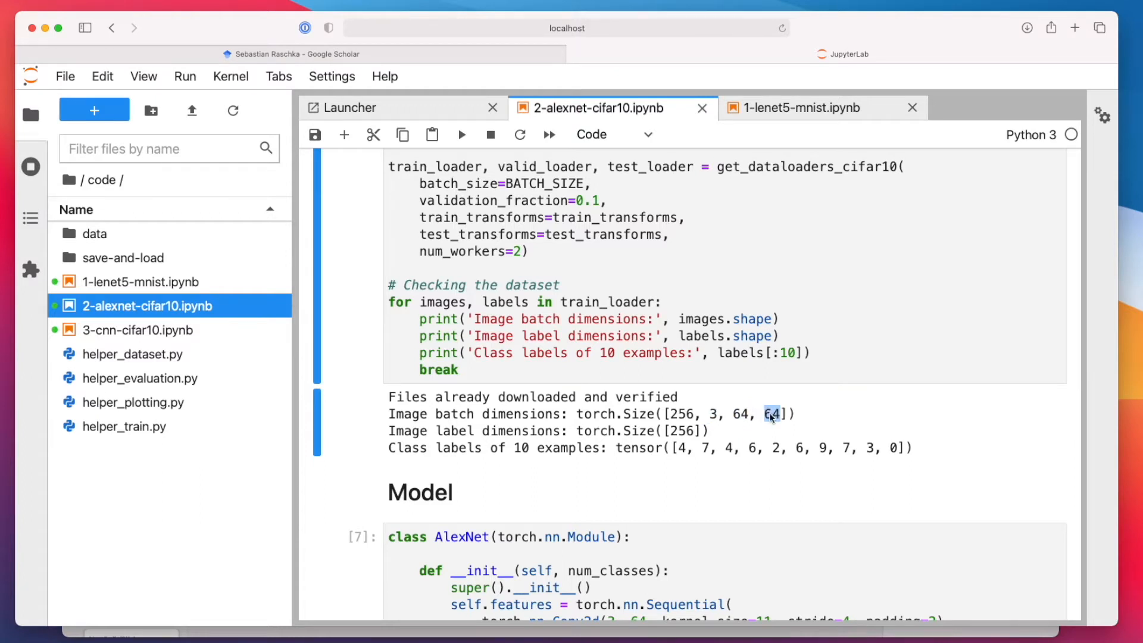
pyautogui.scroll(-3)
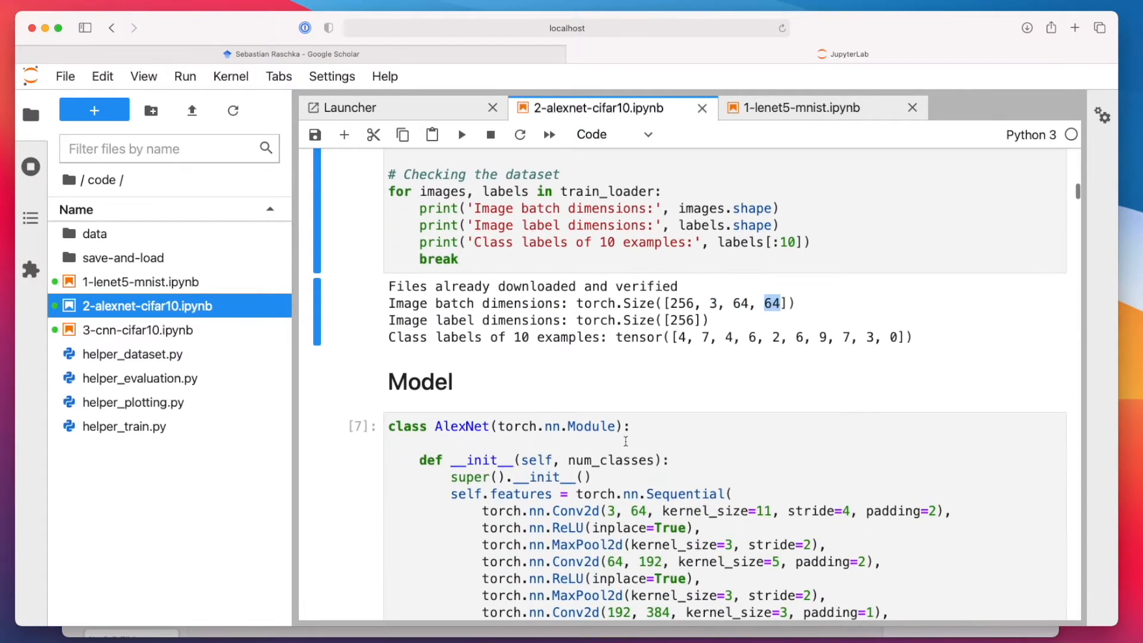
pyautogui.scroll(-3)
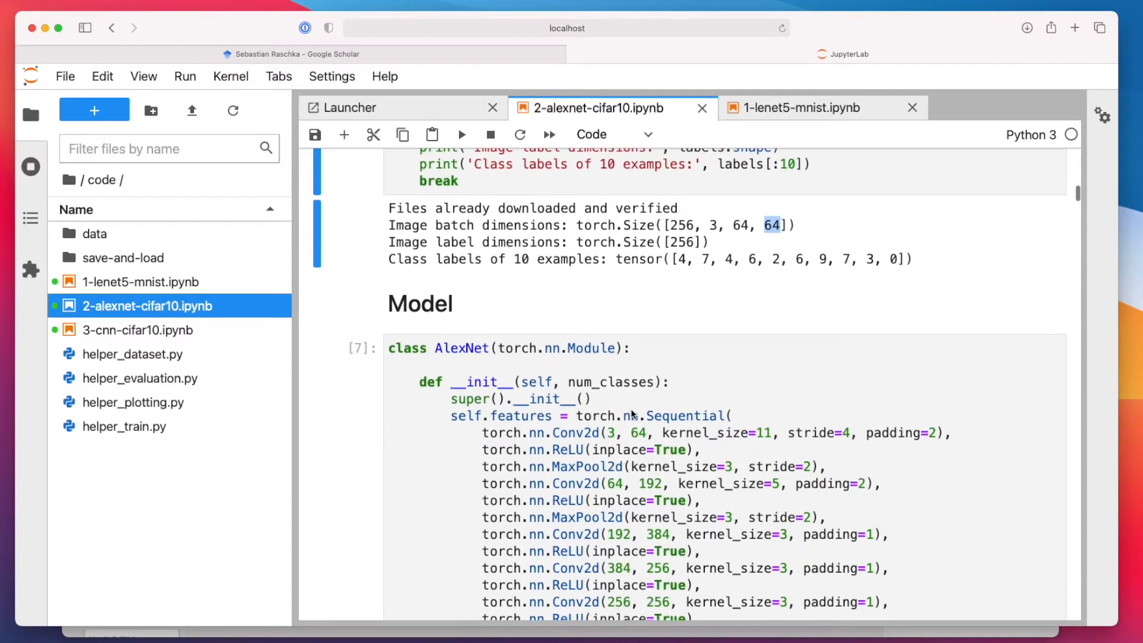
pyautogui.scroll(-3)
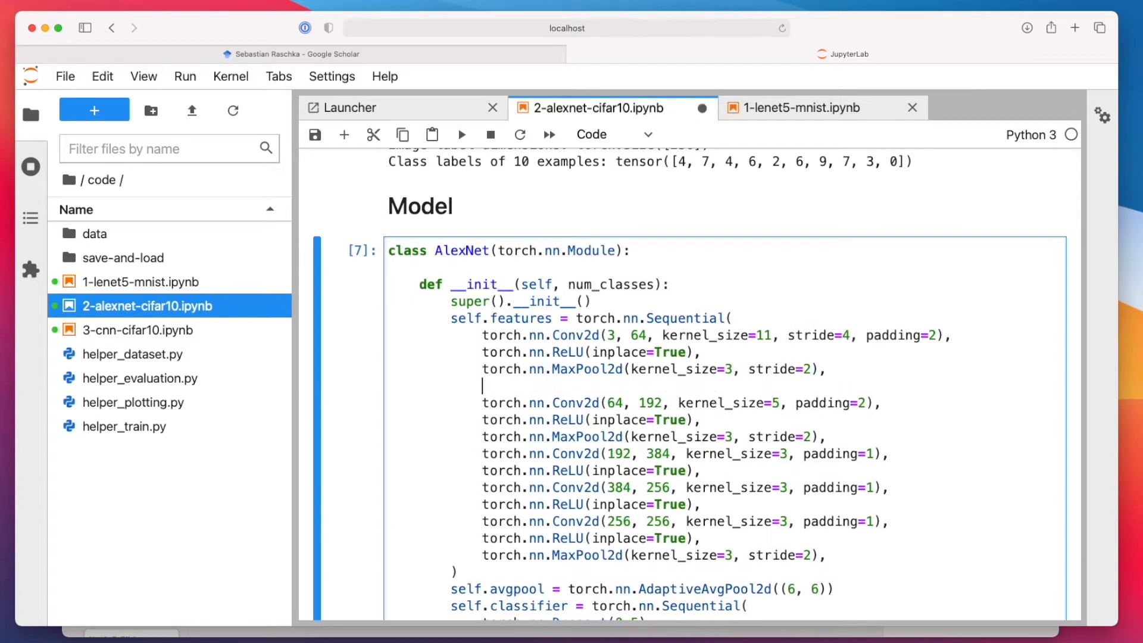
# Insert '#' separator lines between the Conv2d blocks in self.features.
pyautogui.write('#')
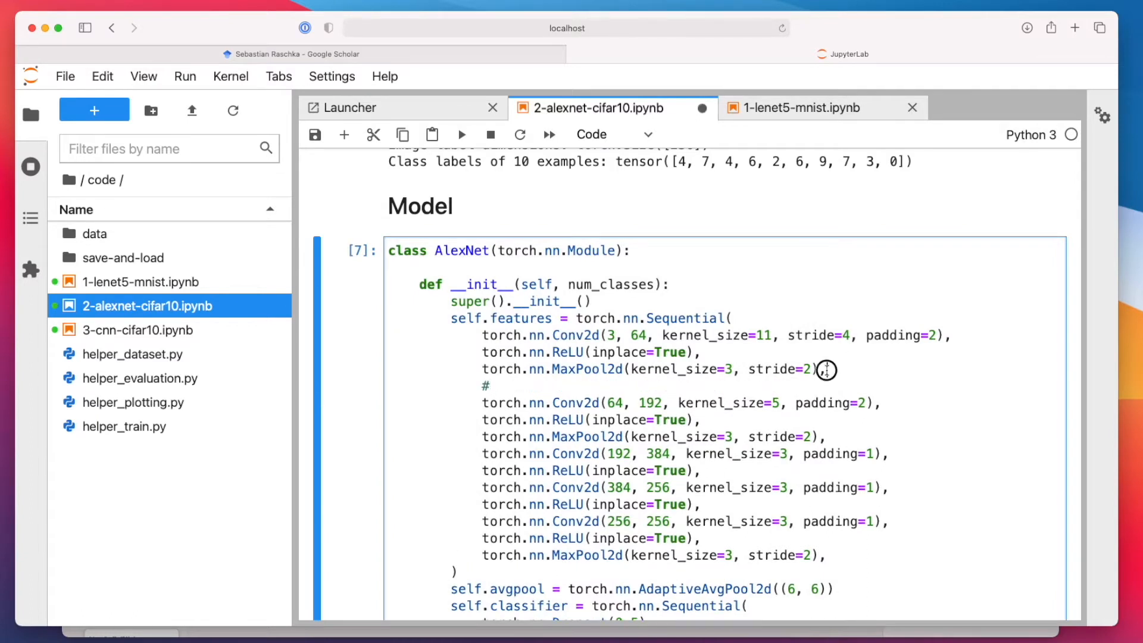
pyautogui.click(828, 437)
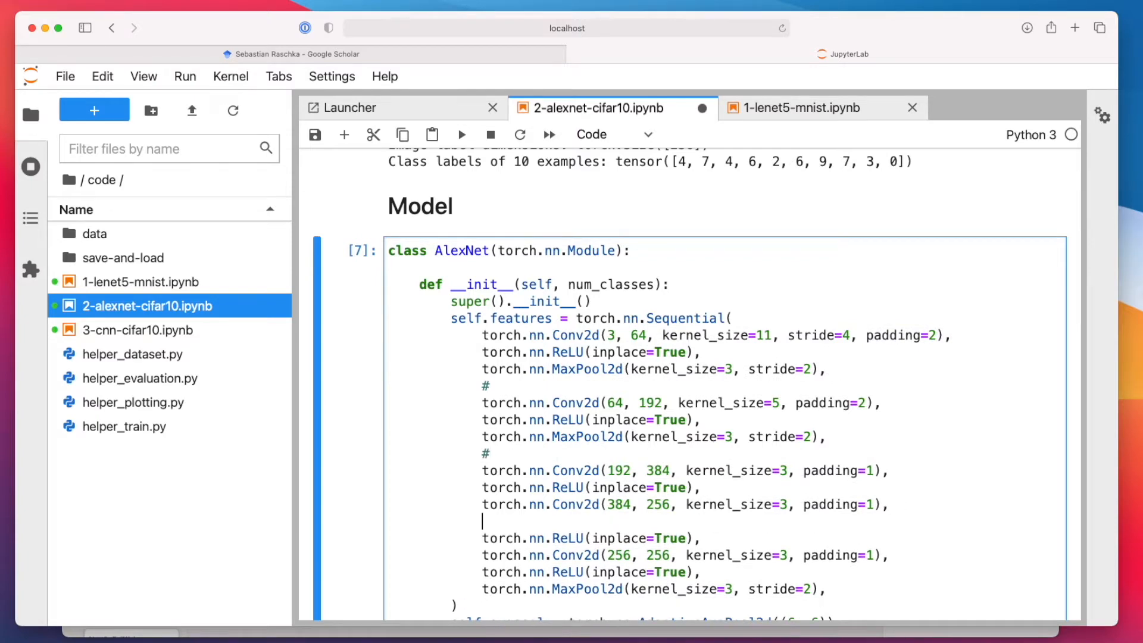
pyautogui.scroll(-3)
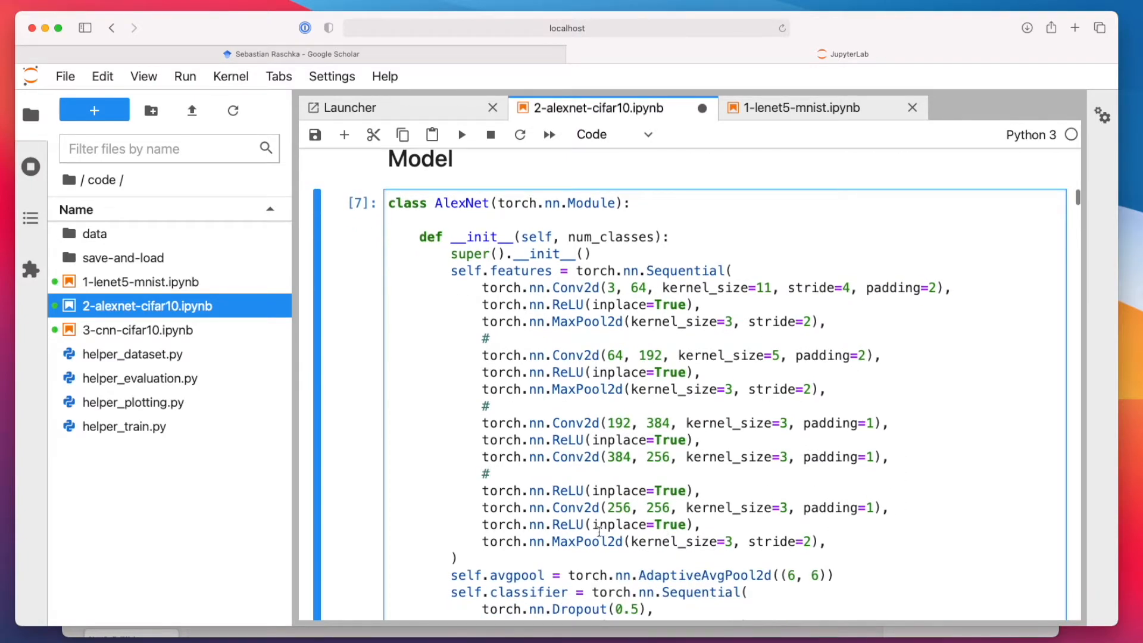
pyautogui.scroll(-3)
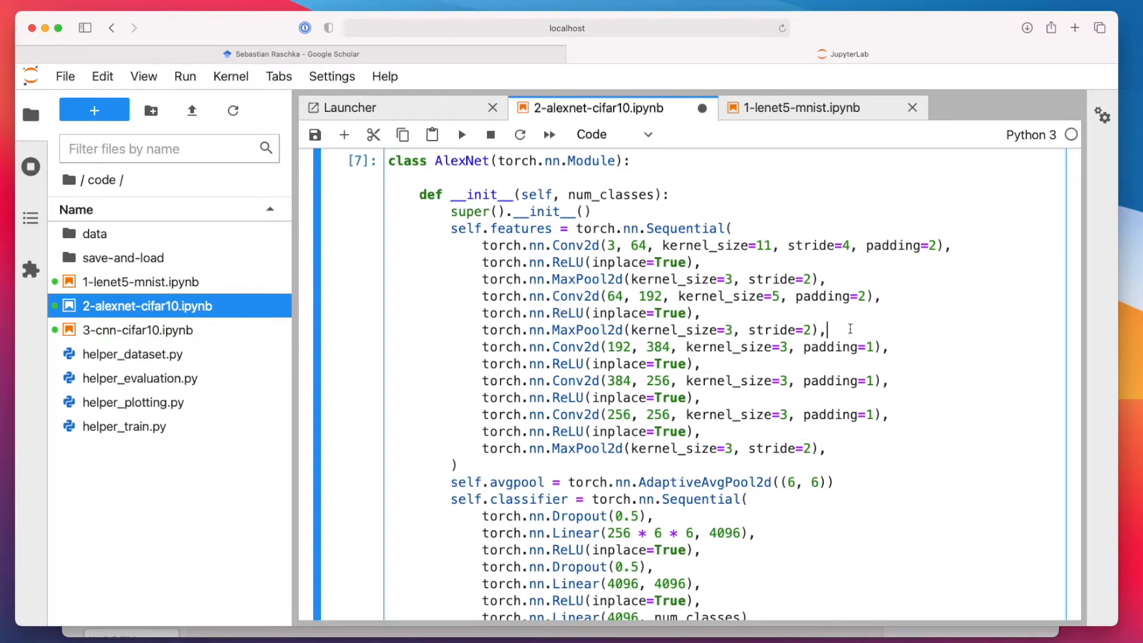
pyautogui.write('#')
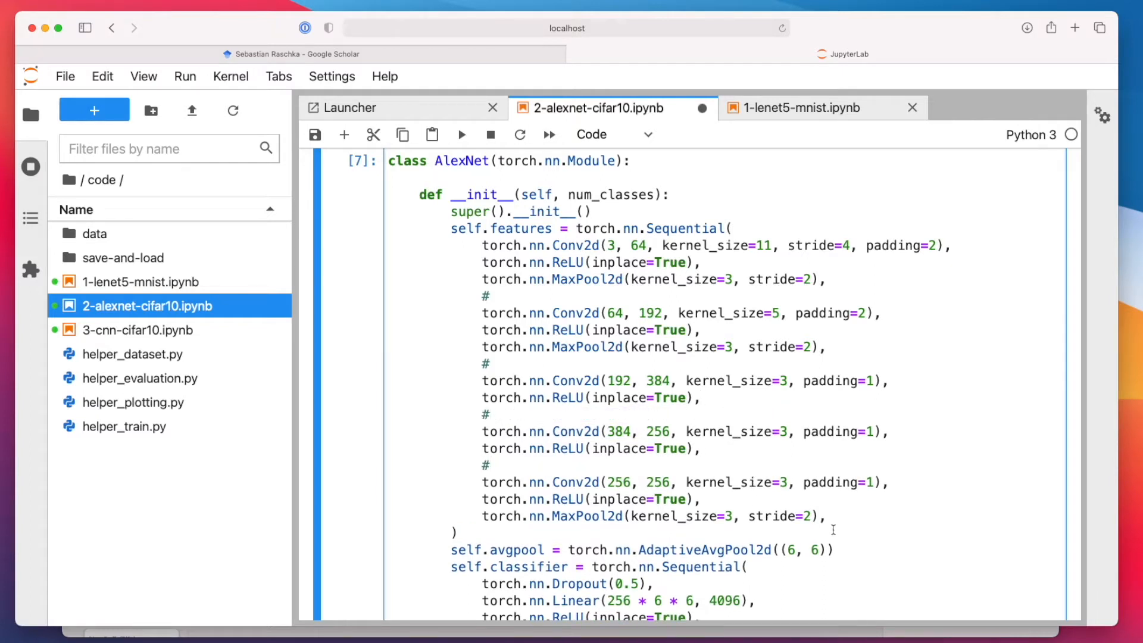
pyautogui.scroll(-3)
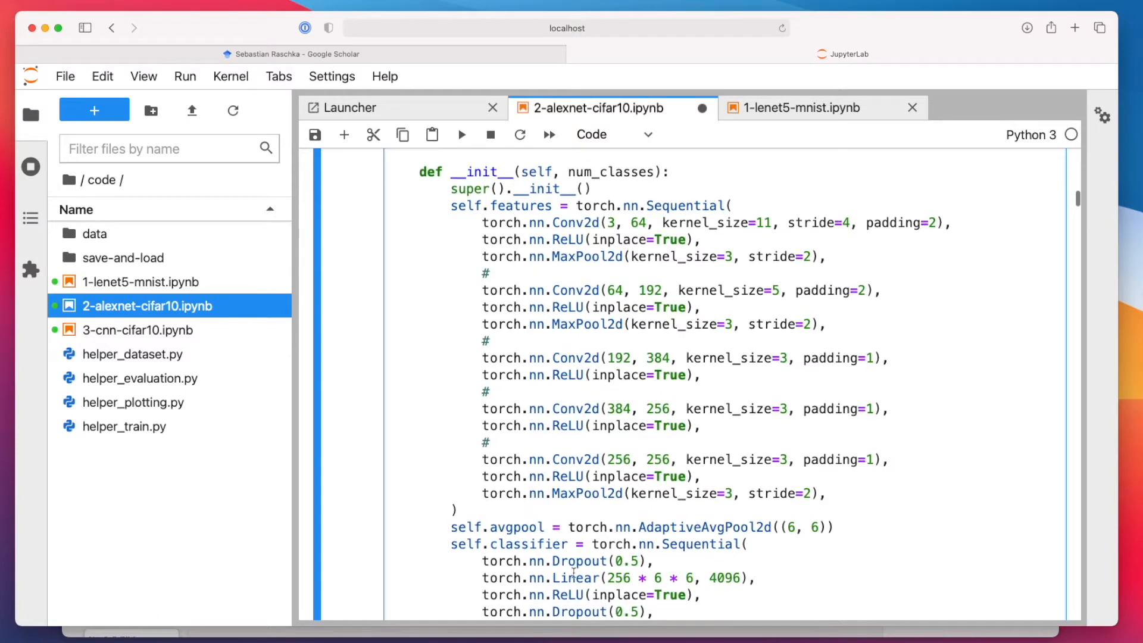
# Switch to Keynote and show the original AlexNet two-GPU architecture figure slide.
pyautogui.click(461, 633)
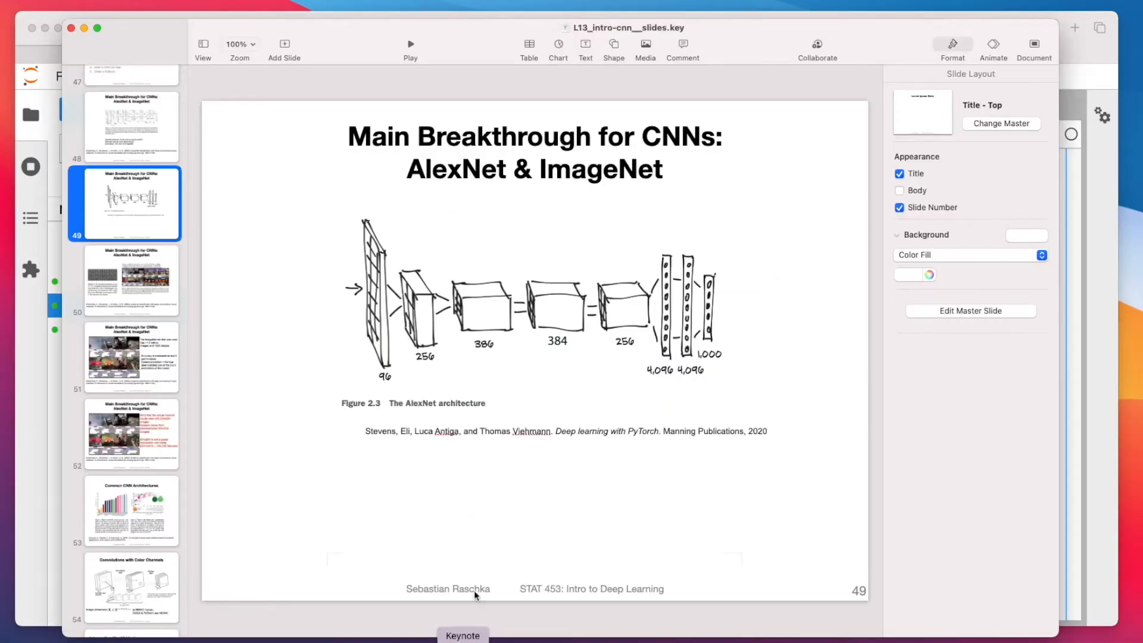
pyautogui.click(131, 125)
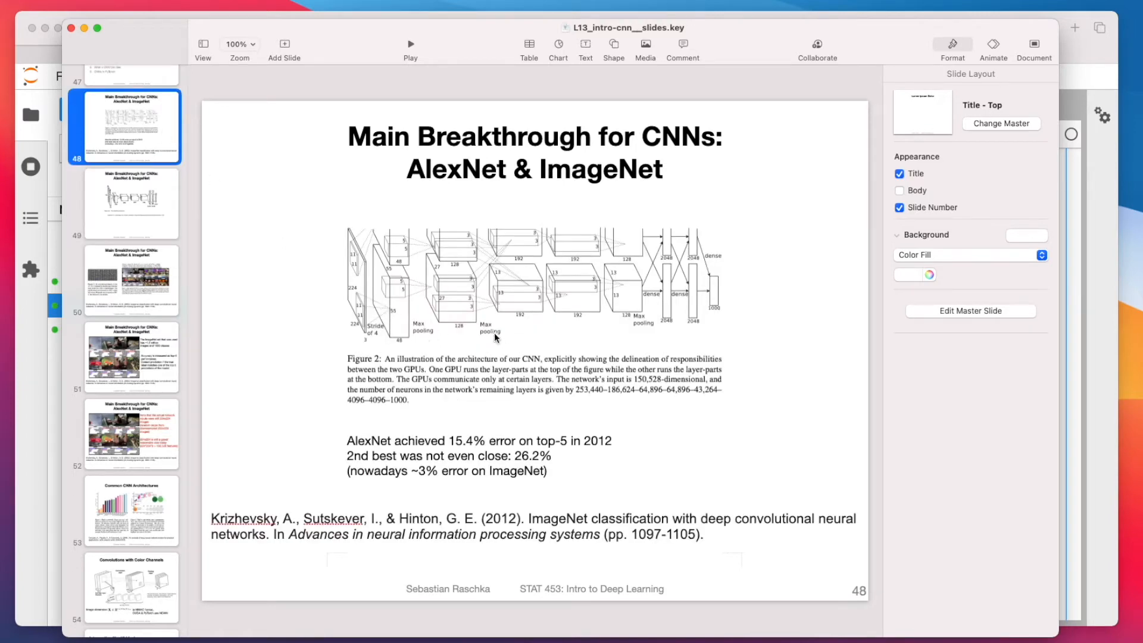
pyautogui.click(533, 285)
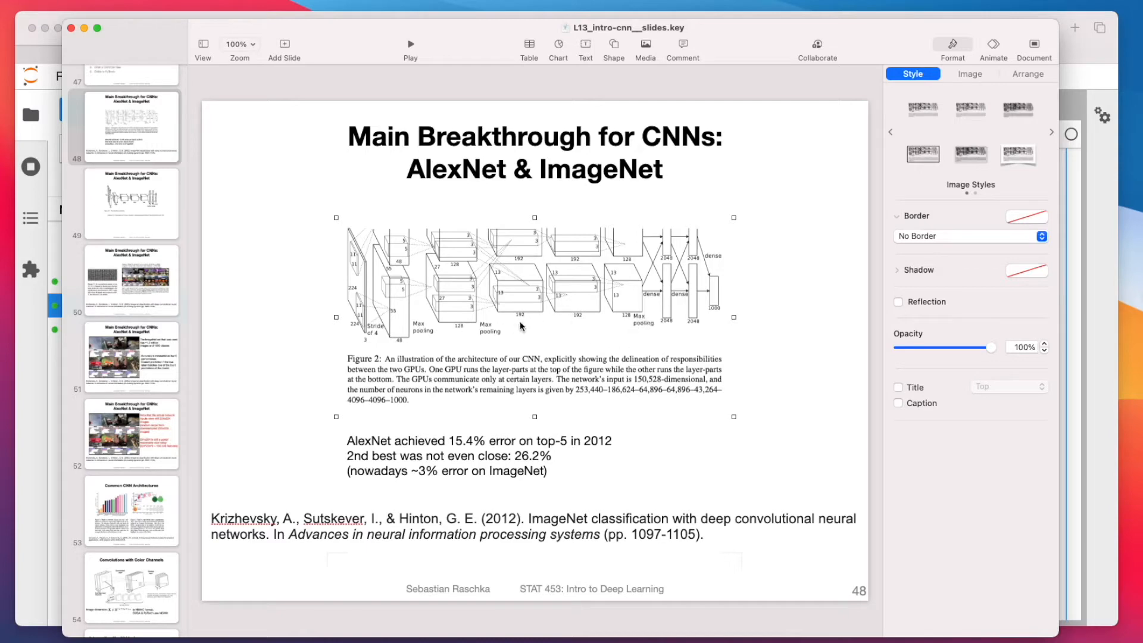
pyautogui.moveTo(556, 329)
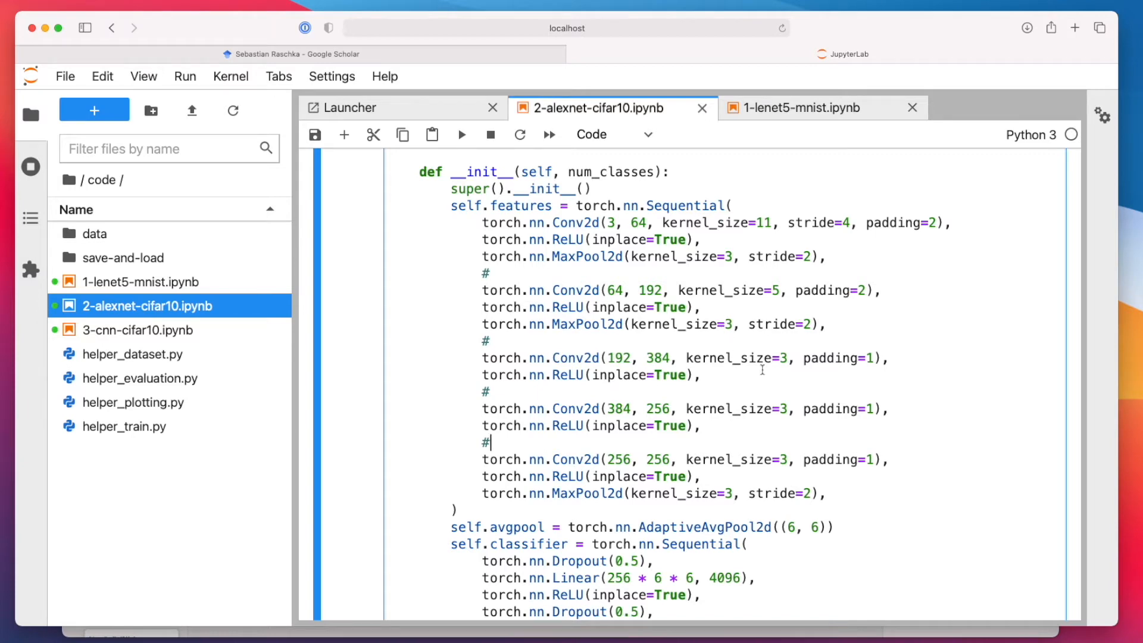
pyautogui.scroll(-3)
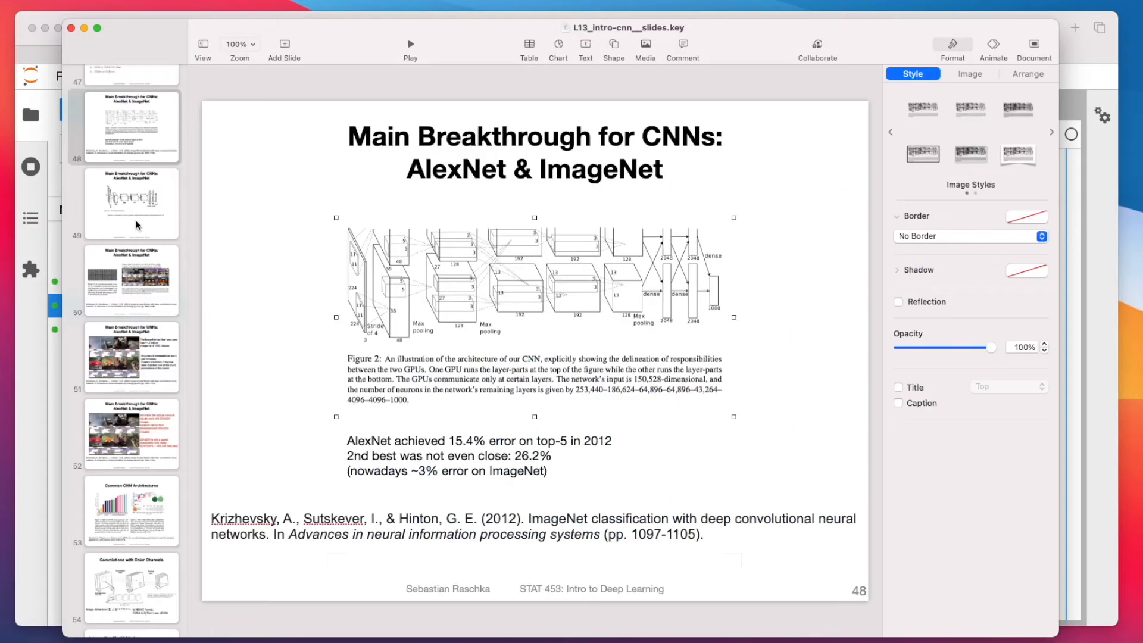
# On the hand-drawn architecture slide, draw a vertical line down from the 384 layer.
pyautogui.click(131, 202)
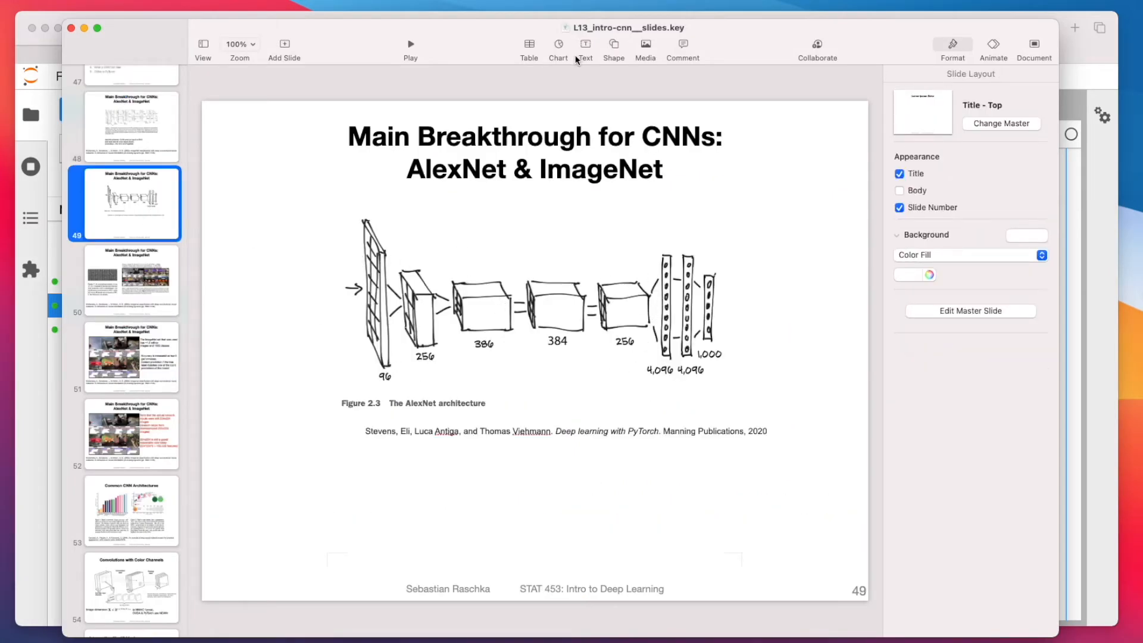
pyautogui.click(613, 44)
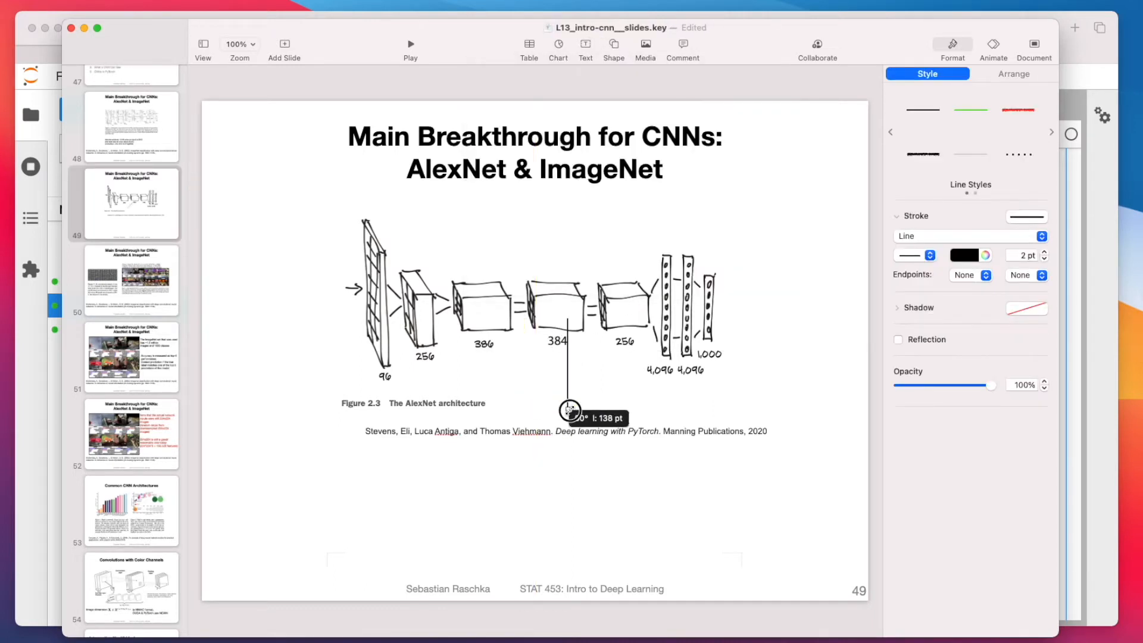
pyautogui.moveTo(569, 409); pyautogui.dragTo(651, 299)
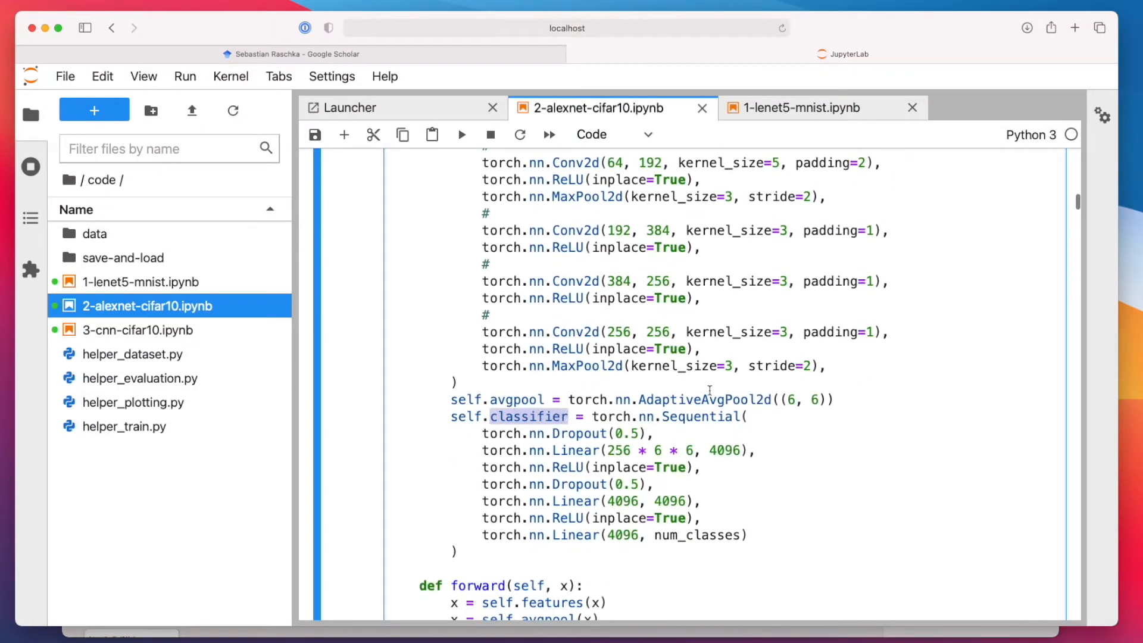
# Mark the classifier attribute and the 256 channel count of the last convolution.
pyautogui.doubleClick(703, 399)
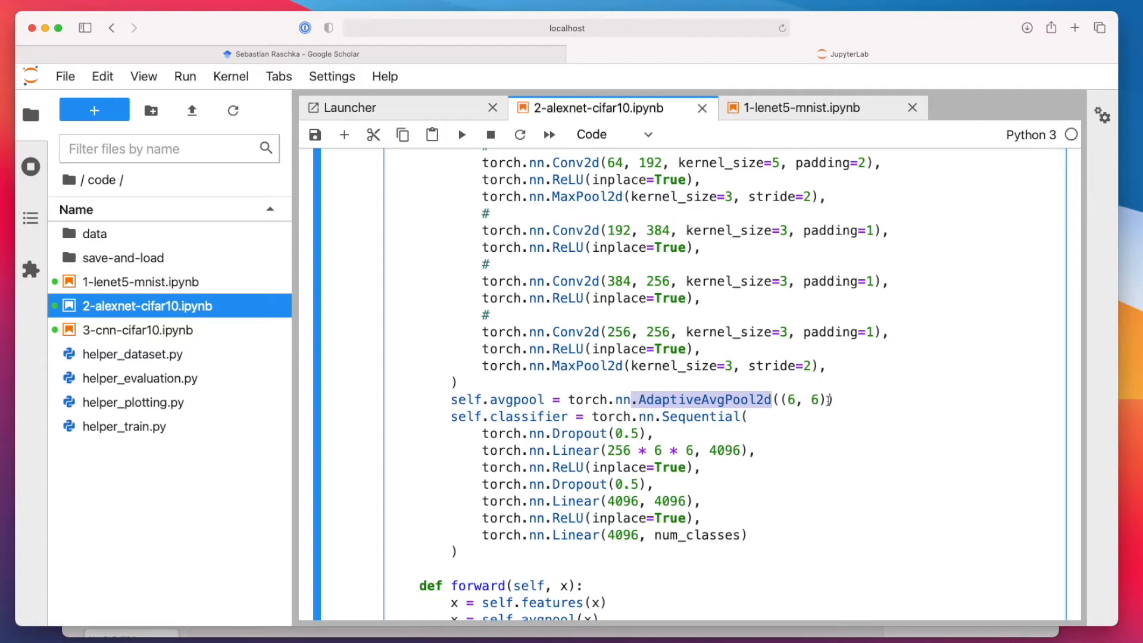
pyautogui.moveTo(823, 399)
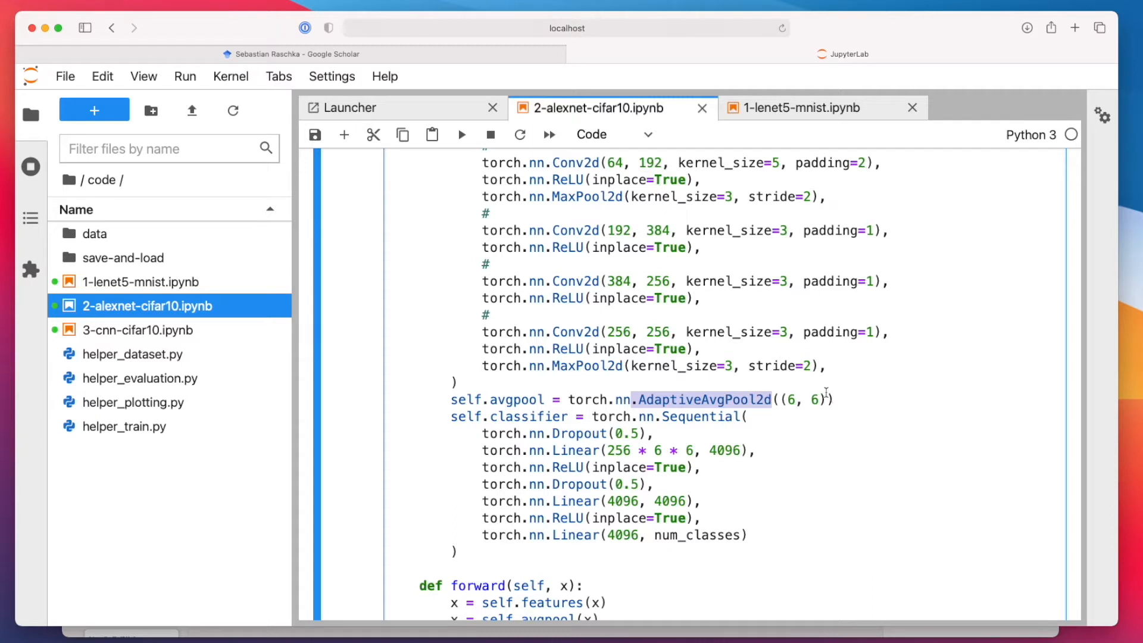
pyautogui.moveTo(502, 364)
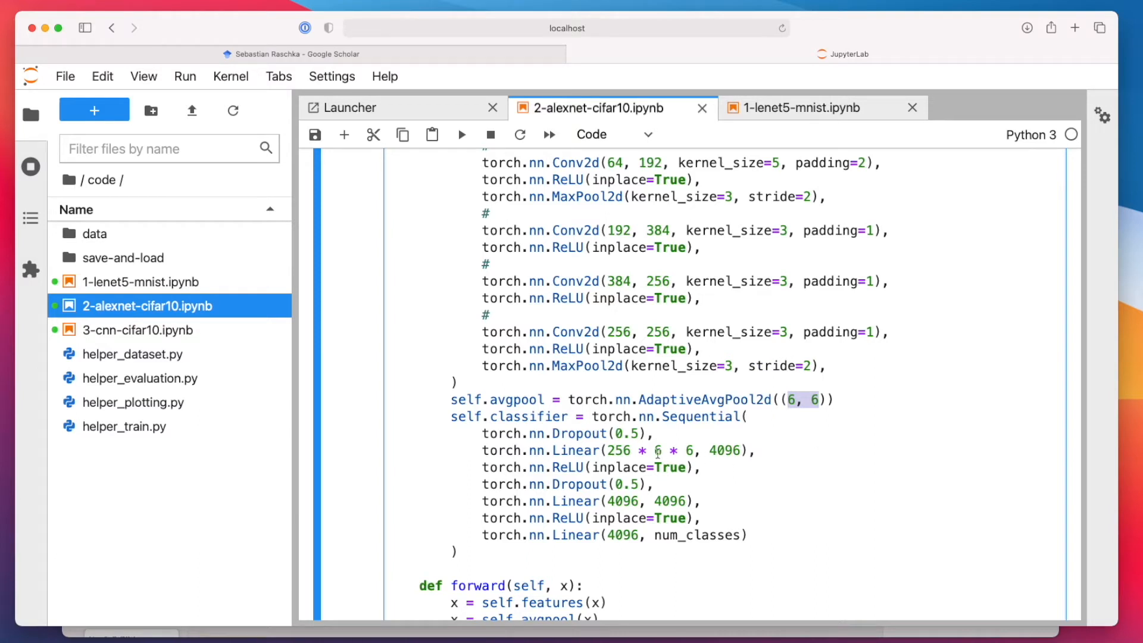
pyautogui.scroll(-3)
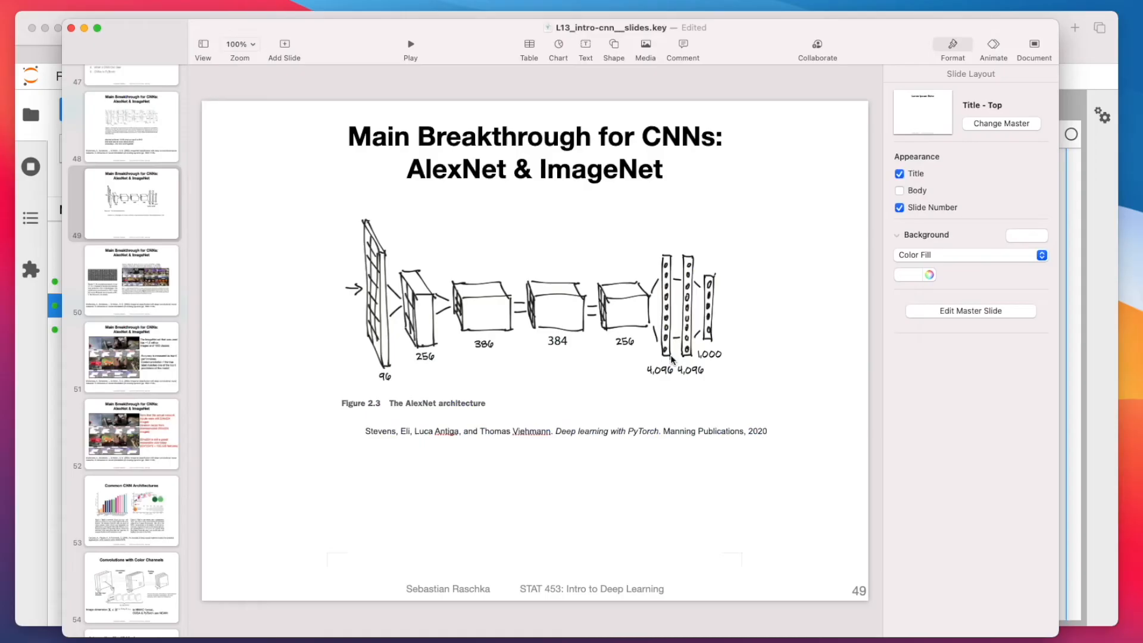
pyautogui.moveTo(609, 302)
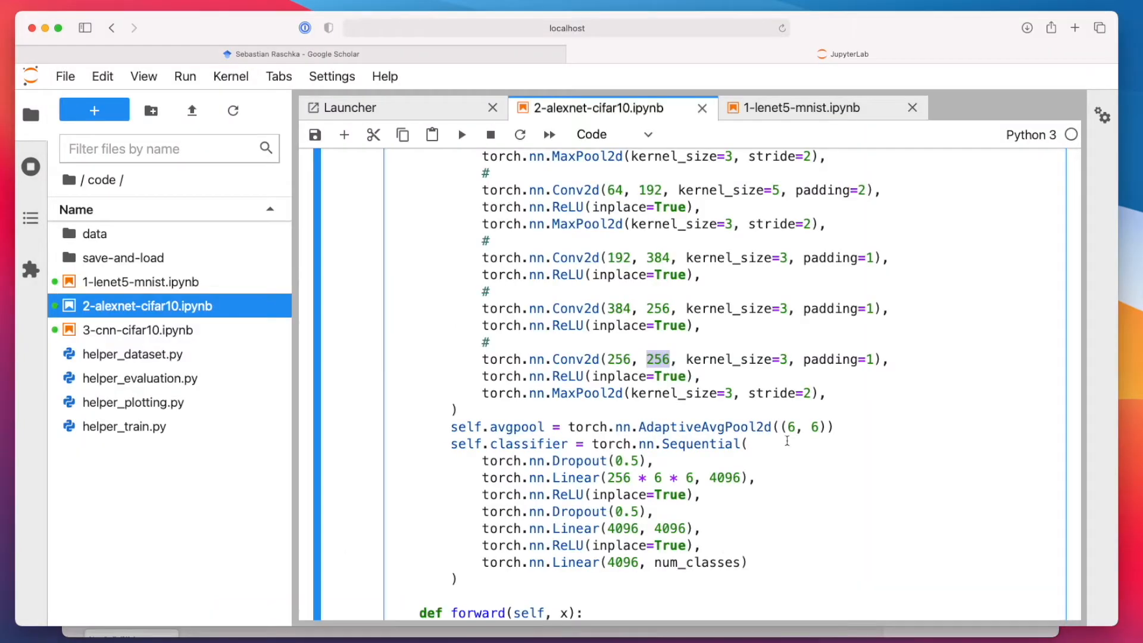
pyautogui.doubleClick(700, 426)
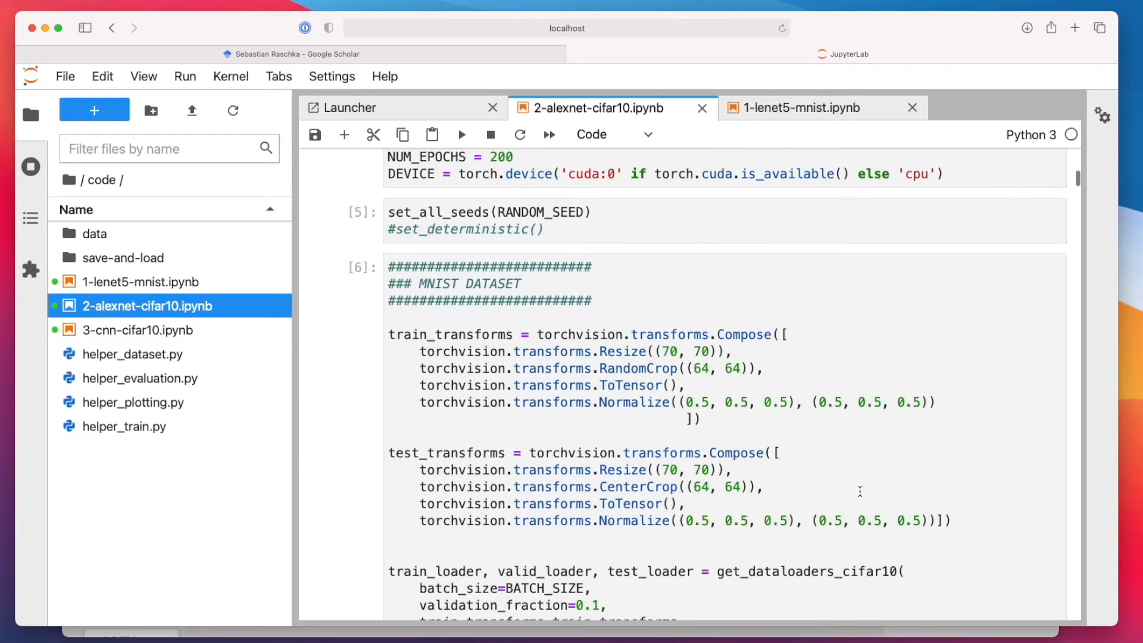
# Demo 30 in Resize and RandomCrop, keep the original values, and scroll to AdaptiveAvgPool2d((6, 6)).
pyautogui.write('3')
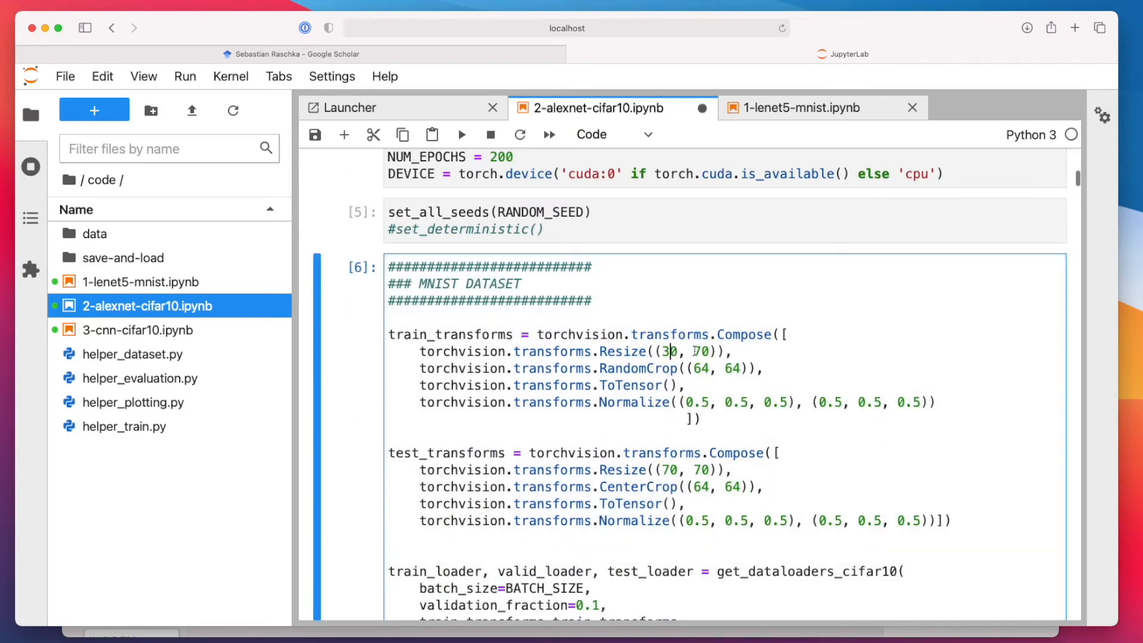
pyautogui.write('30')
pyautogui.click(590, 368)
pyautogui.write('2')
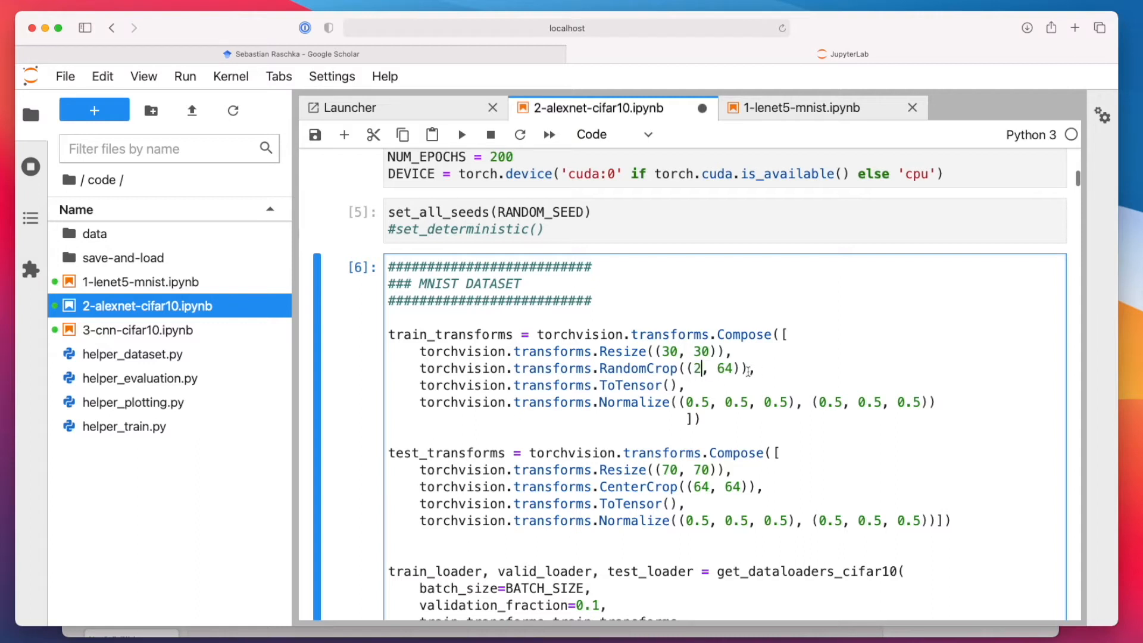
pyautogui.write('0')
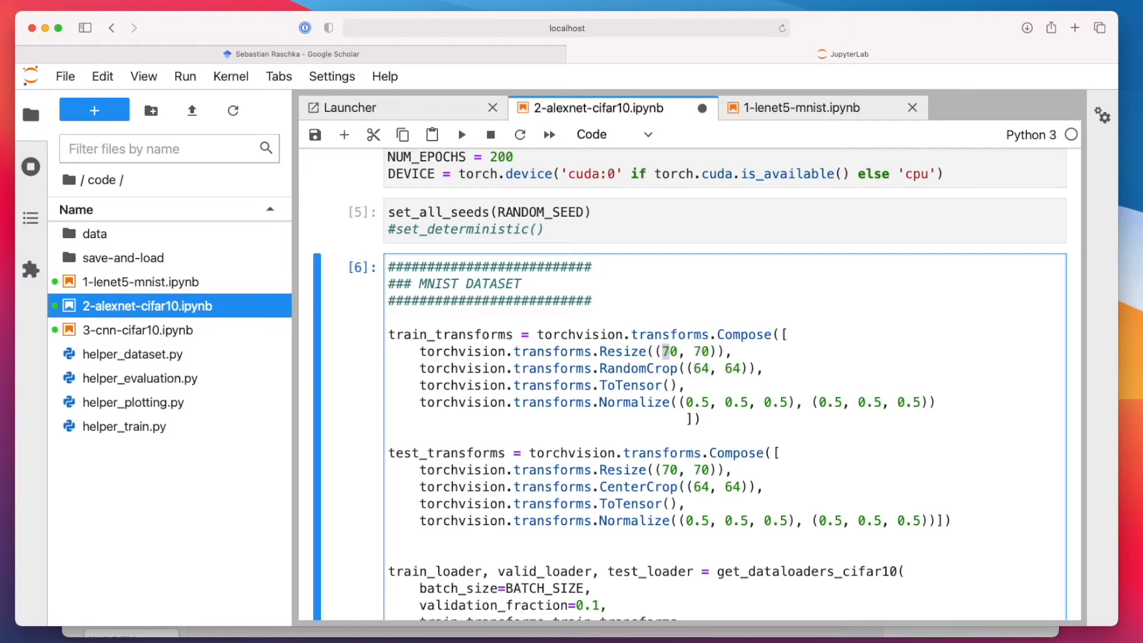
pyautogui.scroll(-3)
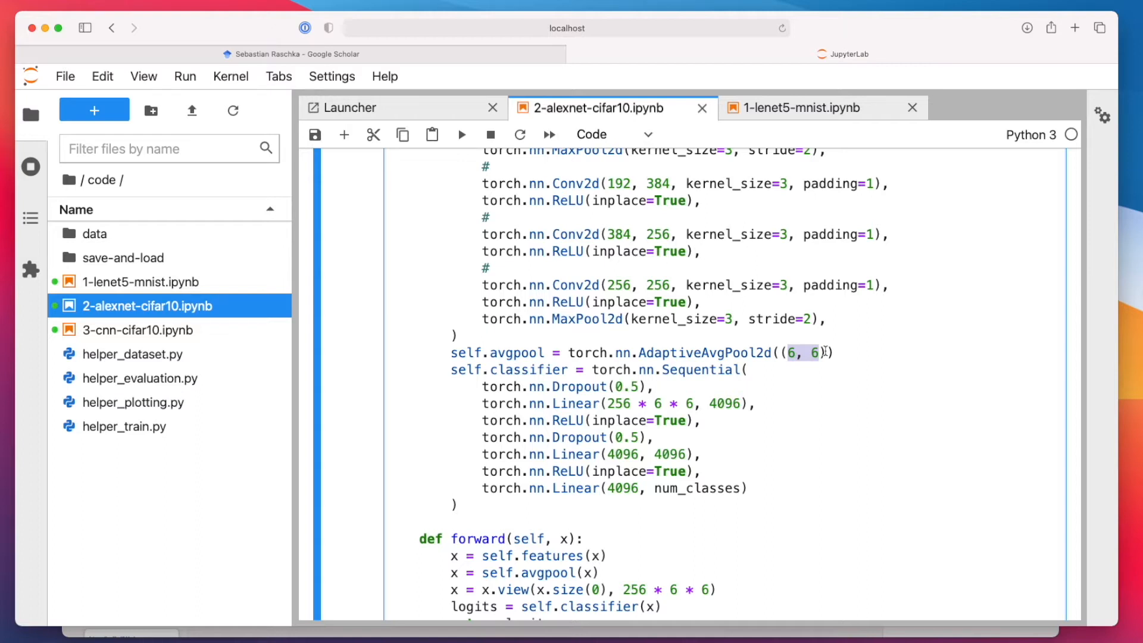
# Highlight the whole classifier Sequential block of the AlexNet model.
pyautogui.scroll(-3)
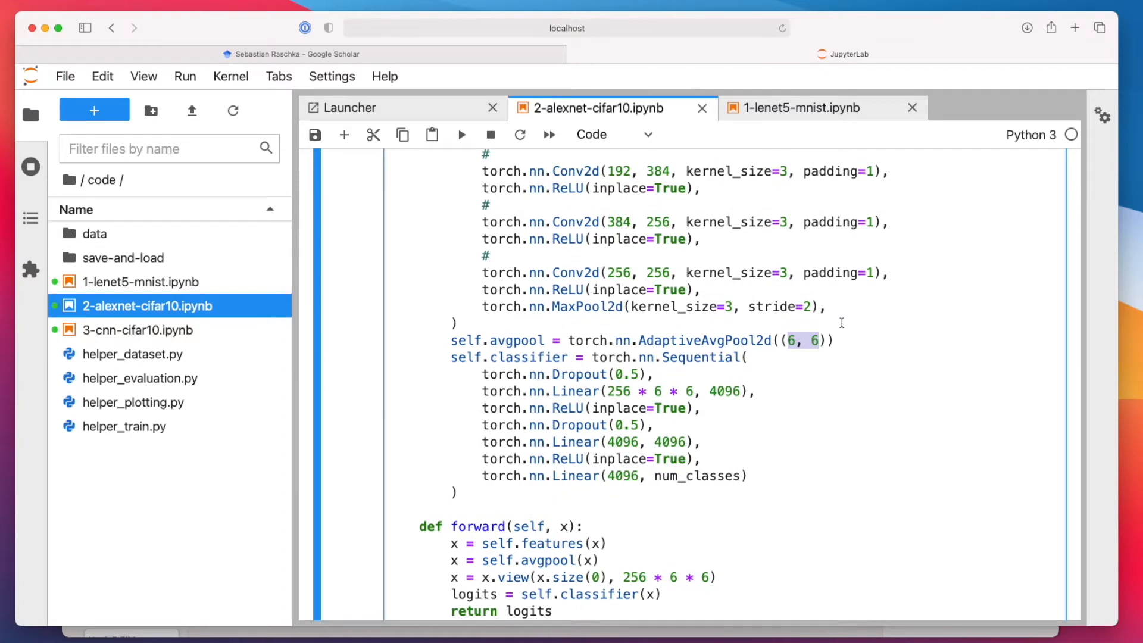
pyautogui.scroll(-3)
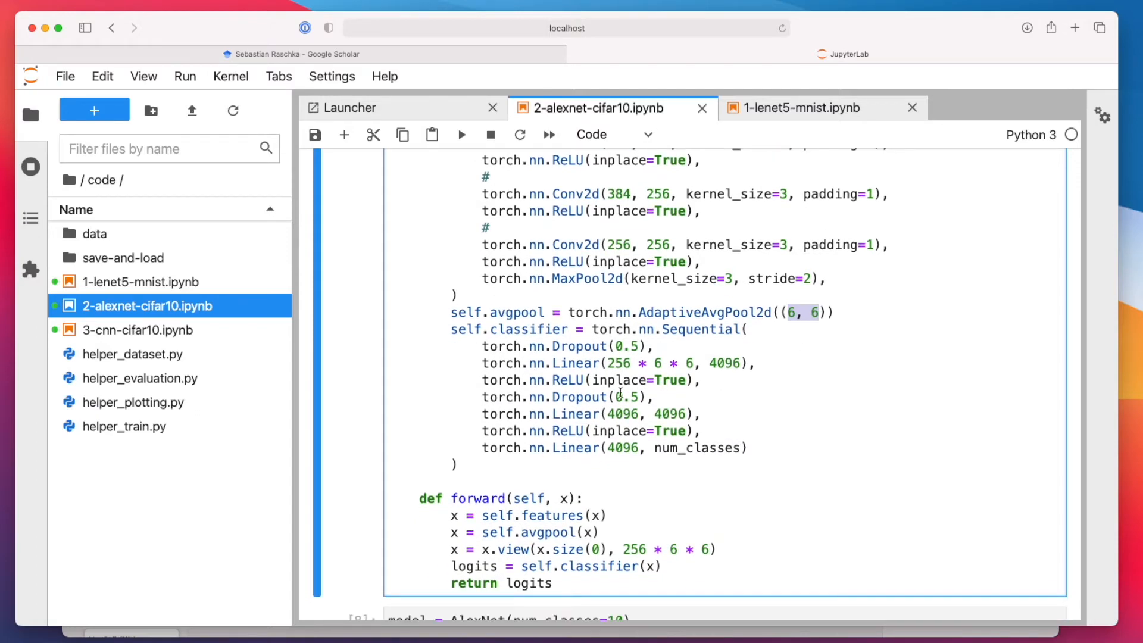
pyautogui.moveTo(761, 475)
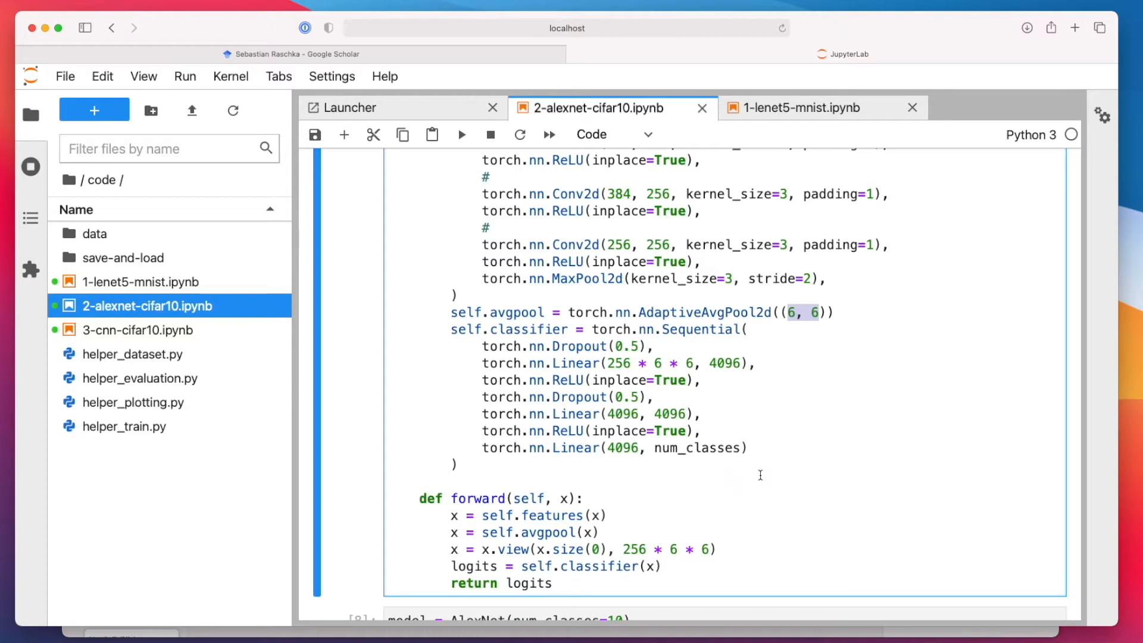
pyautogui.moveTo(451, 329); pyautogui.dragTo(746, 448)
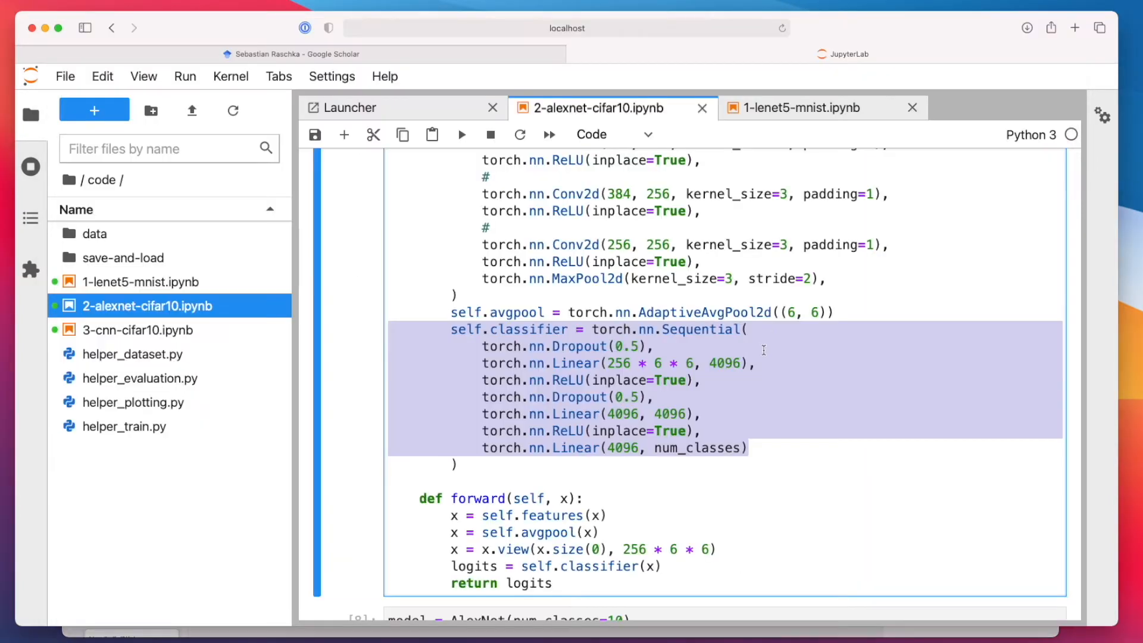
pyautogui.click(713, 333)
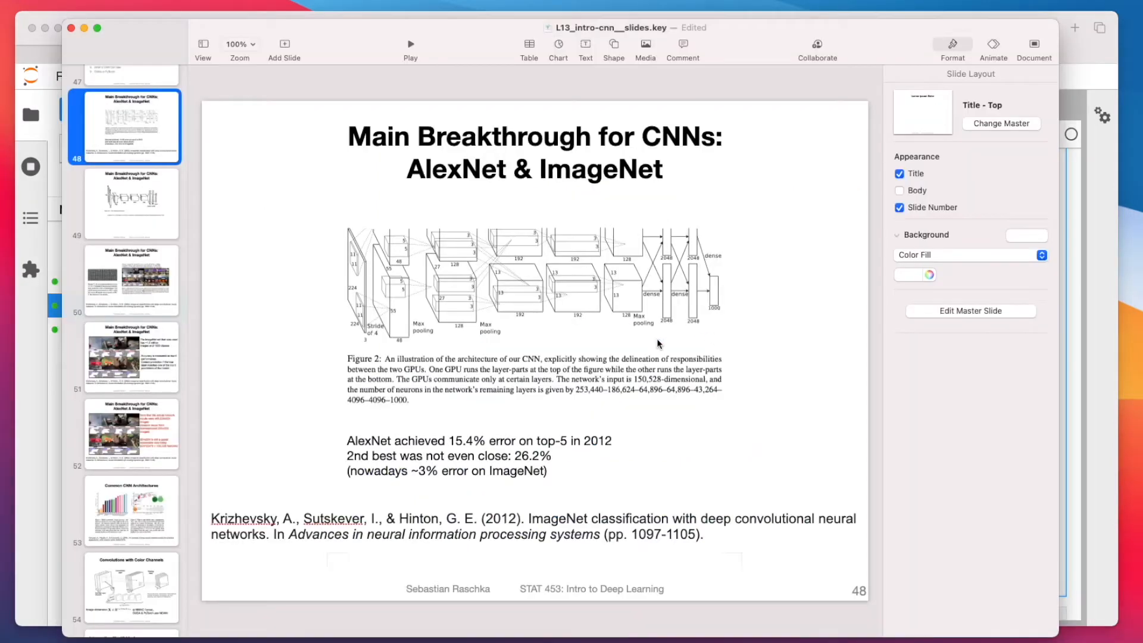
pyautogui.moveTo(652, 277)
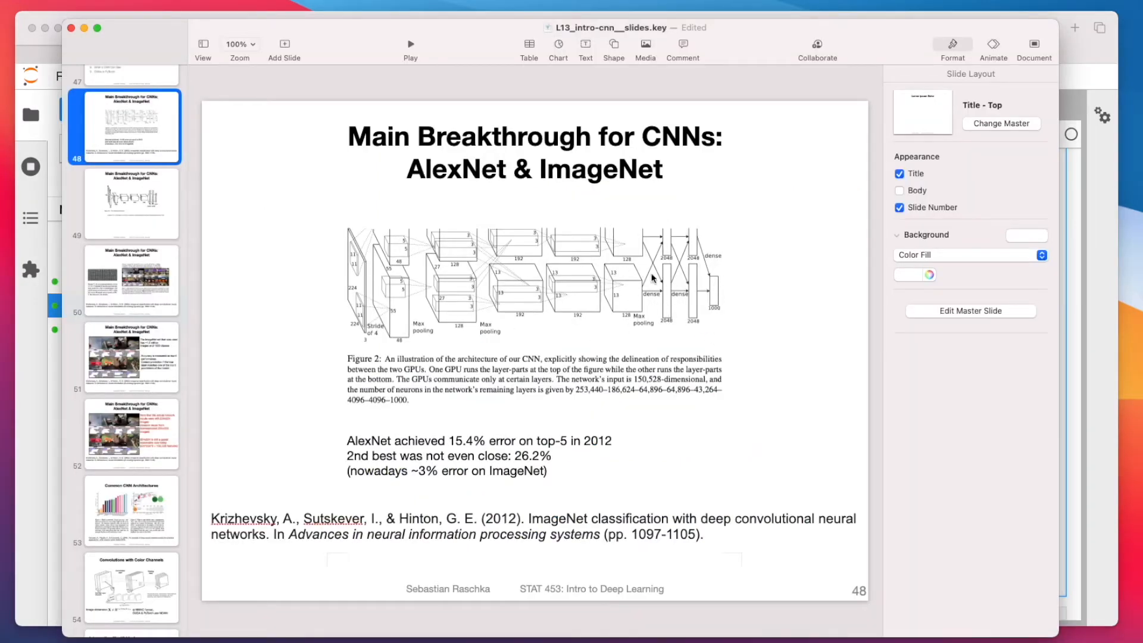
pyautogui.moveTo(702, 287)
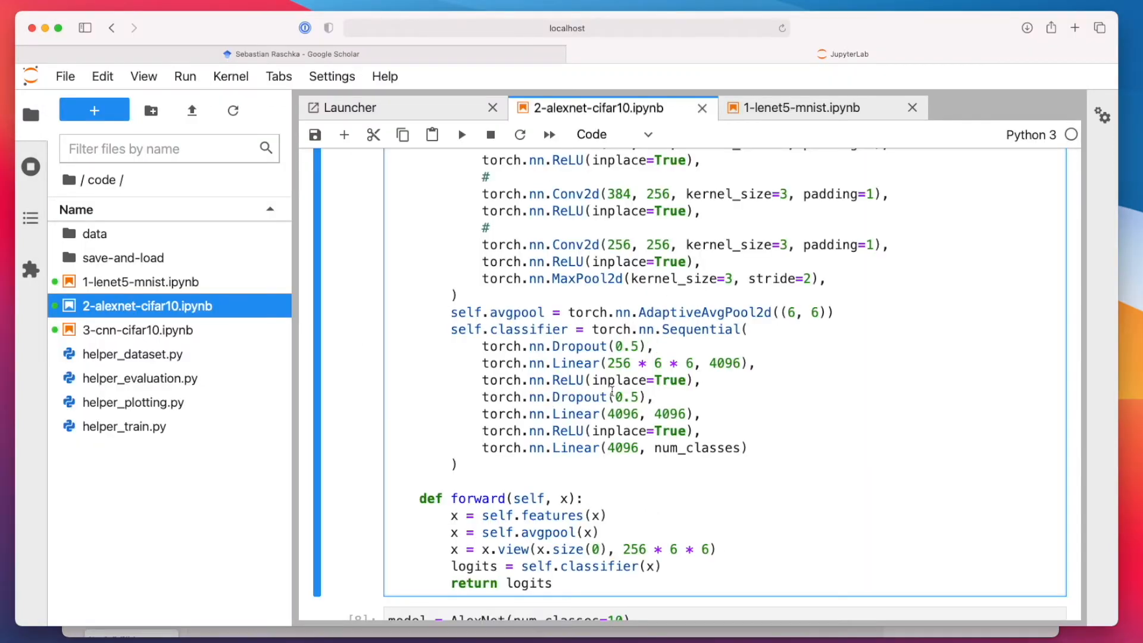
# Scroll to AlexNet's forward() and switch to the 1-lenet5-mnist.ipynb tab.
pyautogui.scroll(-3)
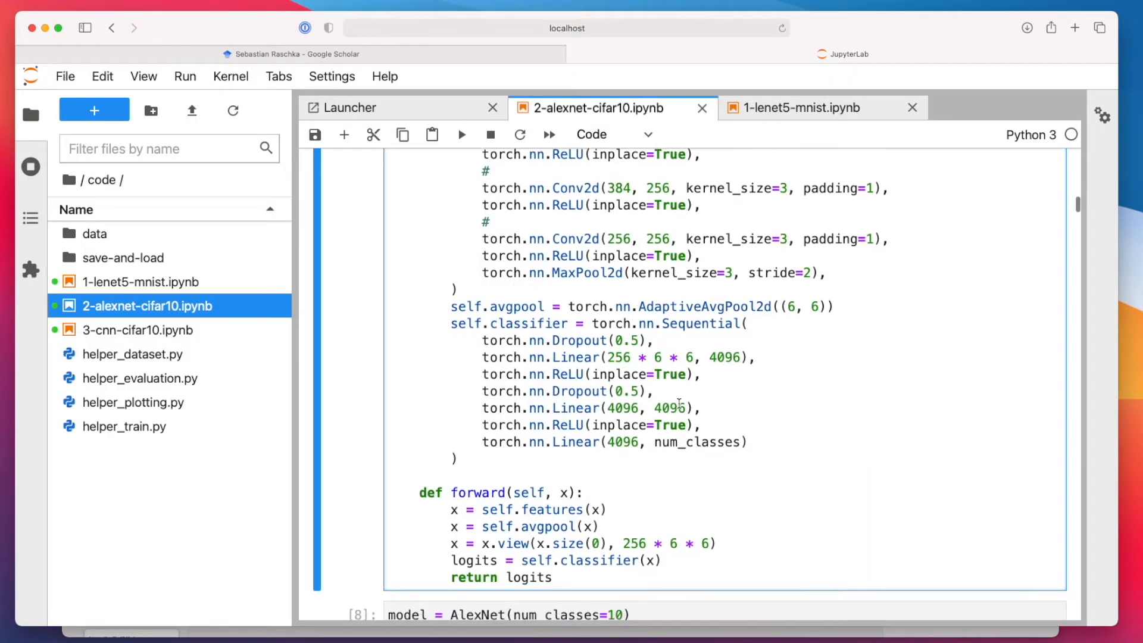
pyautogui.scroll(-3)
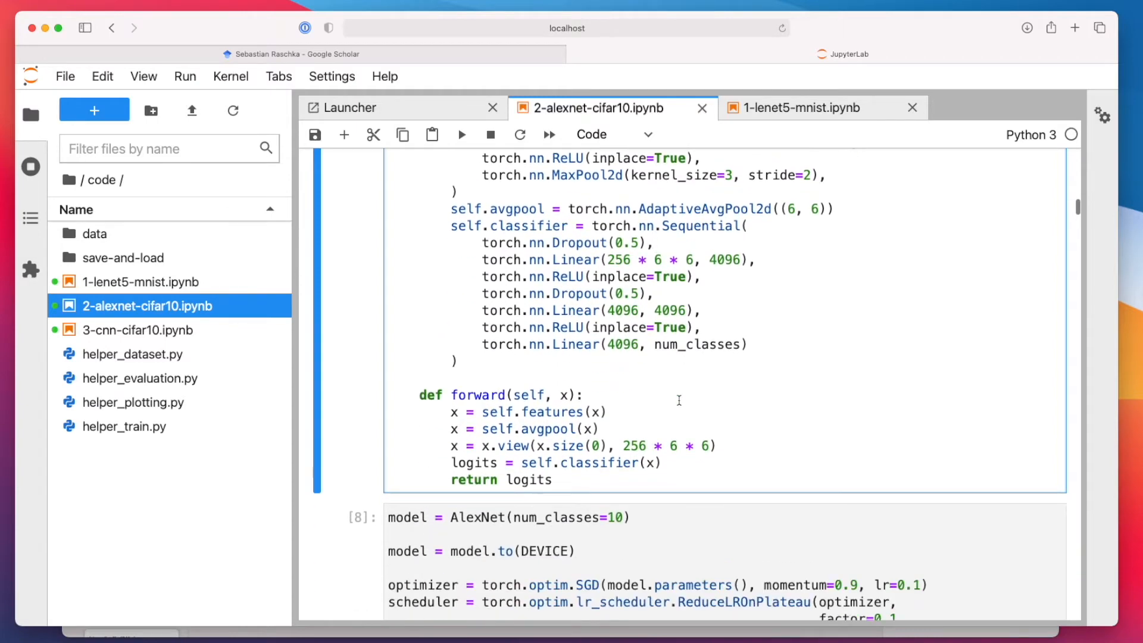
pyautogui.scroll(-3)
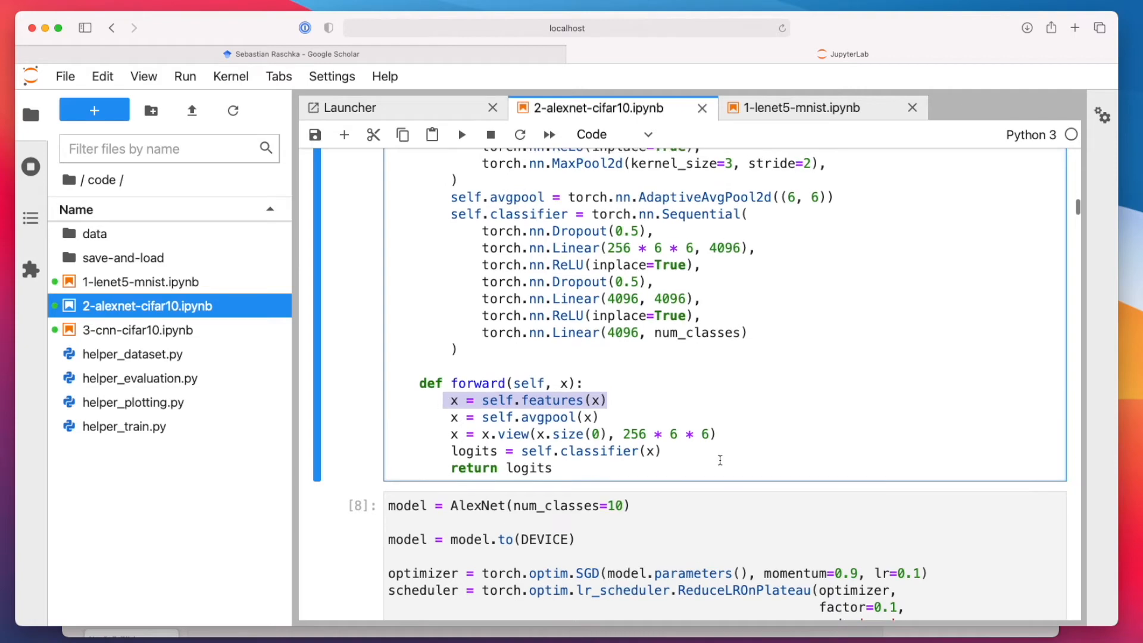
pyautogui.scroll(-3)
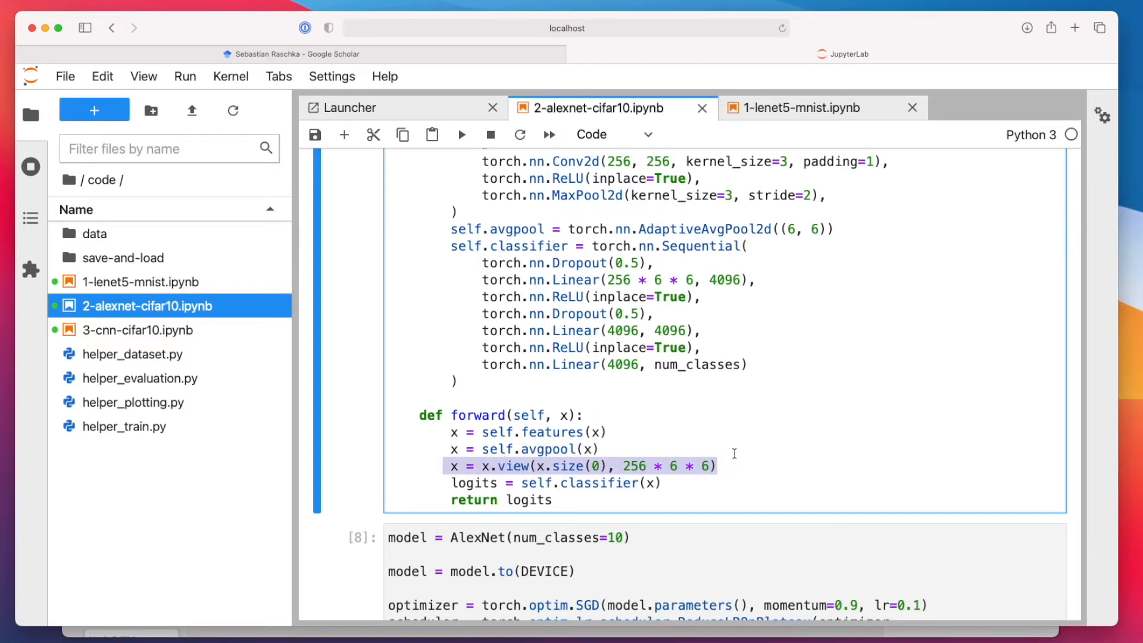
pyautogui.moveTo(720, 444)
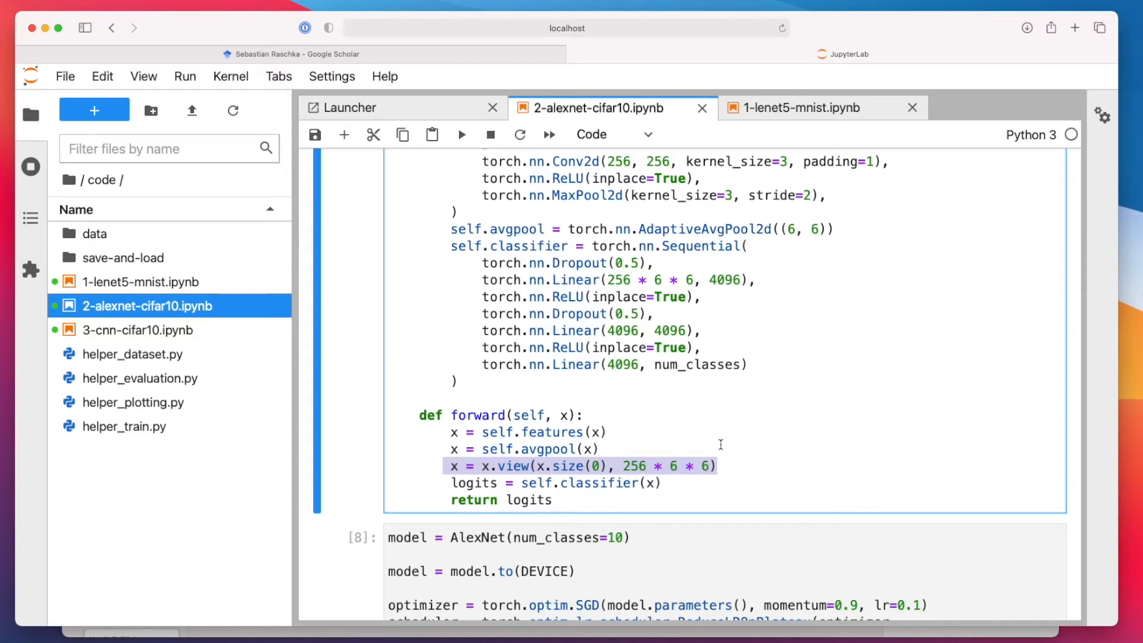
pyautogui.click(800, 108)
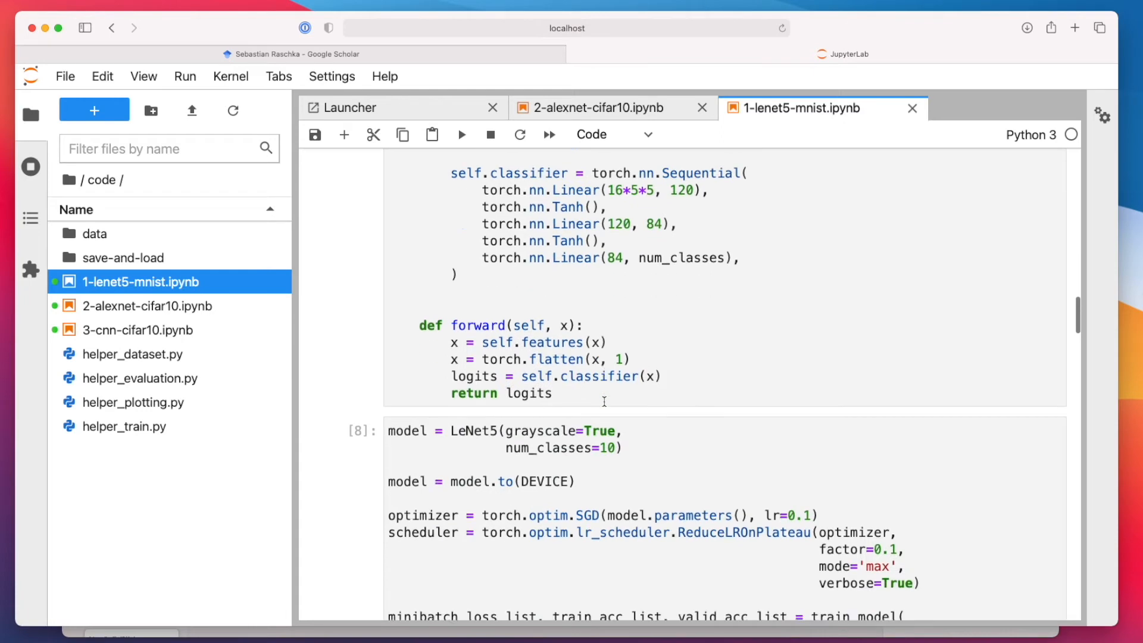
# Compare LeNet-5's torch.flatten with AlexNet's view reshaping, flipping between the two tabs.
pyautogui.click(449, 362)
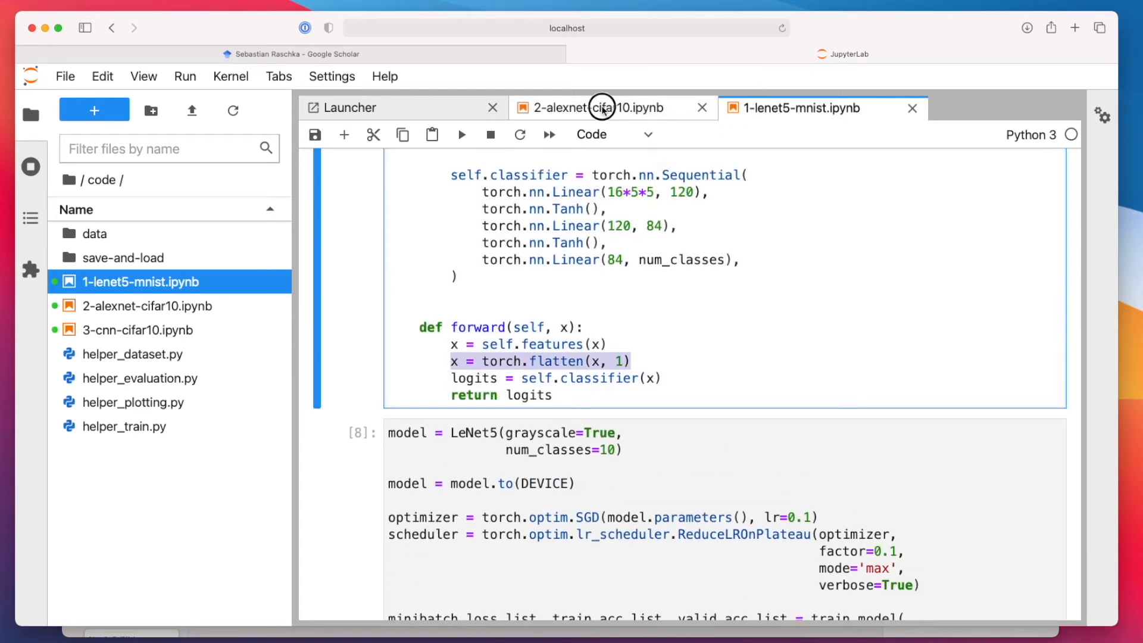
pyautogui.click(602, 107)
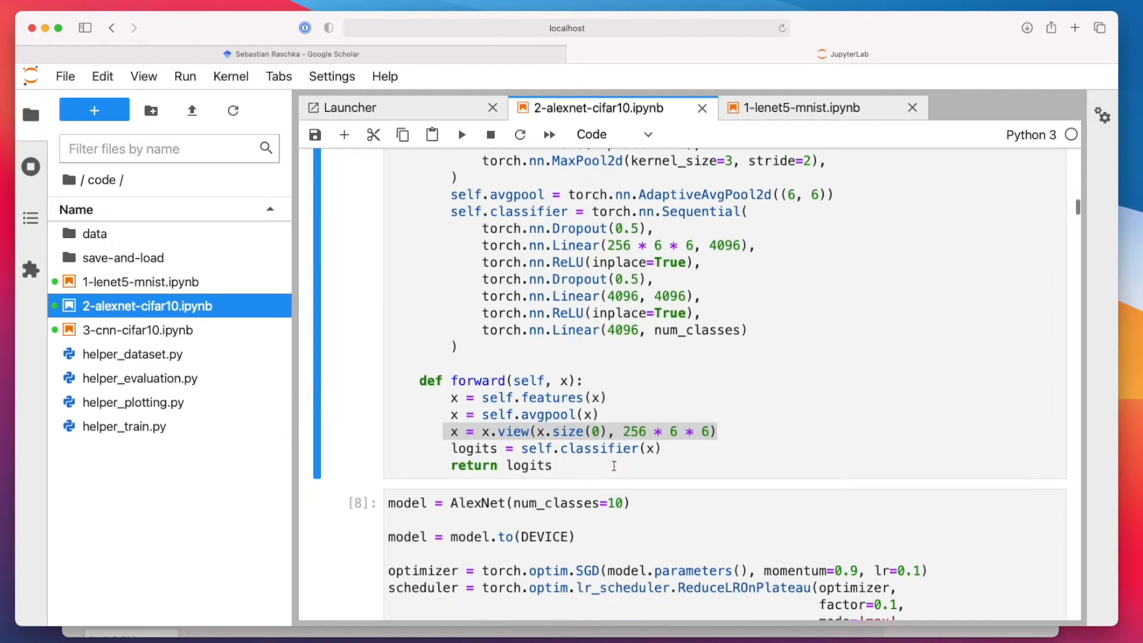
pyautogui.click(799, 107)
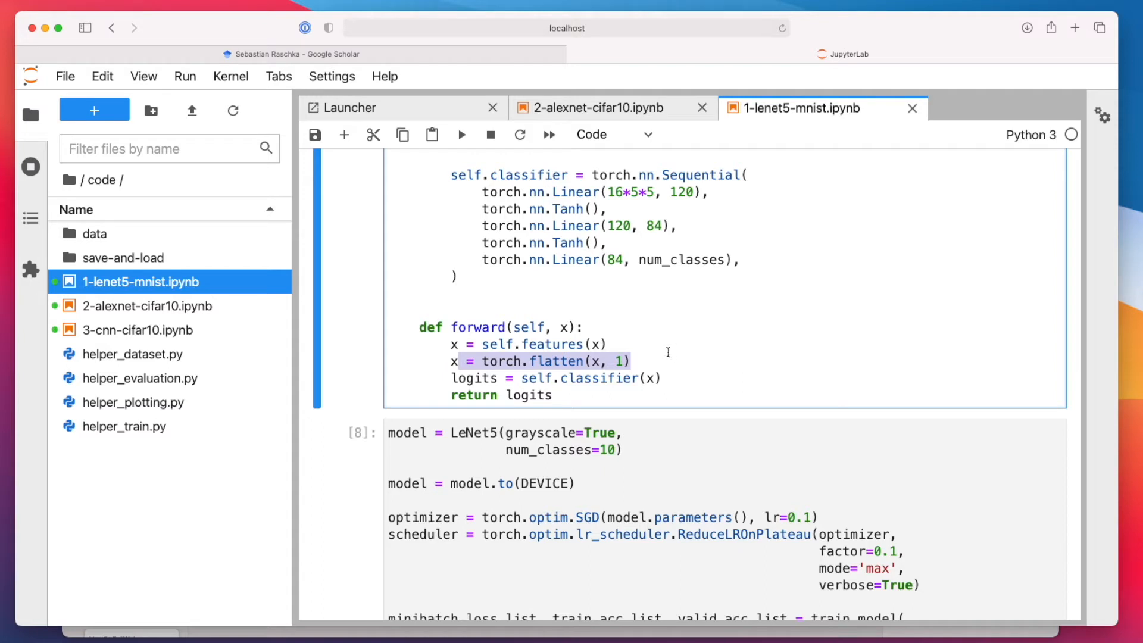
pyautogui.click(597, 107)
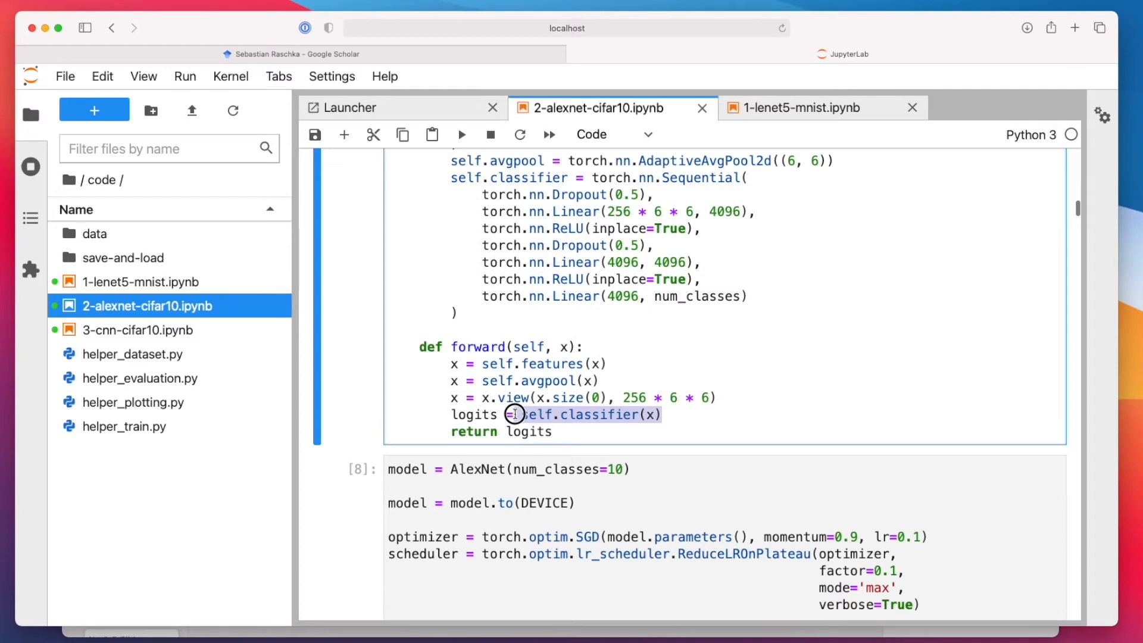
# Scroll the training log output to the first epochs of the 200-epoch AlexNet run.
pyautogui.scroll(-3)
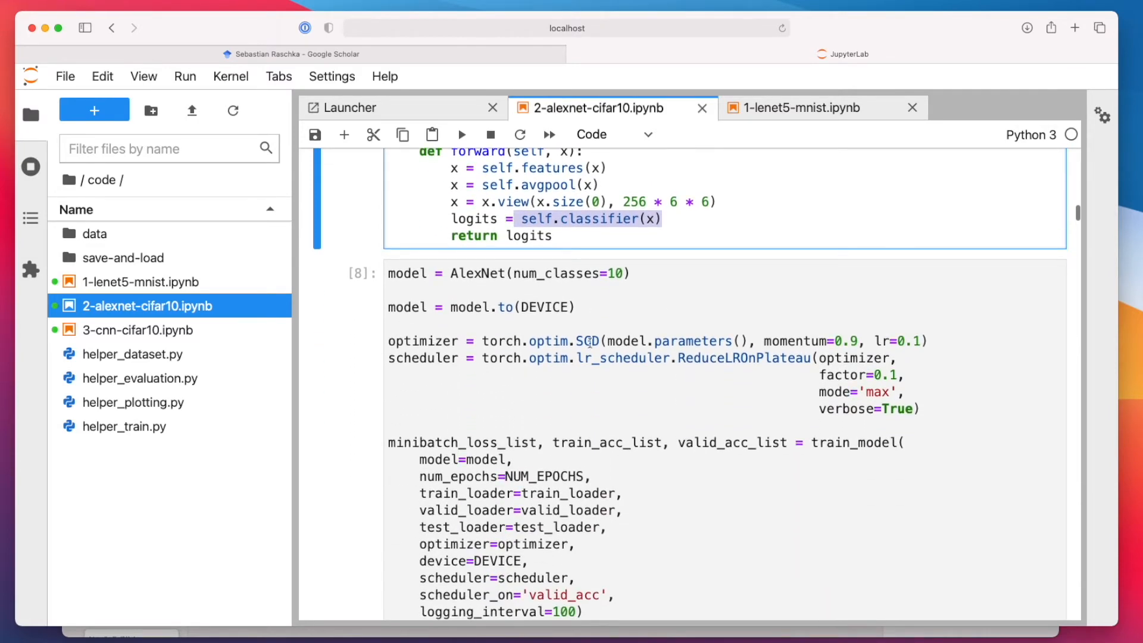
pyautogui.scroll(-3)
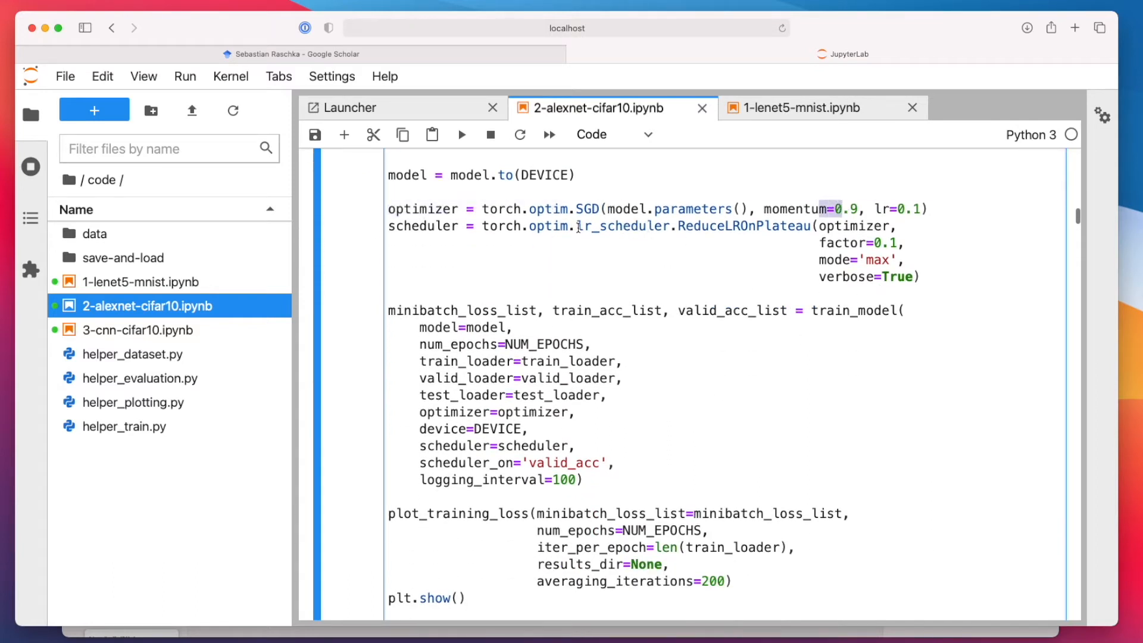
pyautogui.scroll(-3)
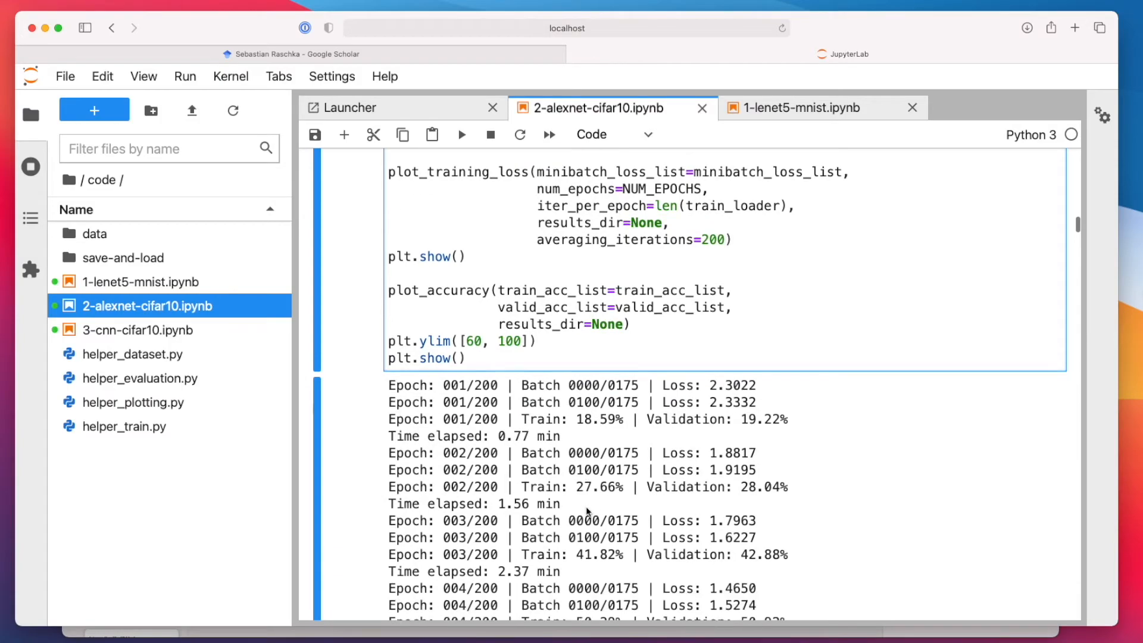
pyautogui.scroll(-3)
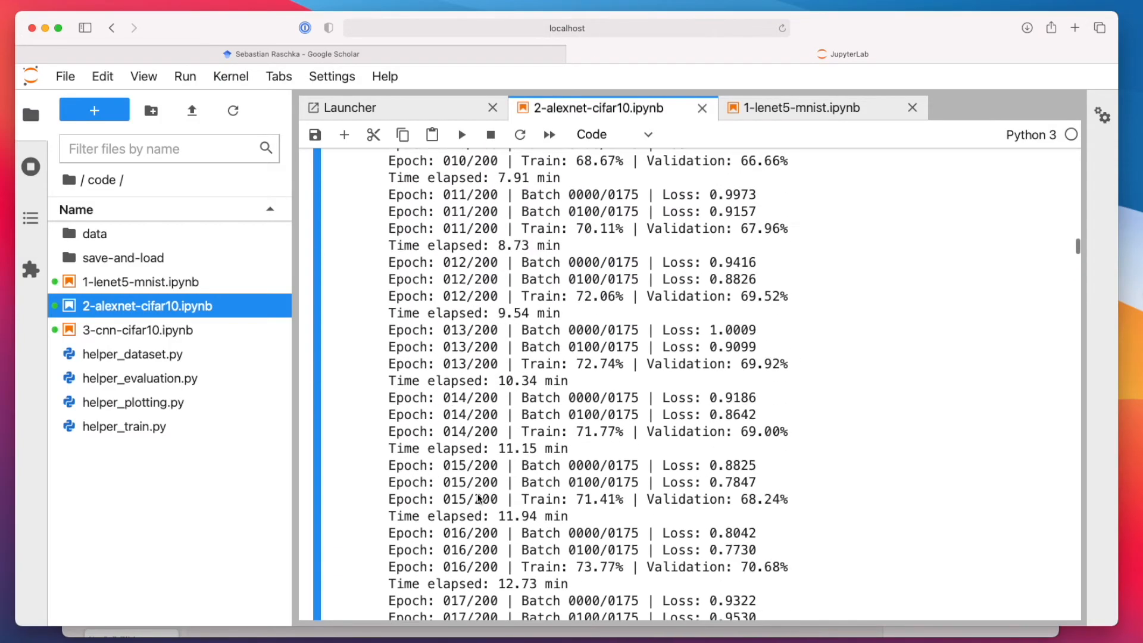
pyautogui.scroll(-3)
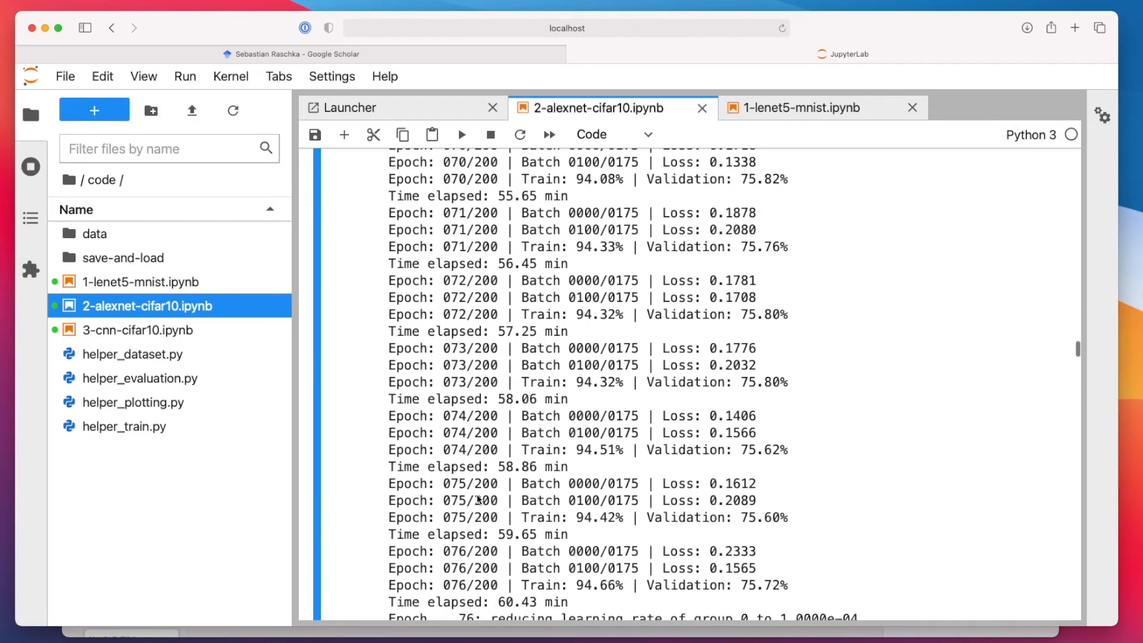
pyautogui.scroll(-3)
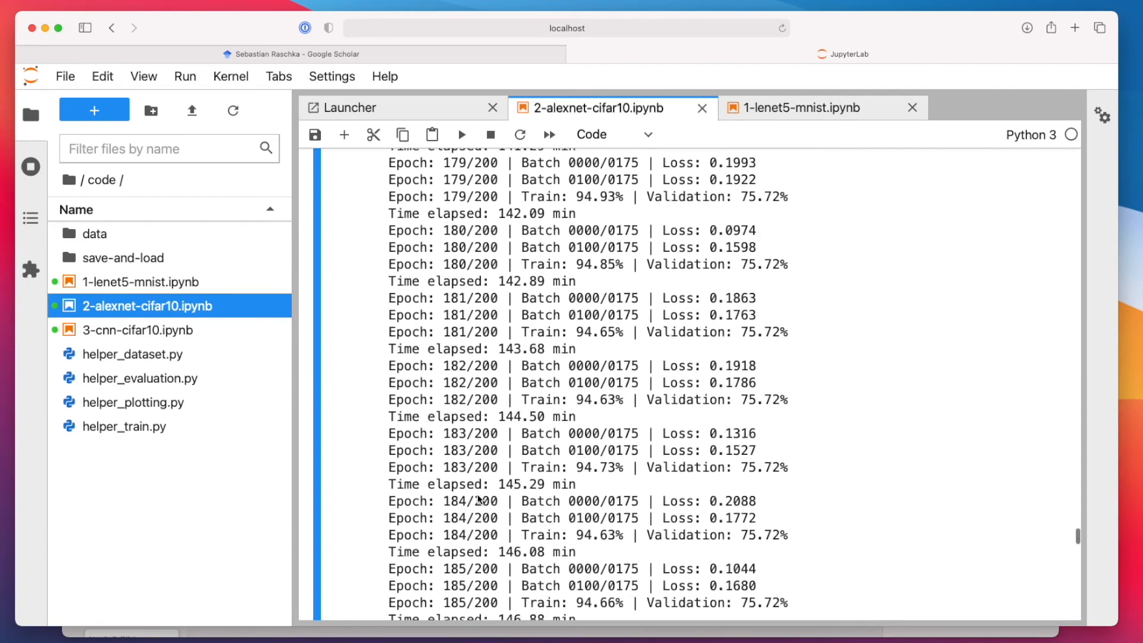
pyautogui.scroll(-3)
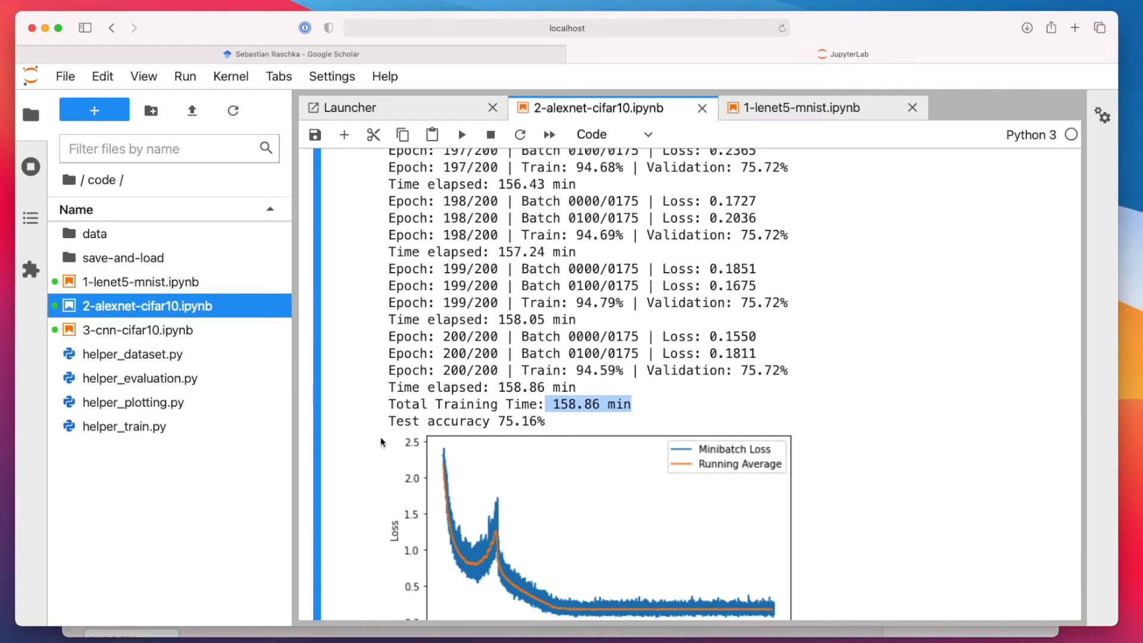
pyautogui.moveTo(364, 464)
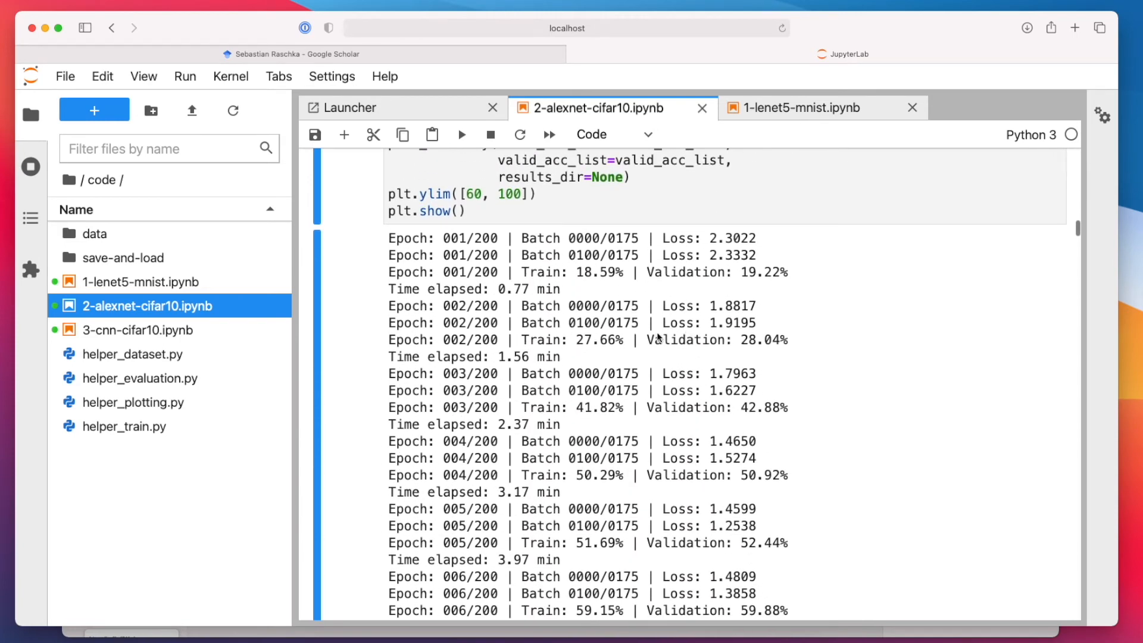
pyautogui.doubleClick(741, 271)
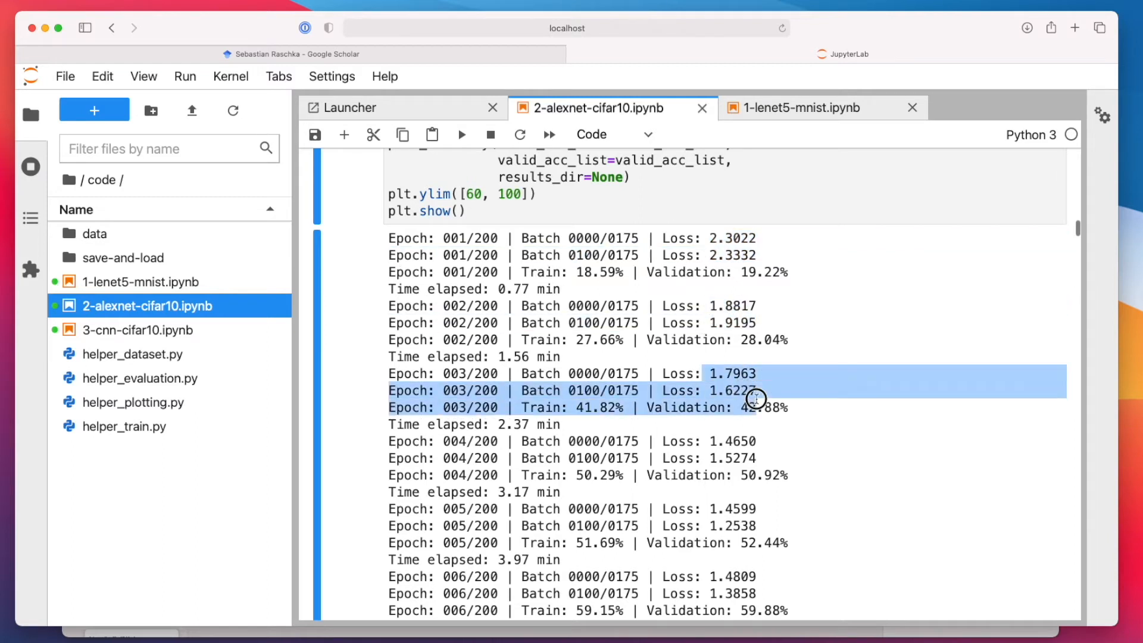
pyautogui.moveTo(672, 313)
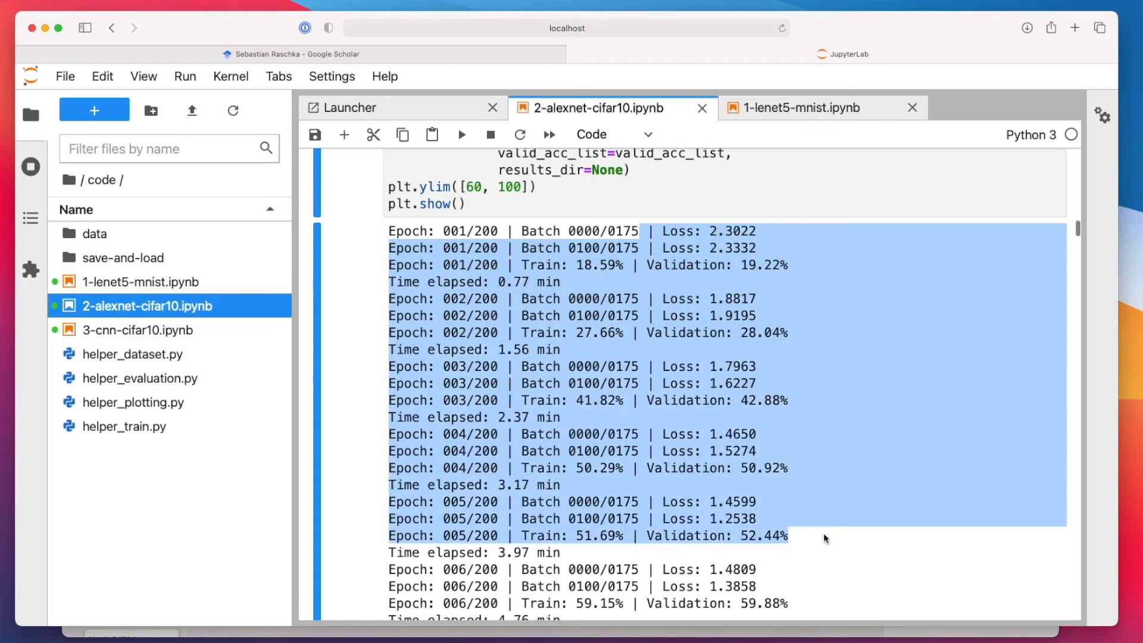
pyautogui.click(740, 562)
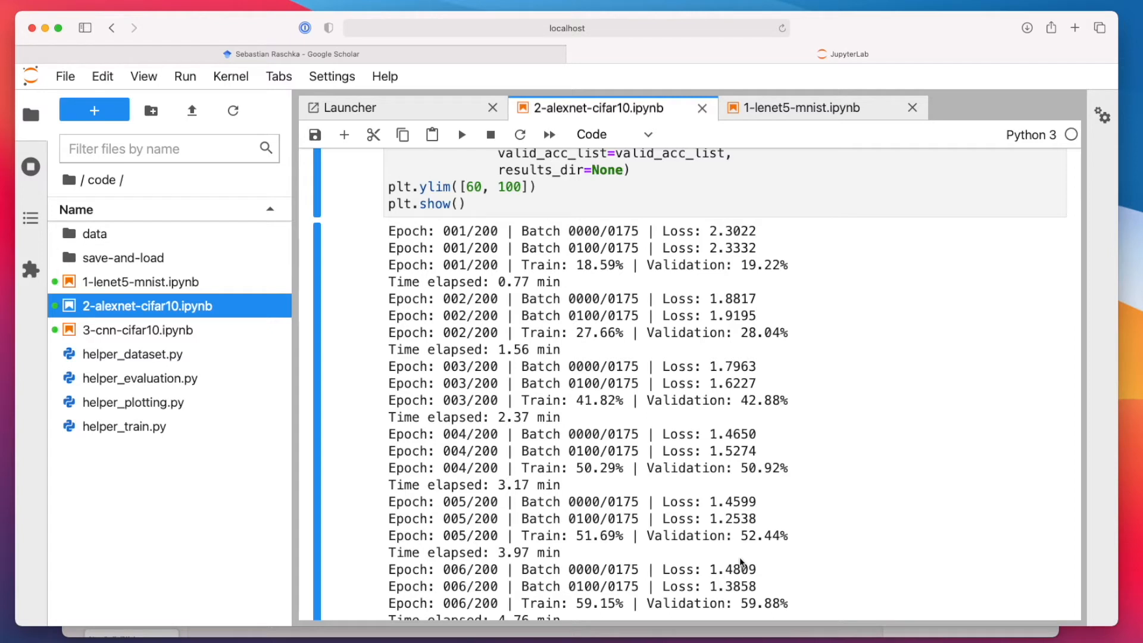
# Scroll down the log, highlighting the epoch 10 validation accuracy on the way.
pyautogui.scroll(-3)
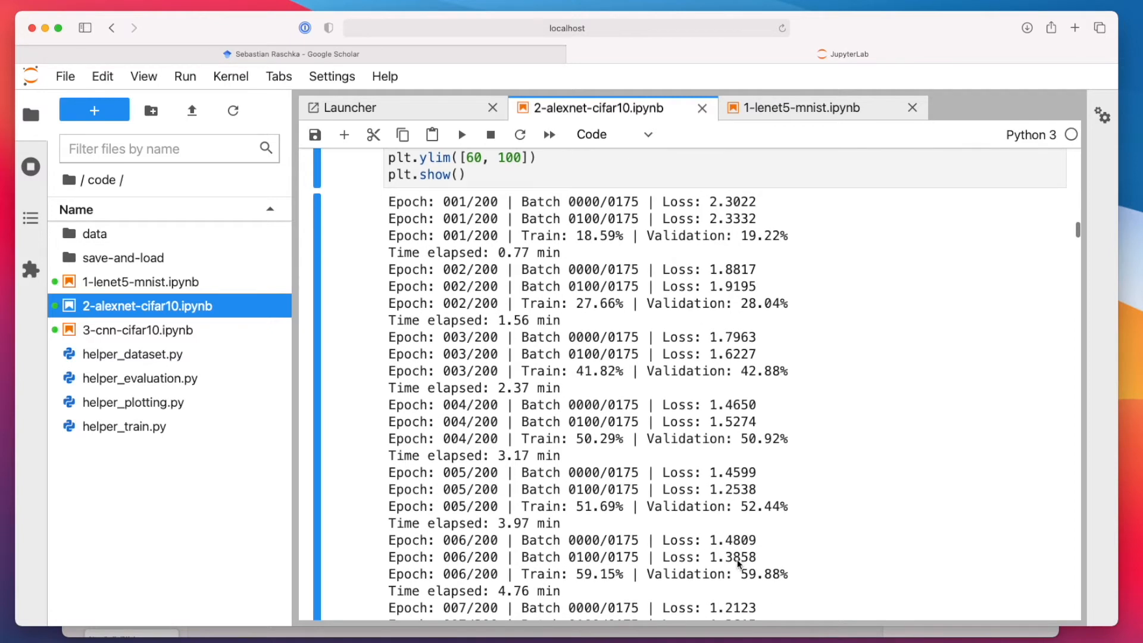
pyautogui.scroll(-3)
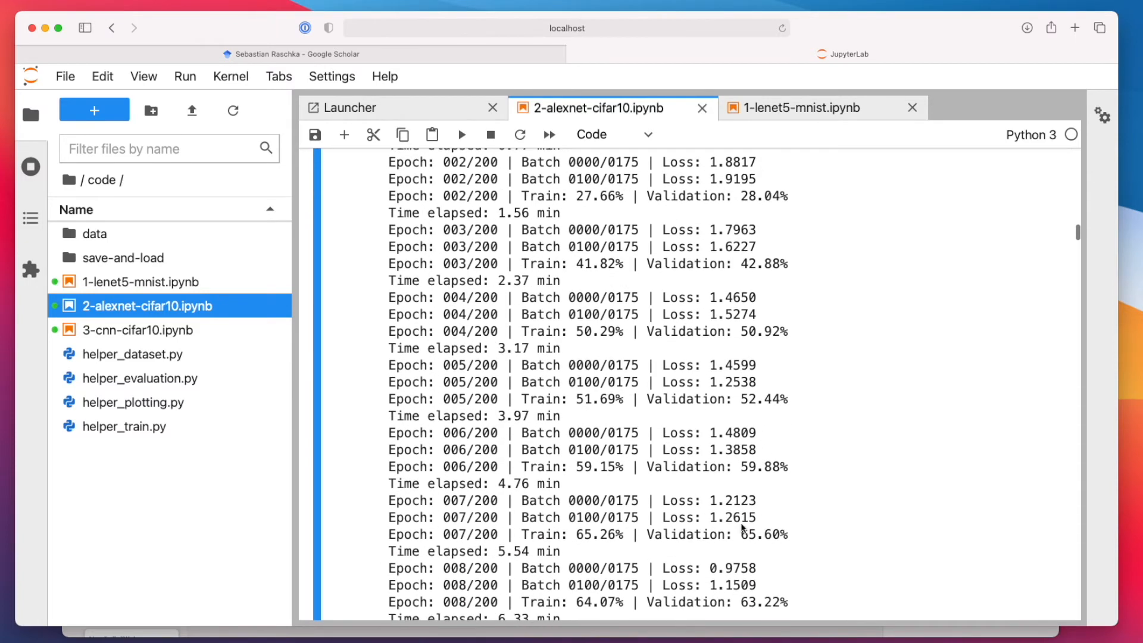
pyautogui.scroll(-3)
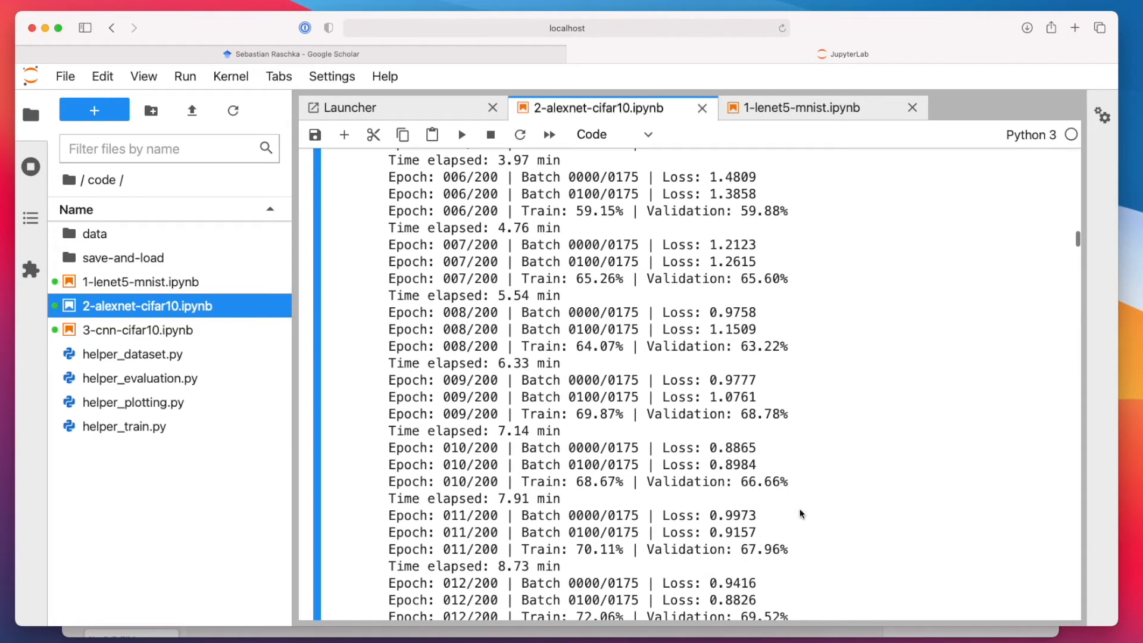
pyautogui.doubleClick(762, 481)
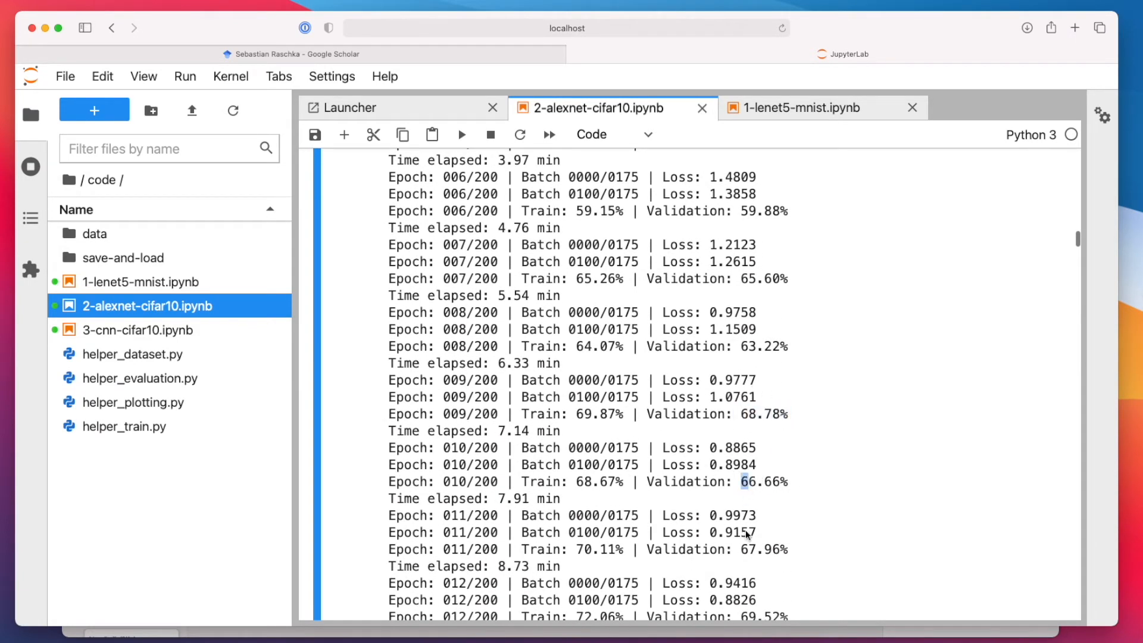
pyautogui.scroll(-3)
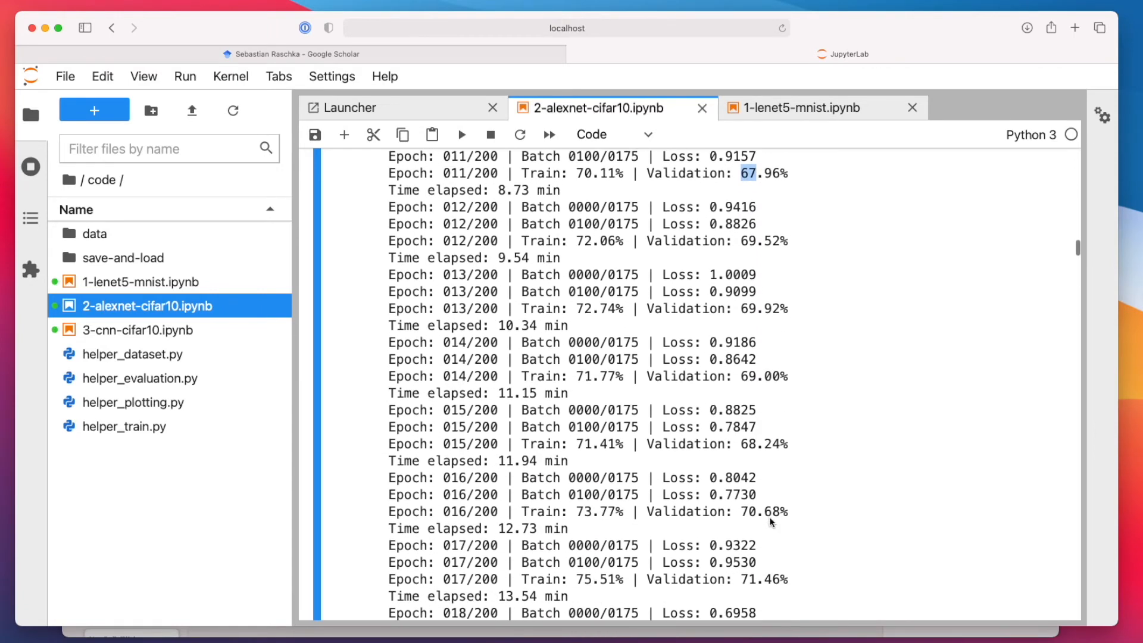
pyautogui.scroll(-3)
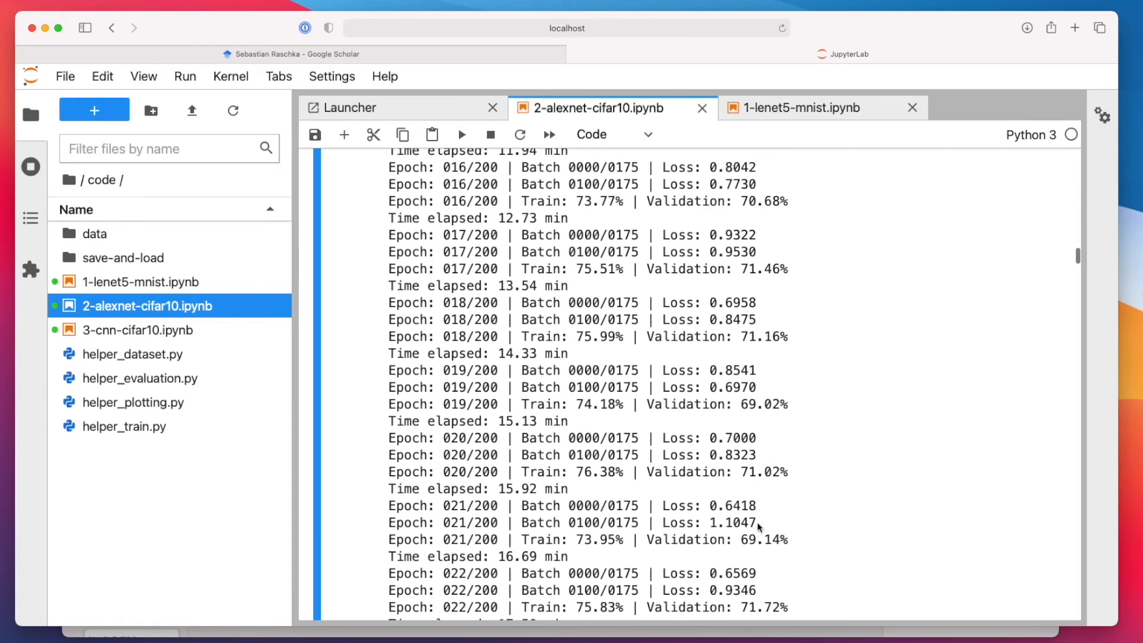
pyautogui.scroll(-3)
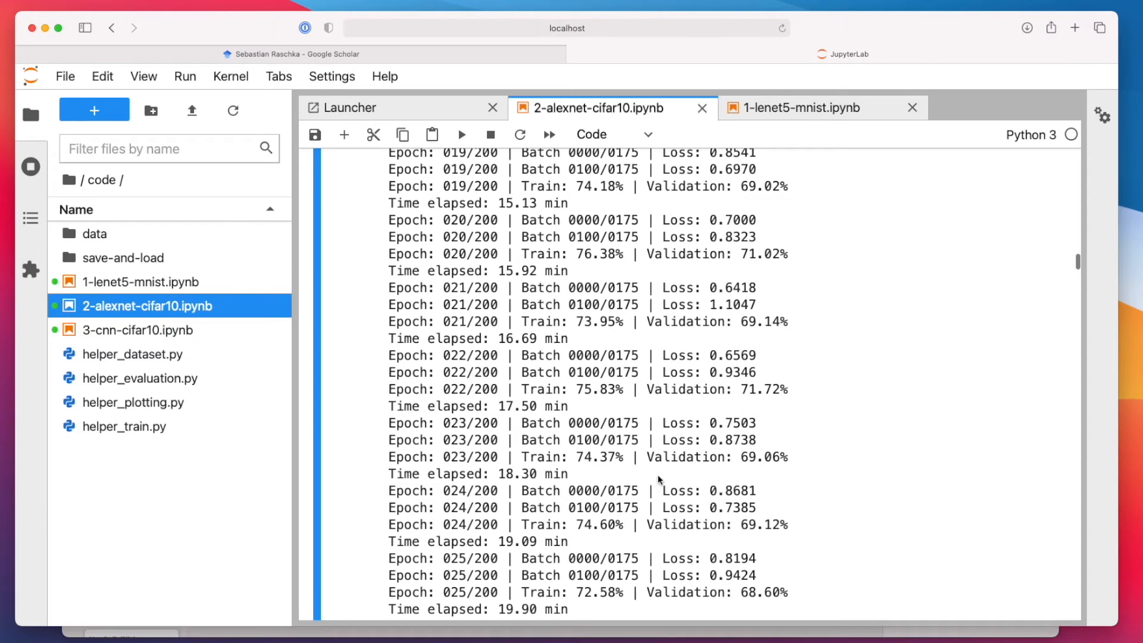
pyautogui.scroll(-3)
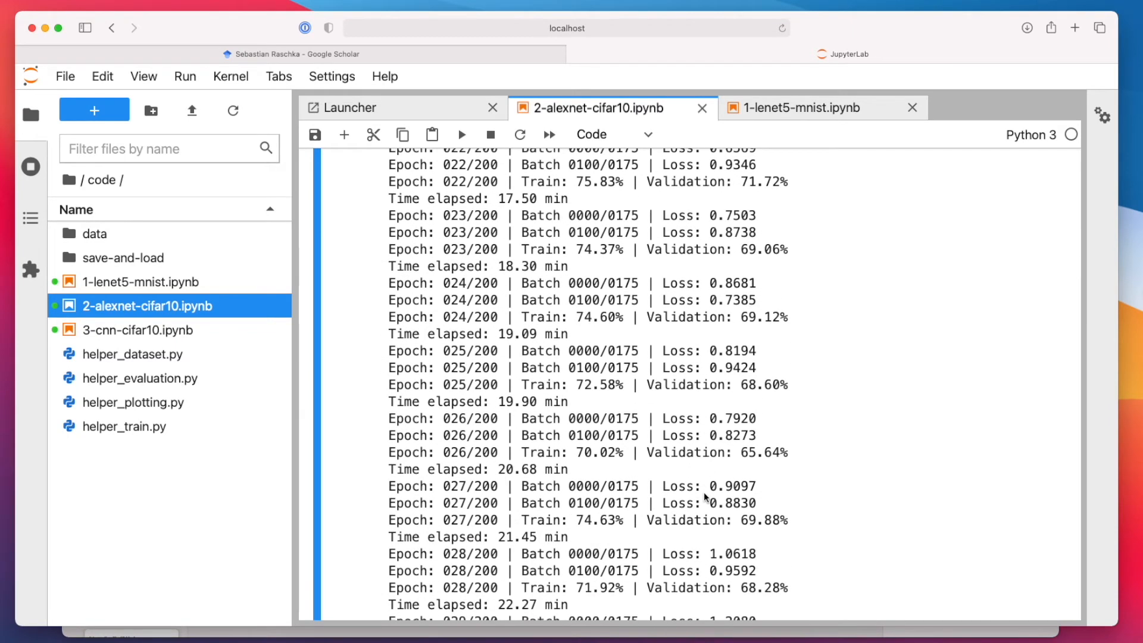
# Highlight the epoch 26 accuracy and epoch 31 elapsed time, then continue toward epoch 175.
pyautogui.doubleClick(746, 453)
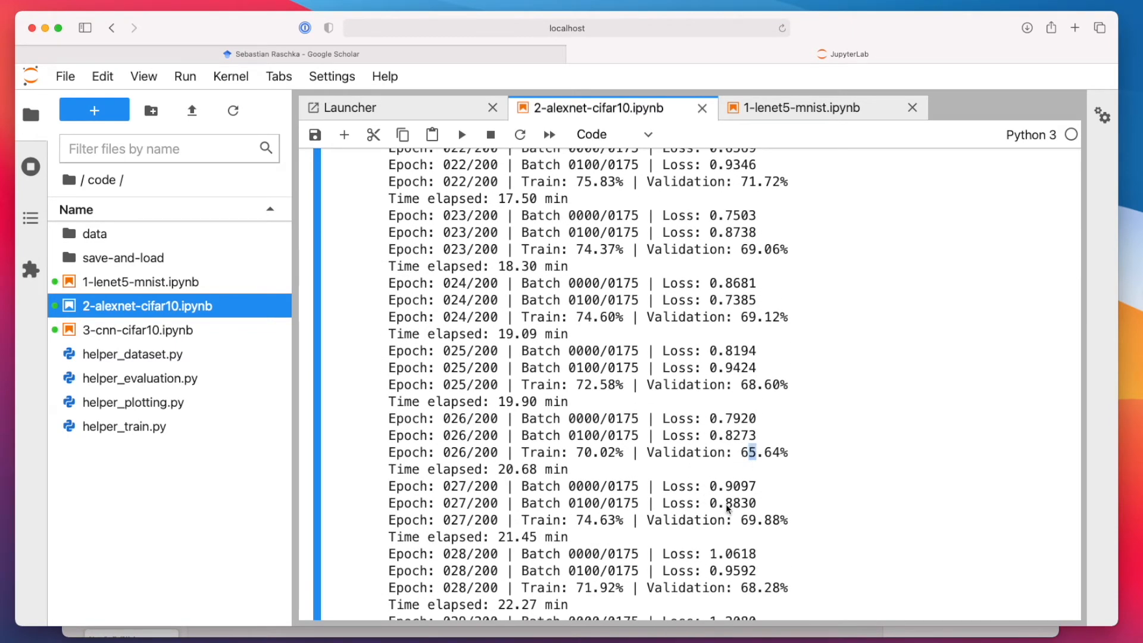
pyautogui.scroll(-3)
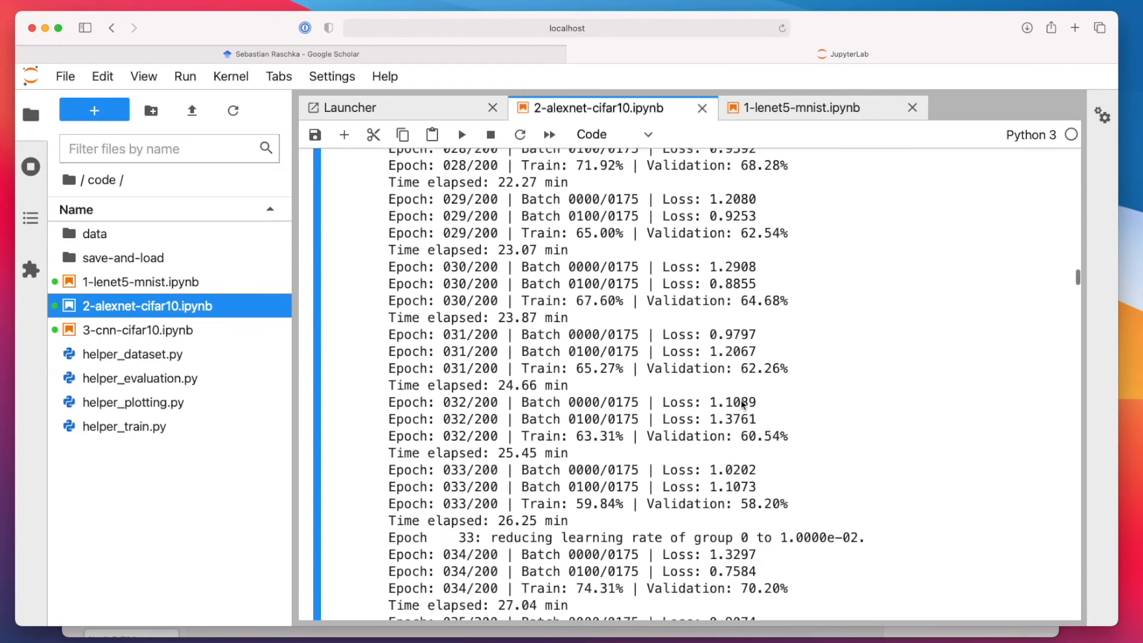
pyautogui.doubleClick(764, 368)
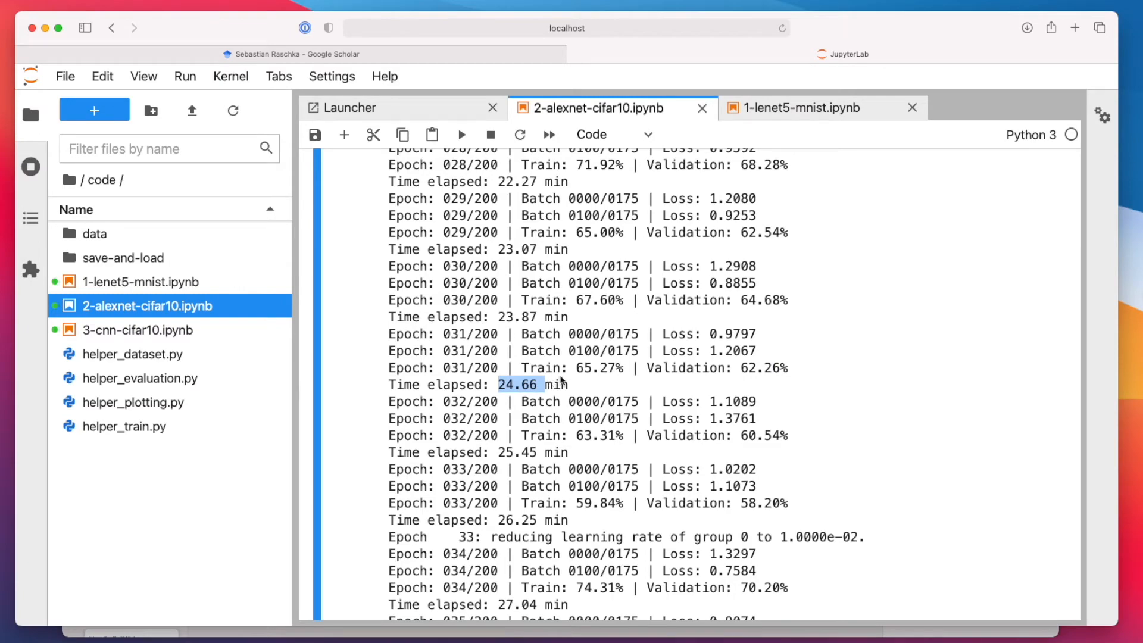
pyautogui.scroll(-3)
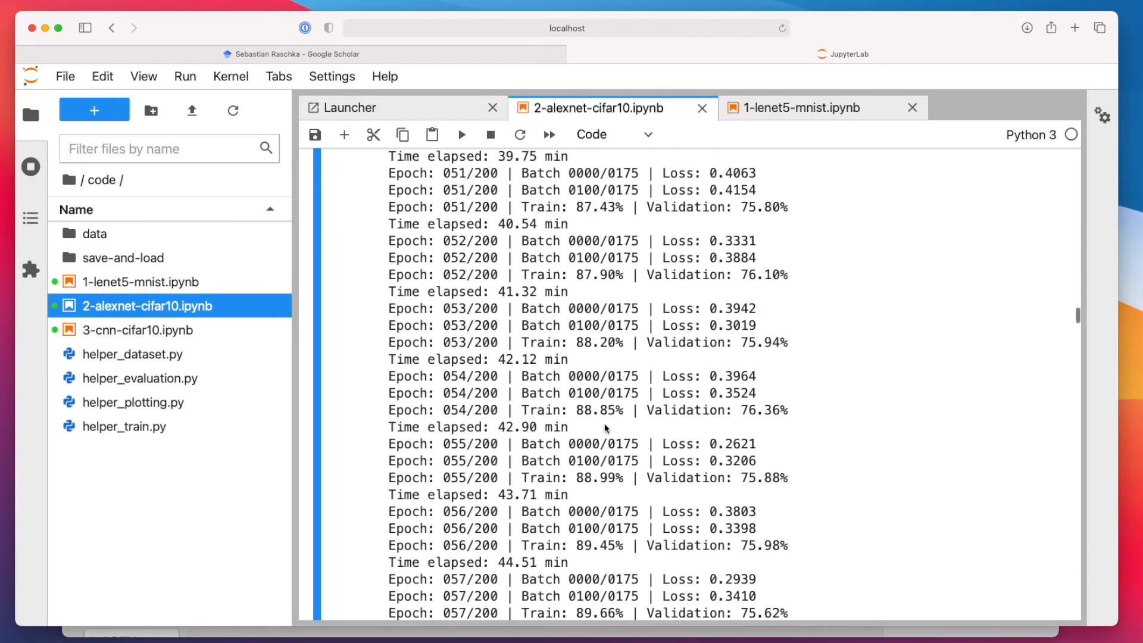
pyautogui.scroll(-3)
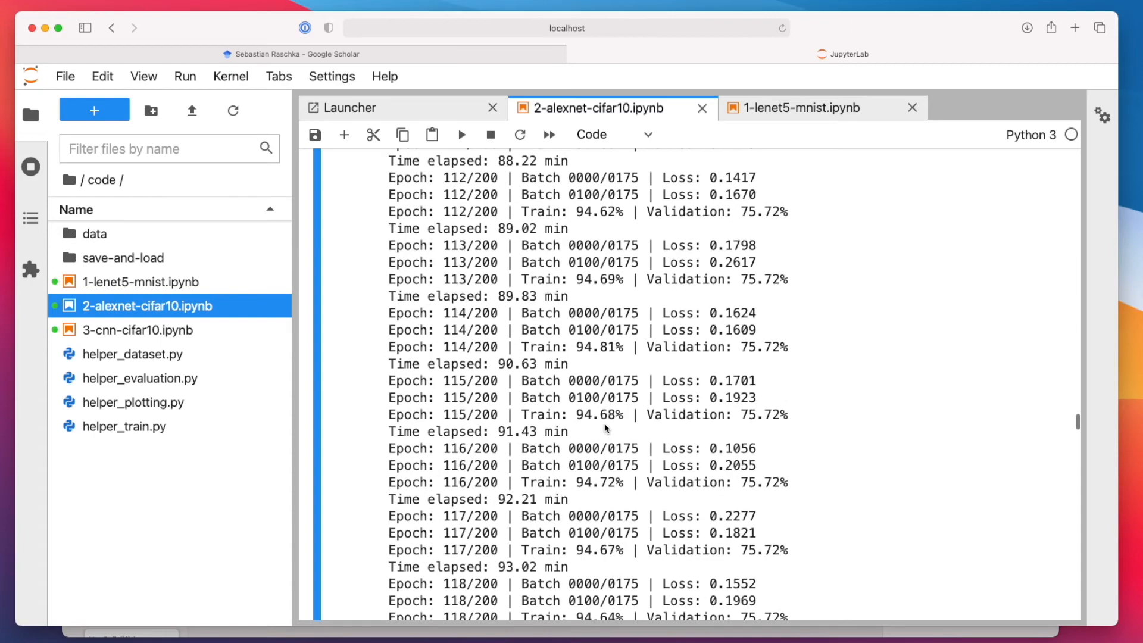
pyautogui.scroll(-3)
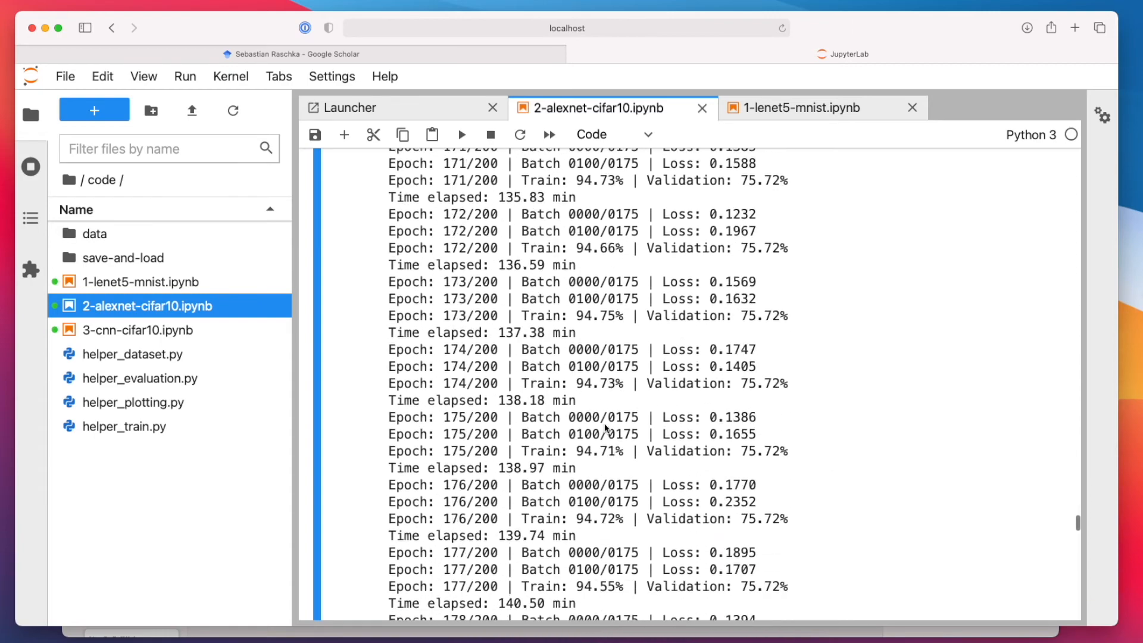
pyautogui.scroll(-3)
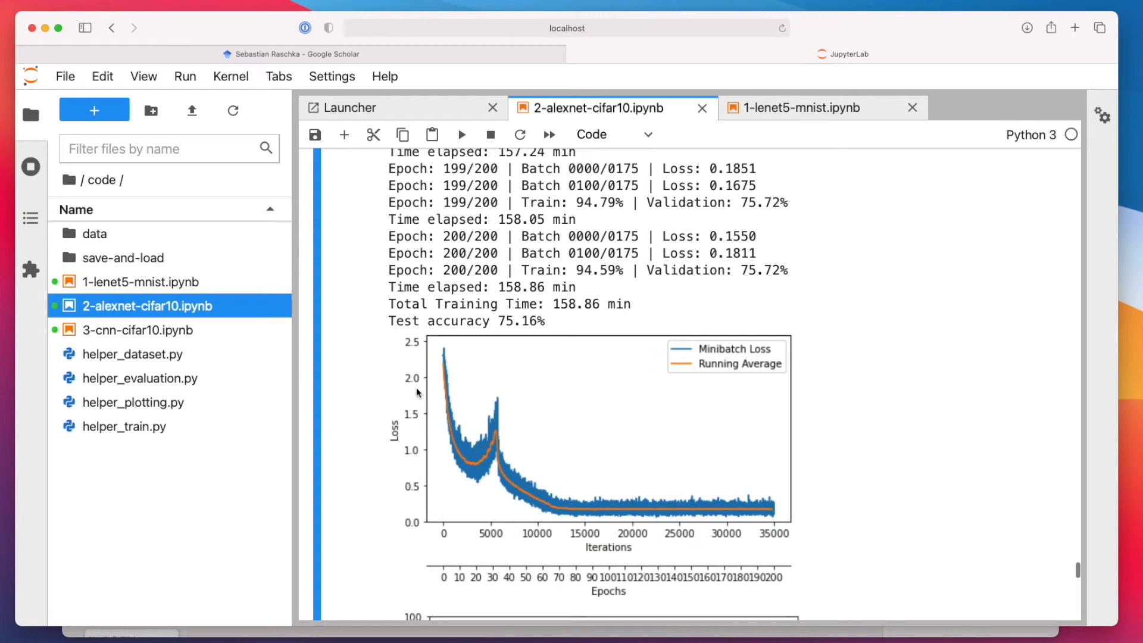
pyautogui.moveTo(467, 468)
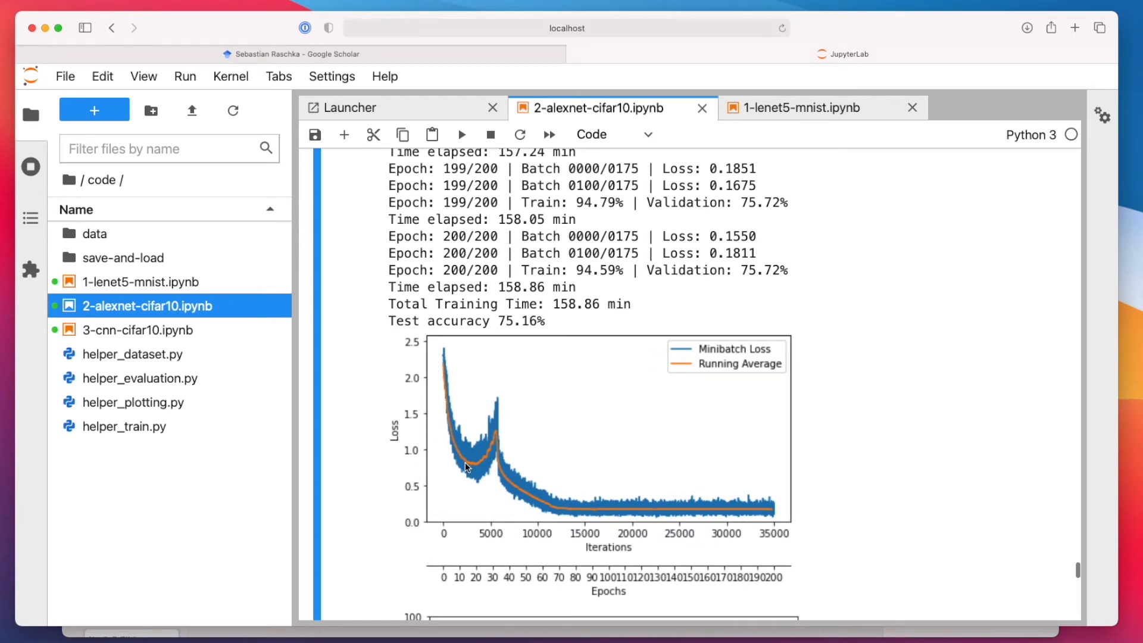
pyautogui.moveTo(500, 442)
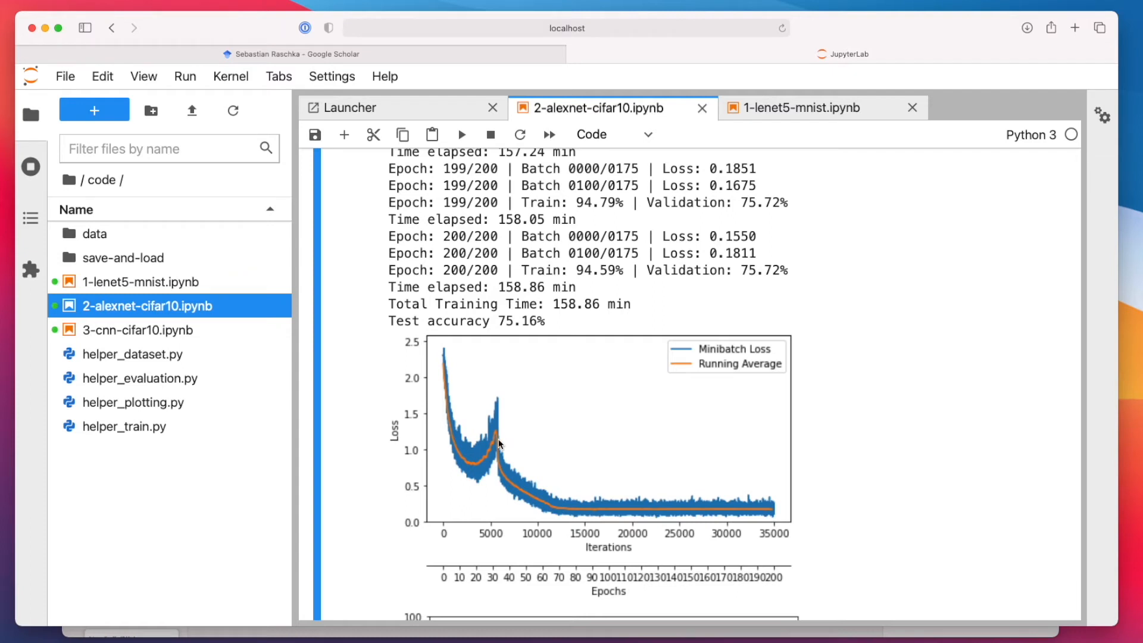
pyautogui.moveTo(548, 502)
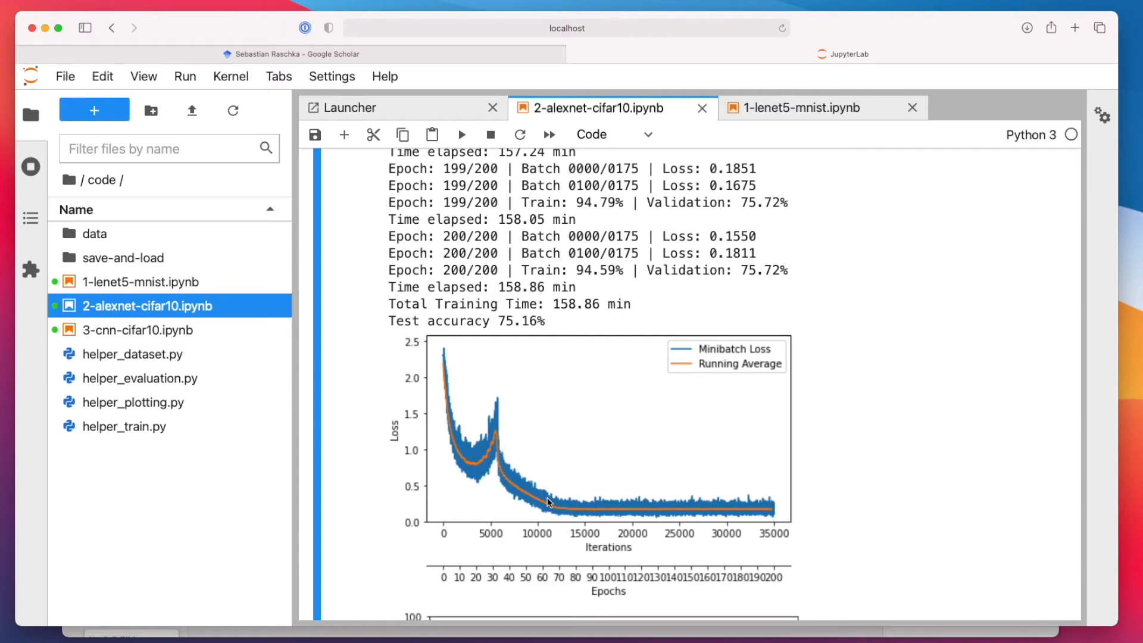
pyautogui.moveTo(780, 512)
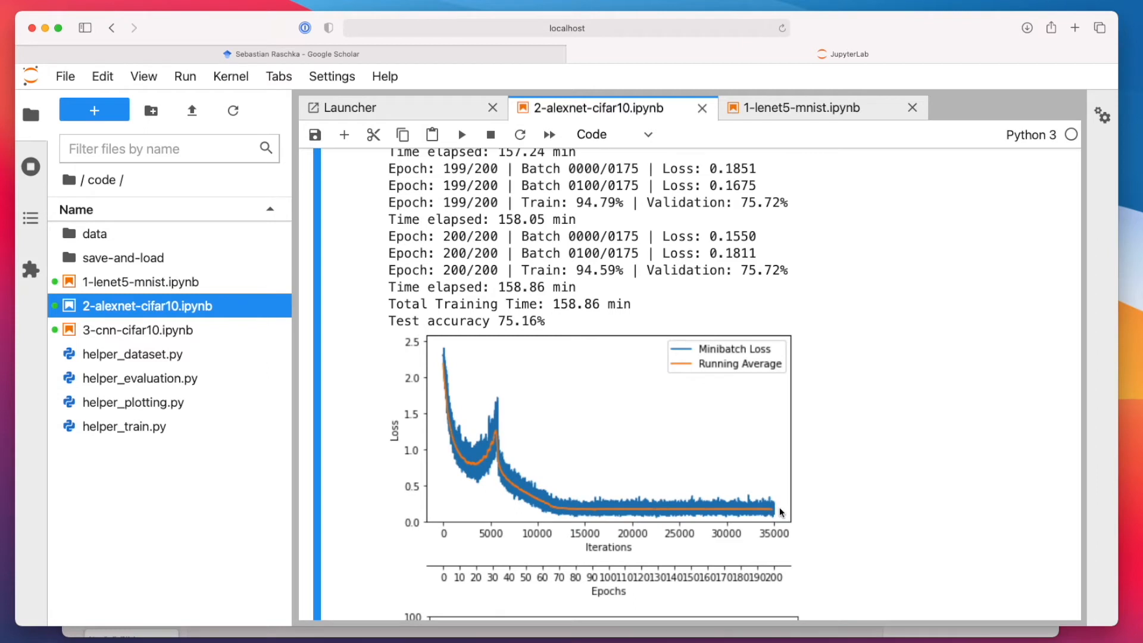
# Scroll past the loss plot to the AlexNet training and validation accuracy chart.
pyautogui.scroll(-3)
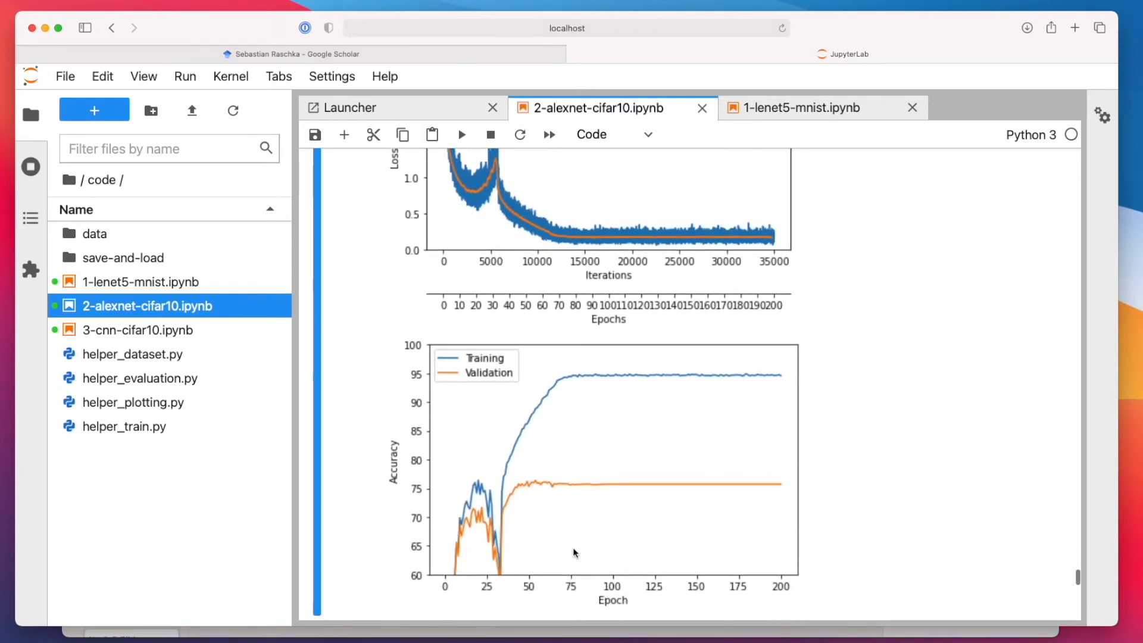
pyautogui.moveTo(445, 574)
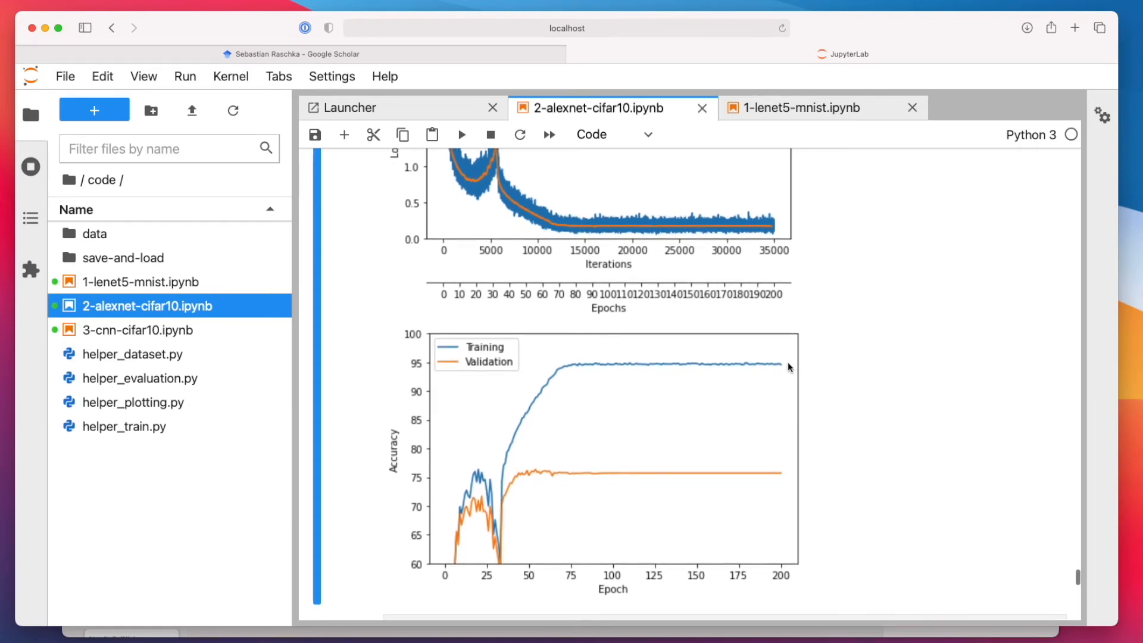
pyautogui.moveTo(772, 430)
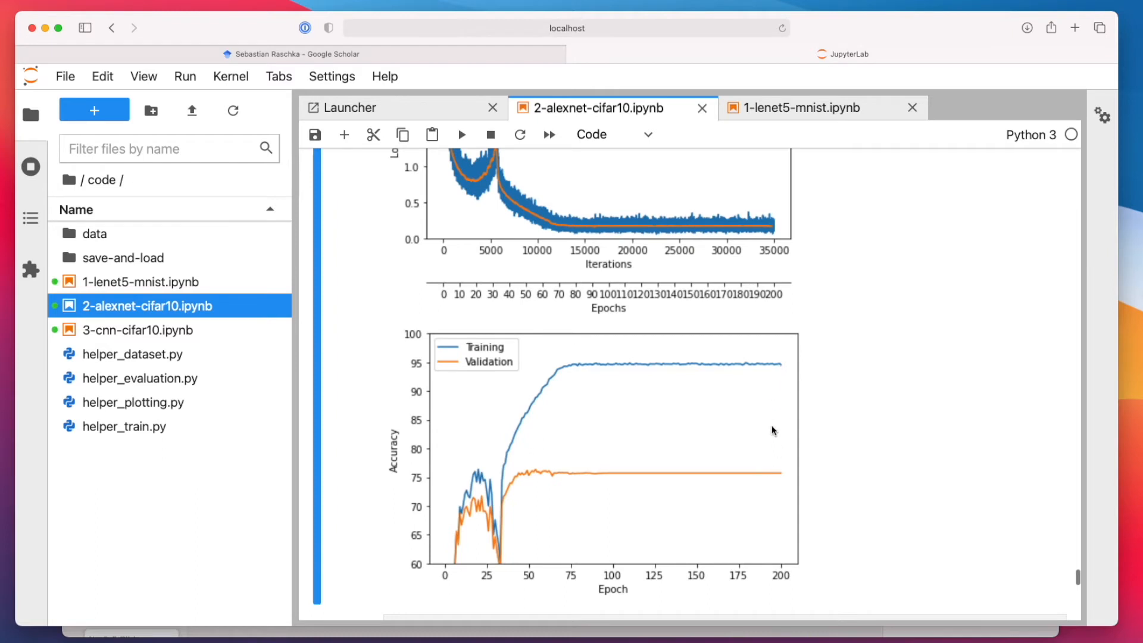
pyautogui.moveTo(771, 394)
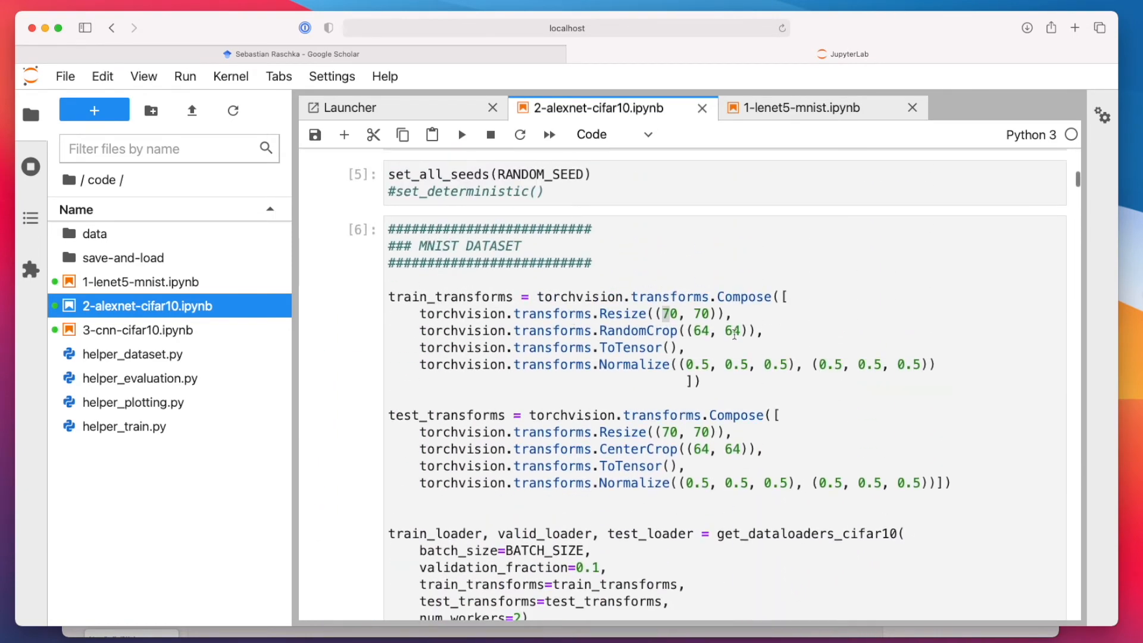
# Highlight RandomCrop in the train_transforms of cell [6], then scroll onward.
pyautogui.doubleClick(661, 329)
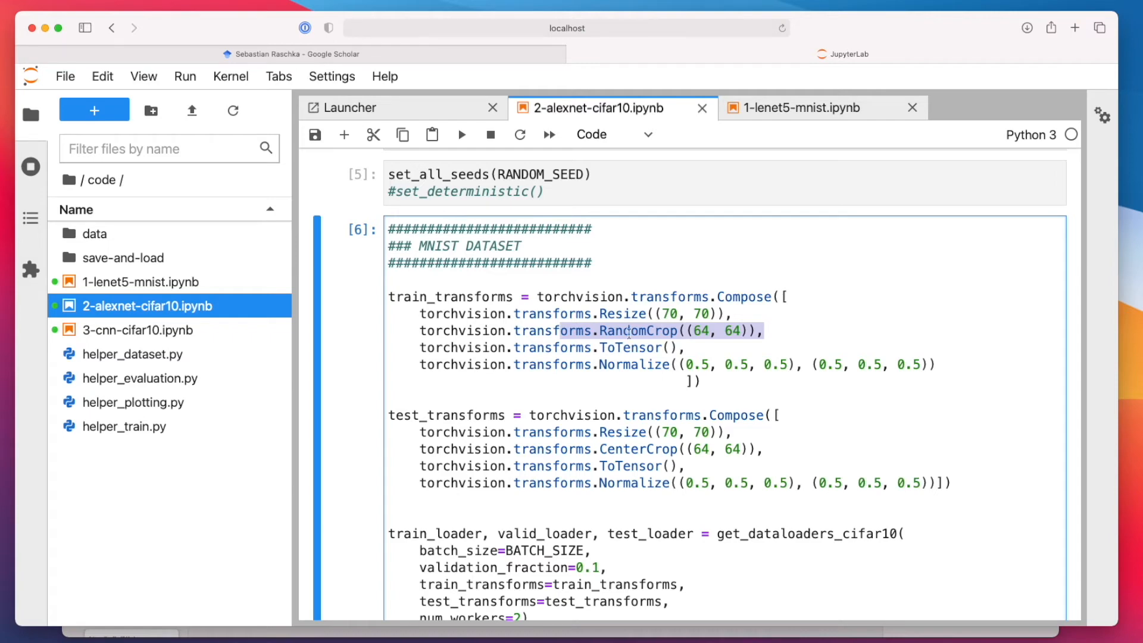
pyautogui.scroll(-3)
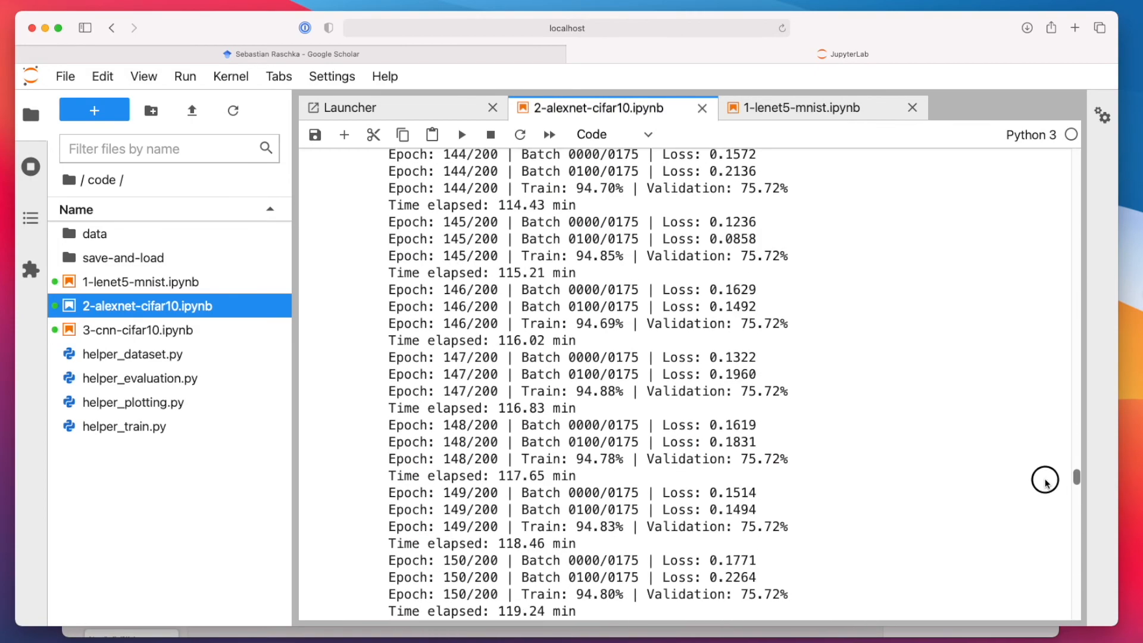
# Scroll past the log and plots to cell [9] with the UnNormalize call and show_examples output.
pyautogui.scroll(-3)
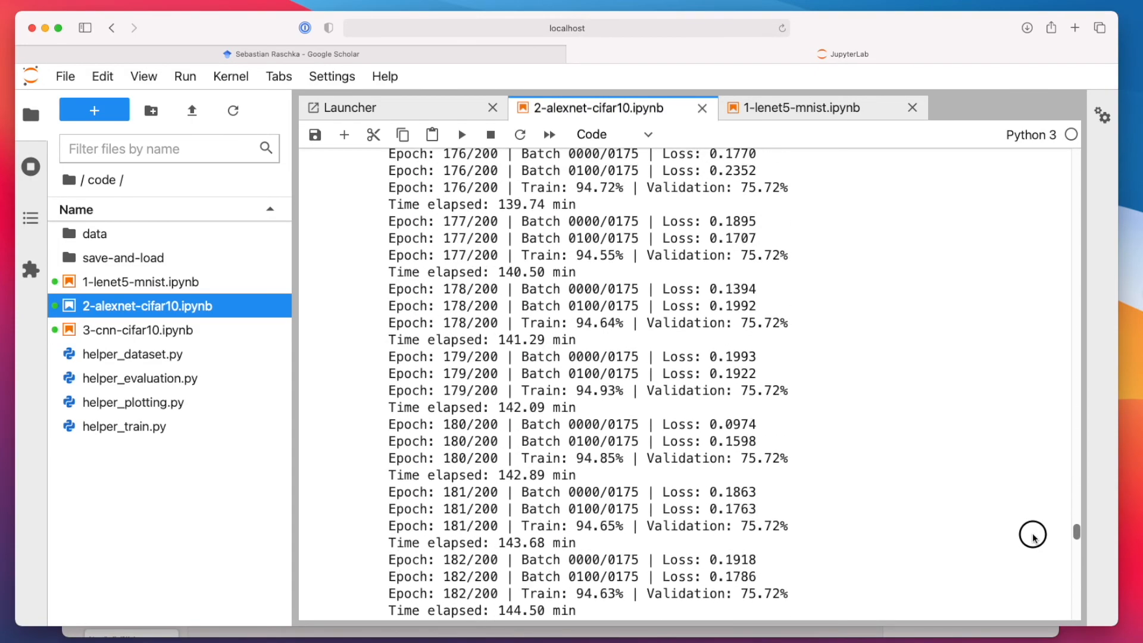
pyautogui.scroll(-3)
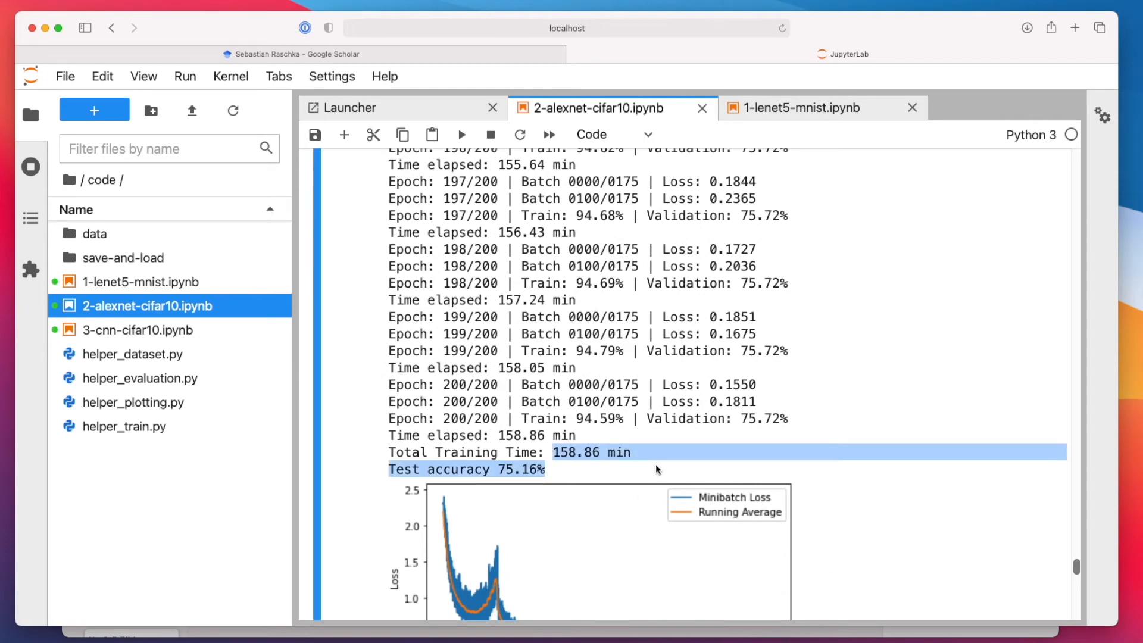
pyautogui.scroll(-3)
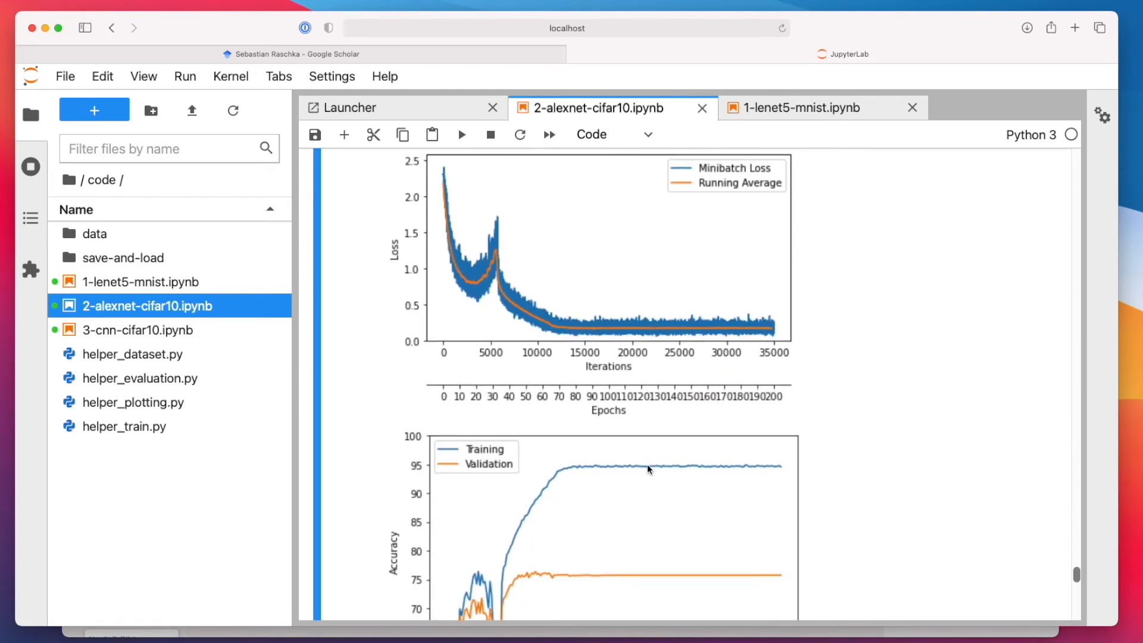
pyautogui.scroll(-3)
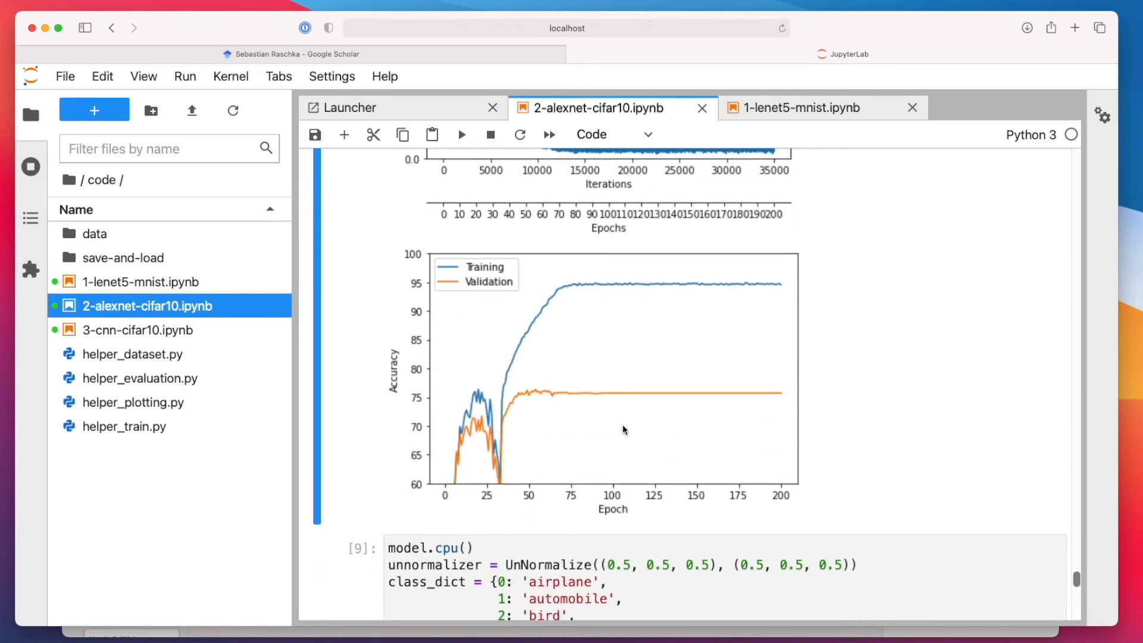
pyautogui.scroll(-3)
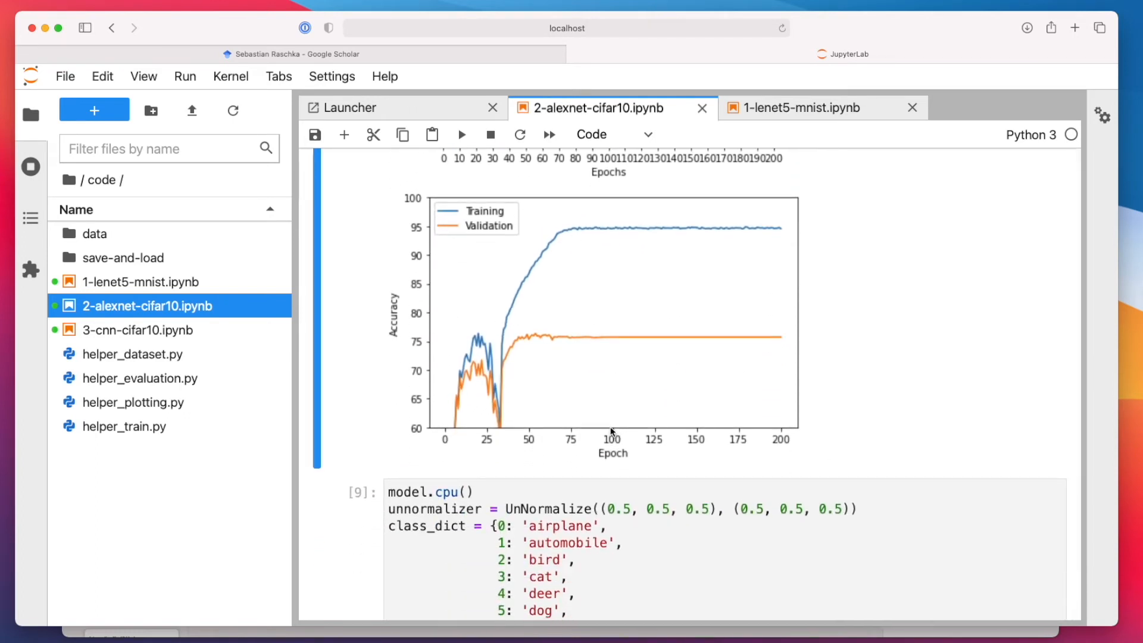
pyautogui.scroll(-3)
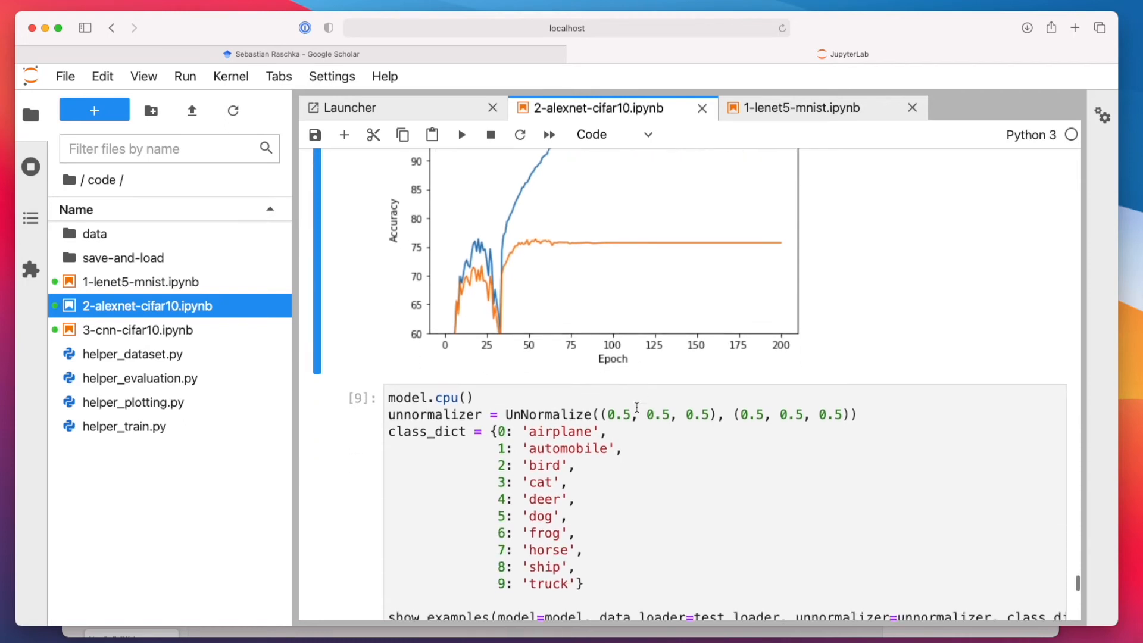
pyautogui.scroll(-3)
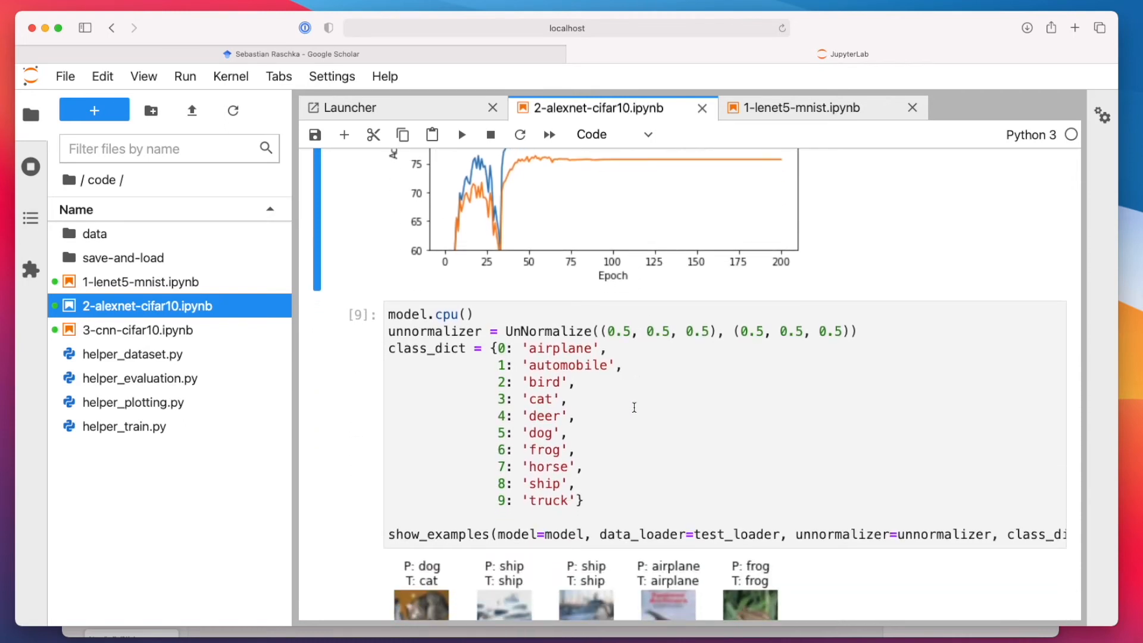
pyautogui.scroll(-3)
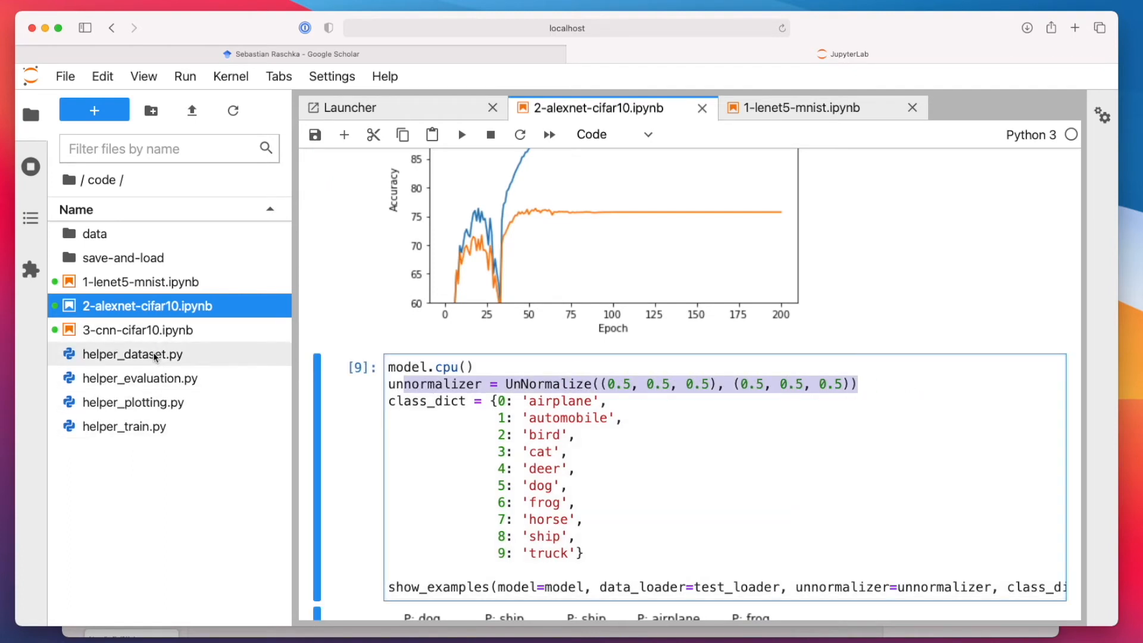
# Open helper_dataset.py from the file browser in its own tab beside the AlexNet notebook.
pyautogui.rightClick(132, 354)
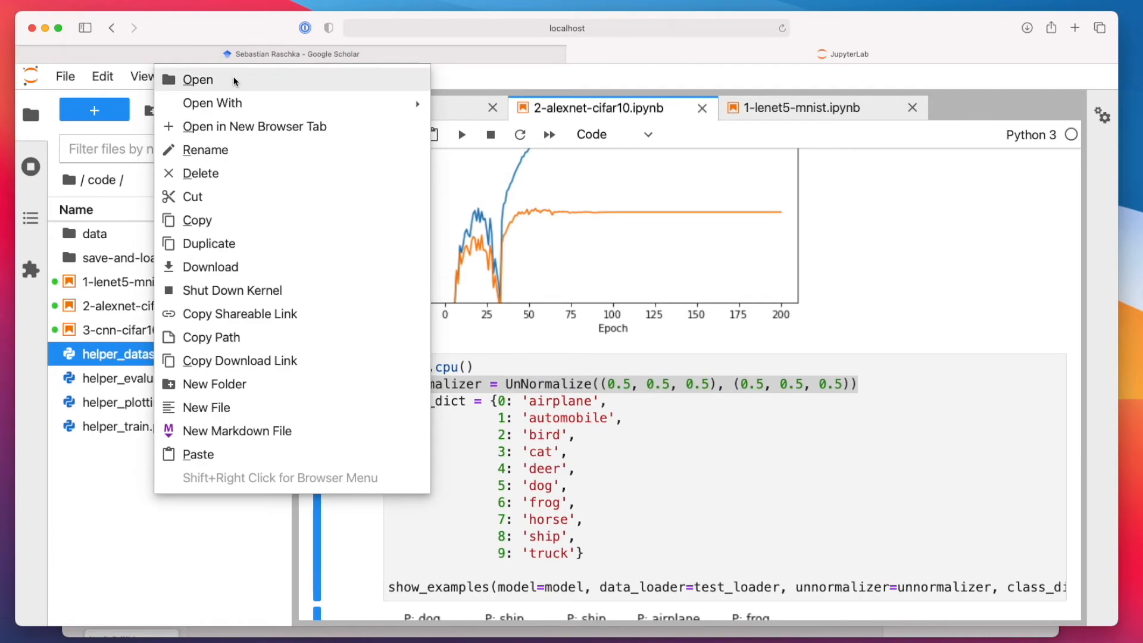
pyautogui.click(198, 79)
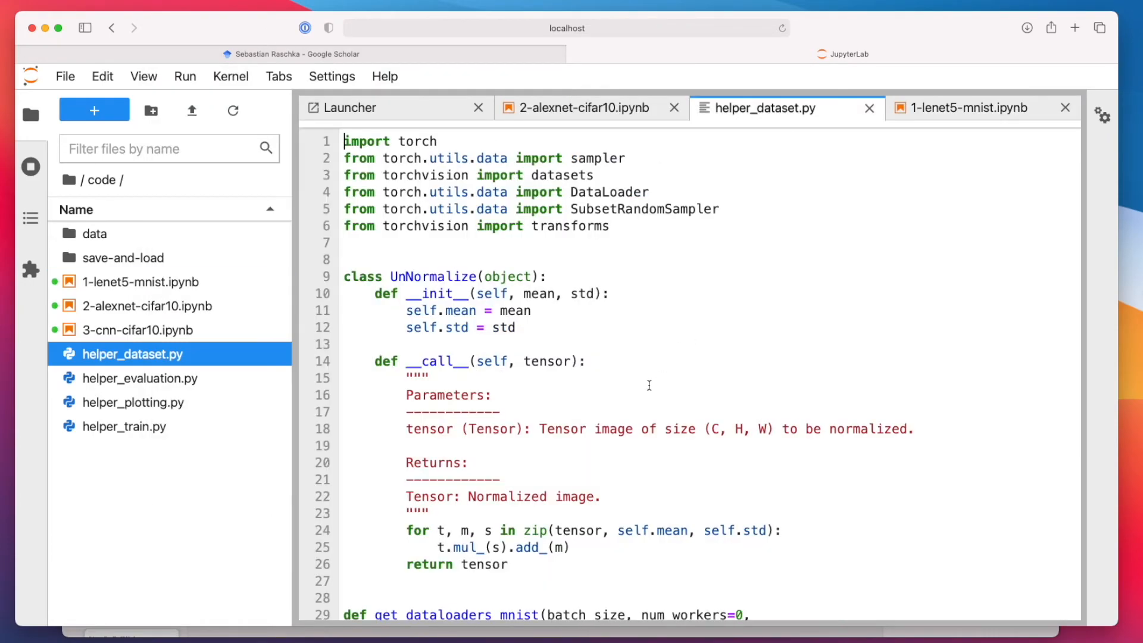
pyautogui.scroll(-3)
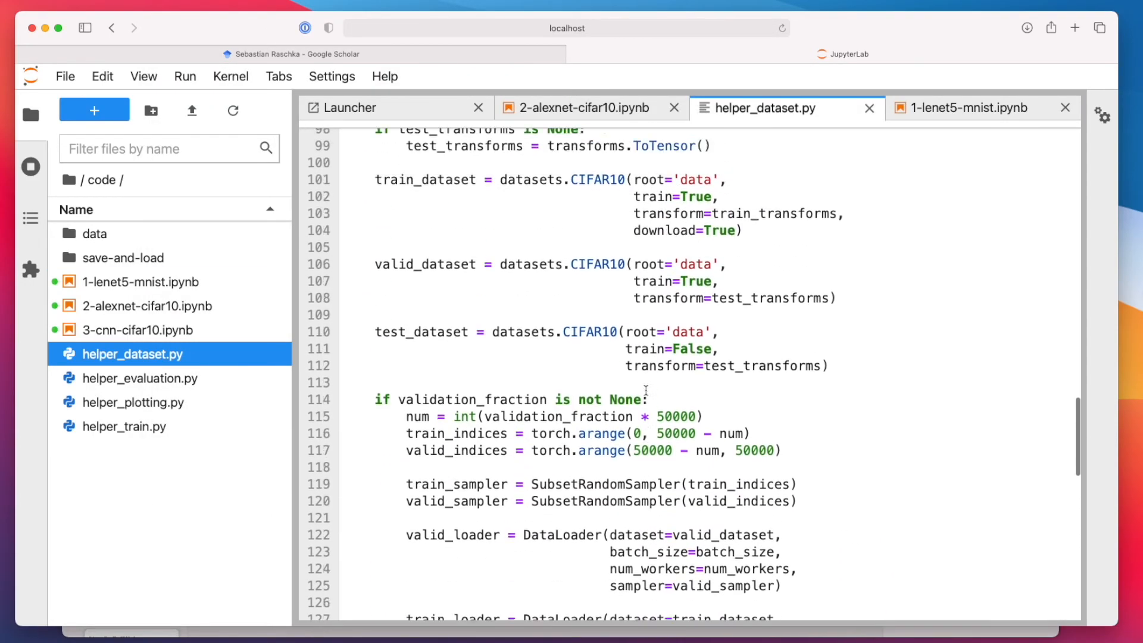
pyautogui.click(584, 107)
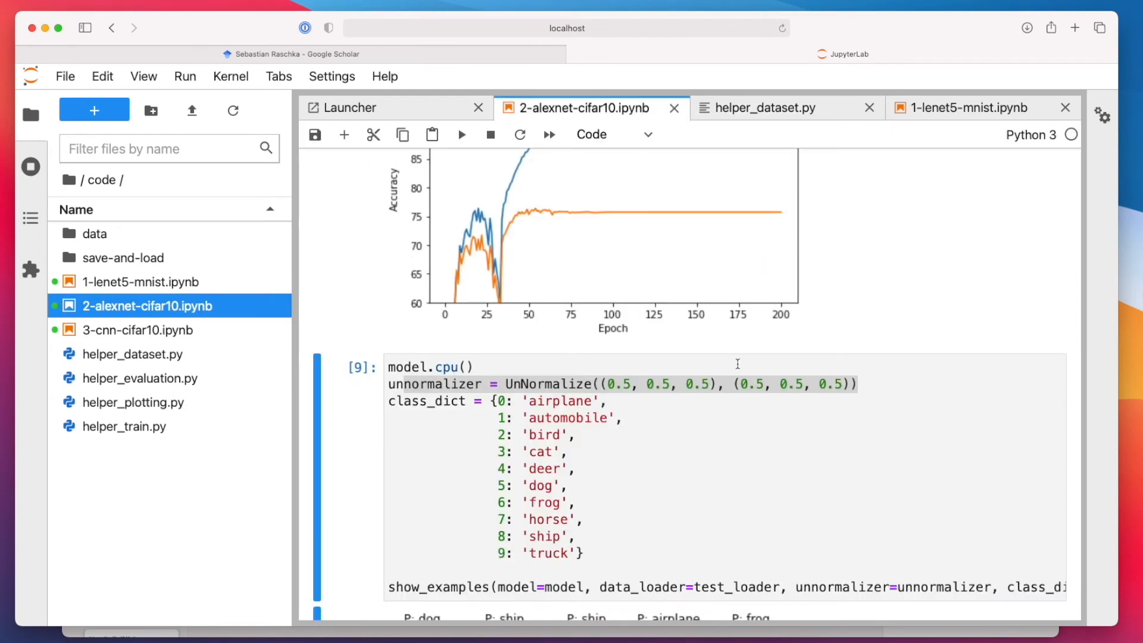
pyautogui.scroll(-3)
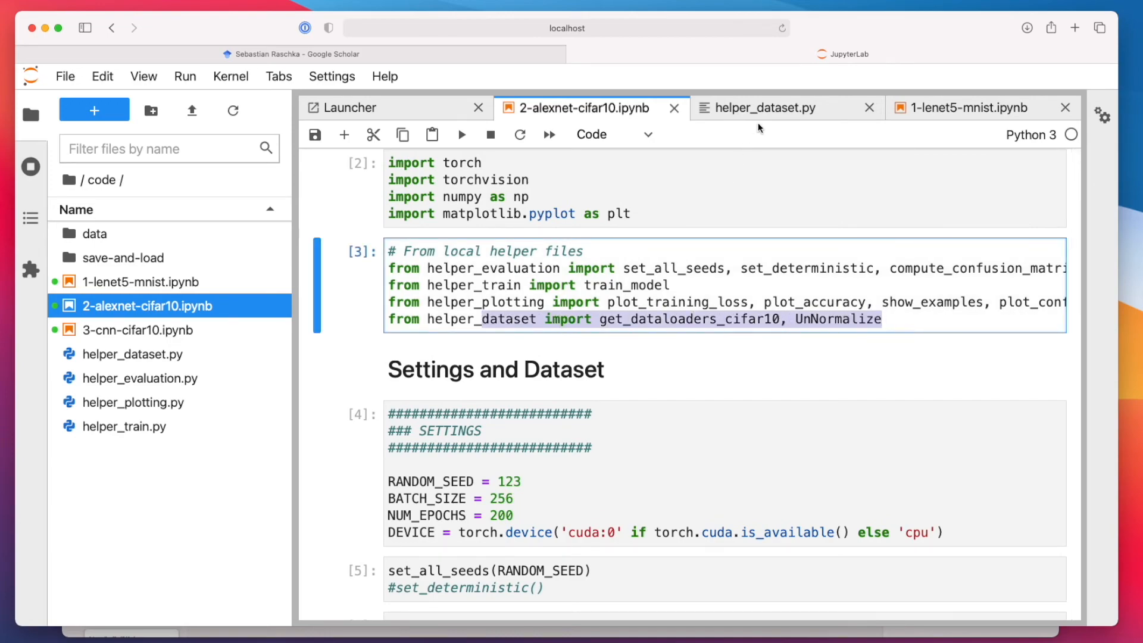
# Compare helper_dataset.py's UnNormalize loop (multiply by std, add mean) with the notebook's Normalize transforms.
pyautogui.click(765, 108)
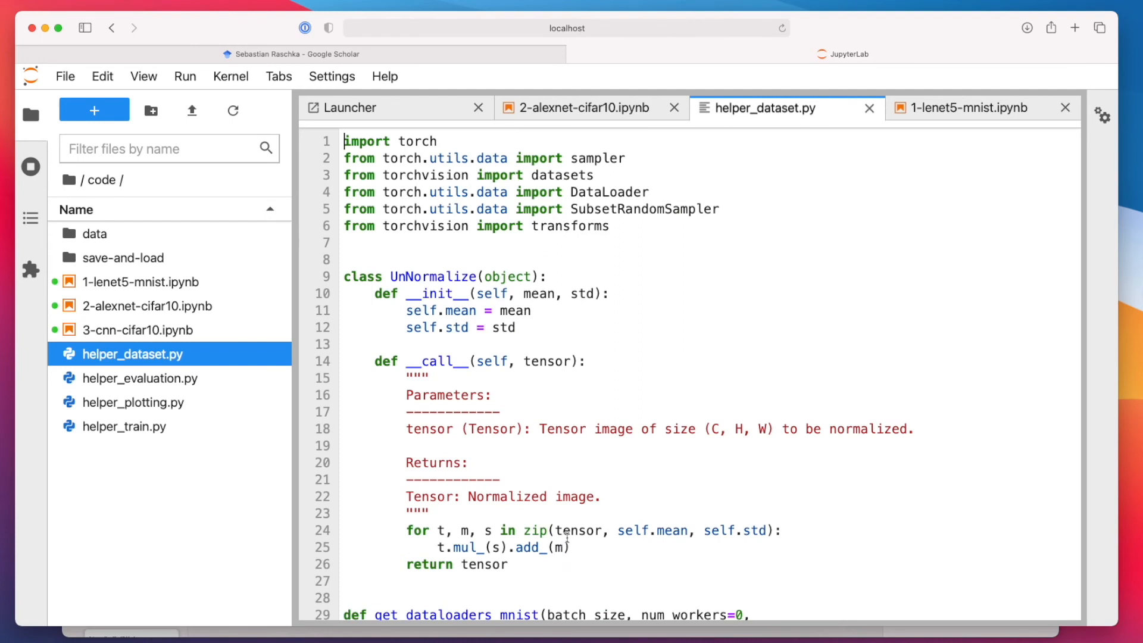
pyautogui.click(577, 108)
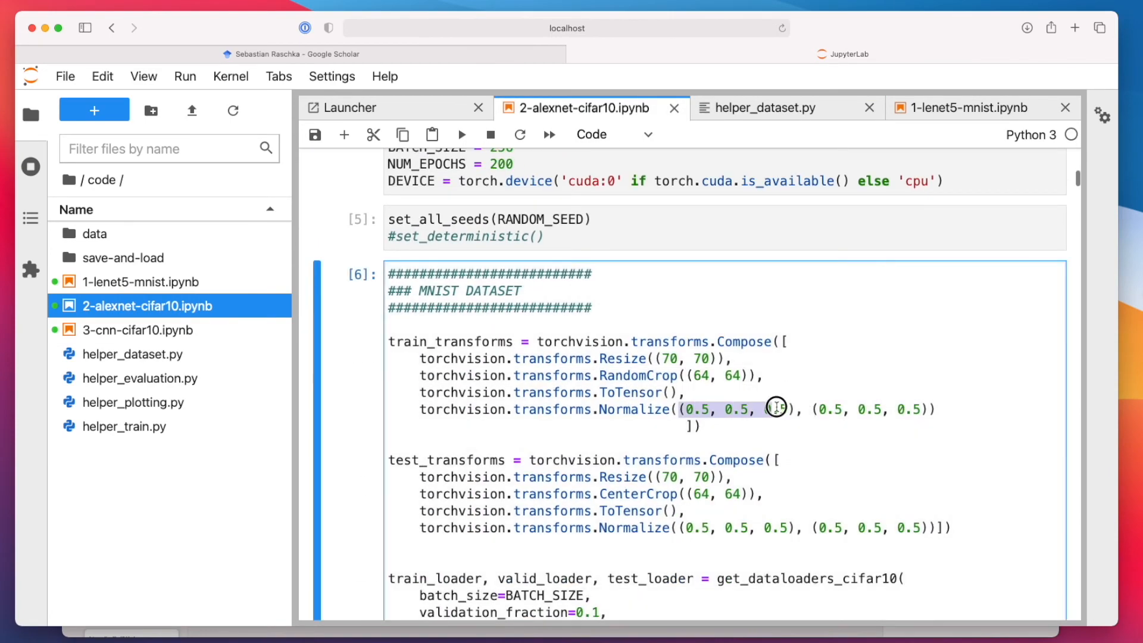
pyautogui.click(764, 107)
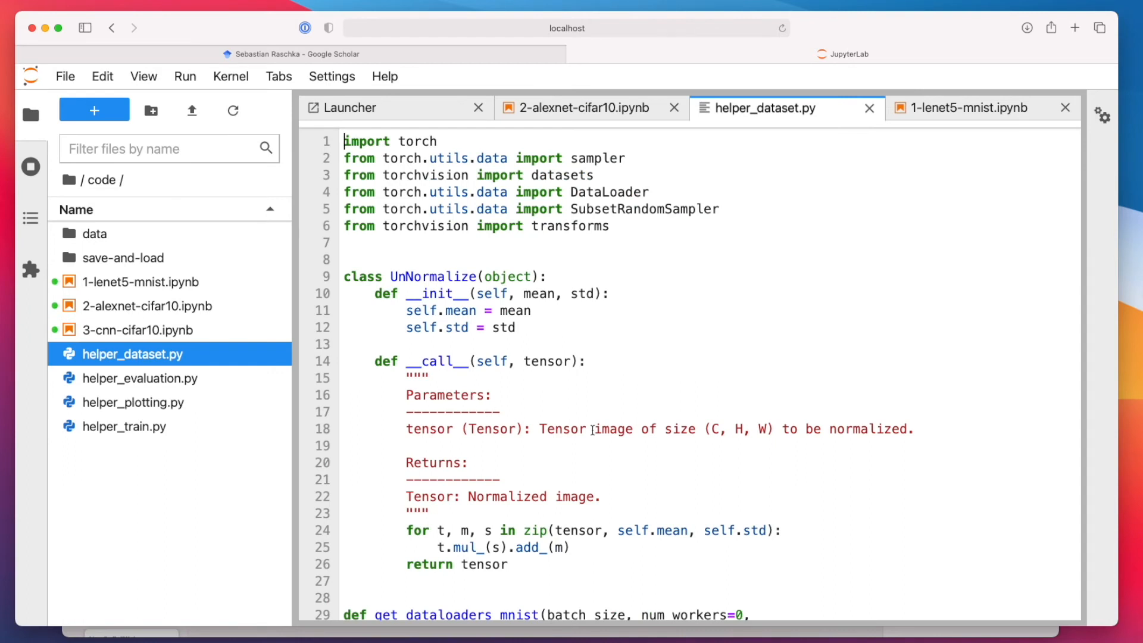
pyautogui.scroll(-3)
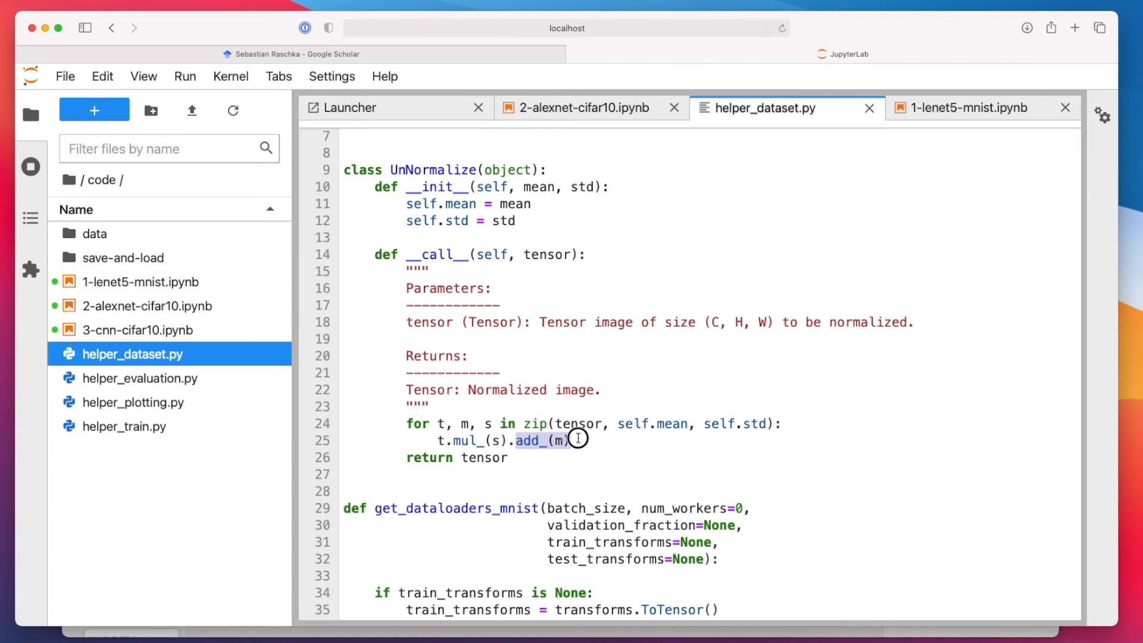
pyautogui.click(321, 428)
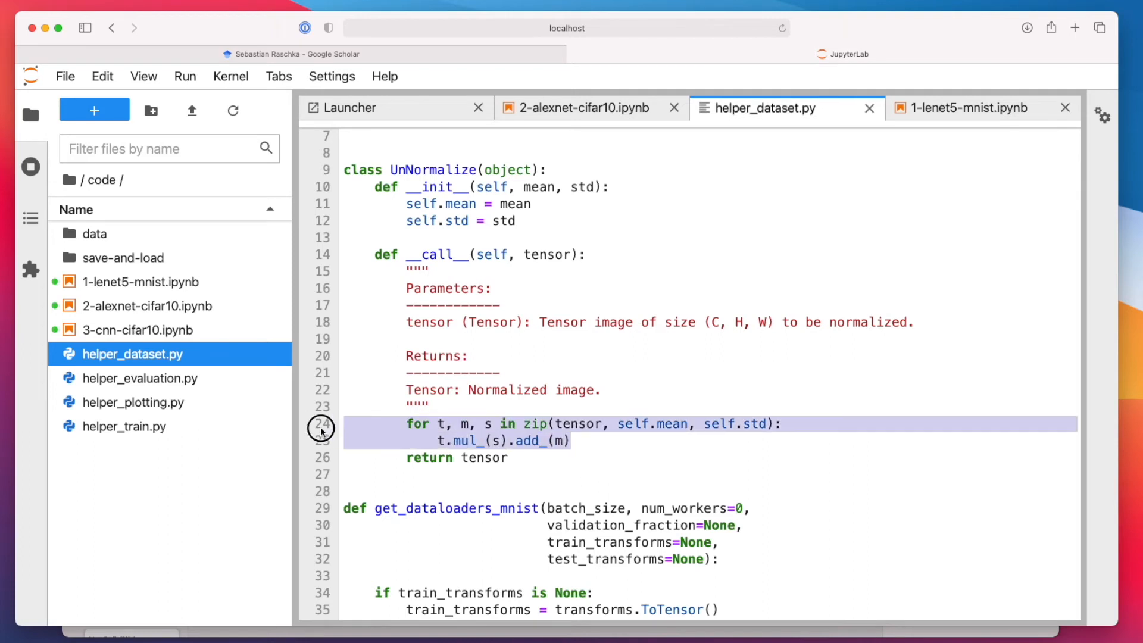
pyautogui.moveTo(583, 463)
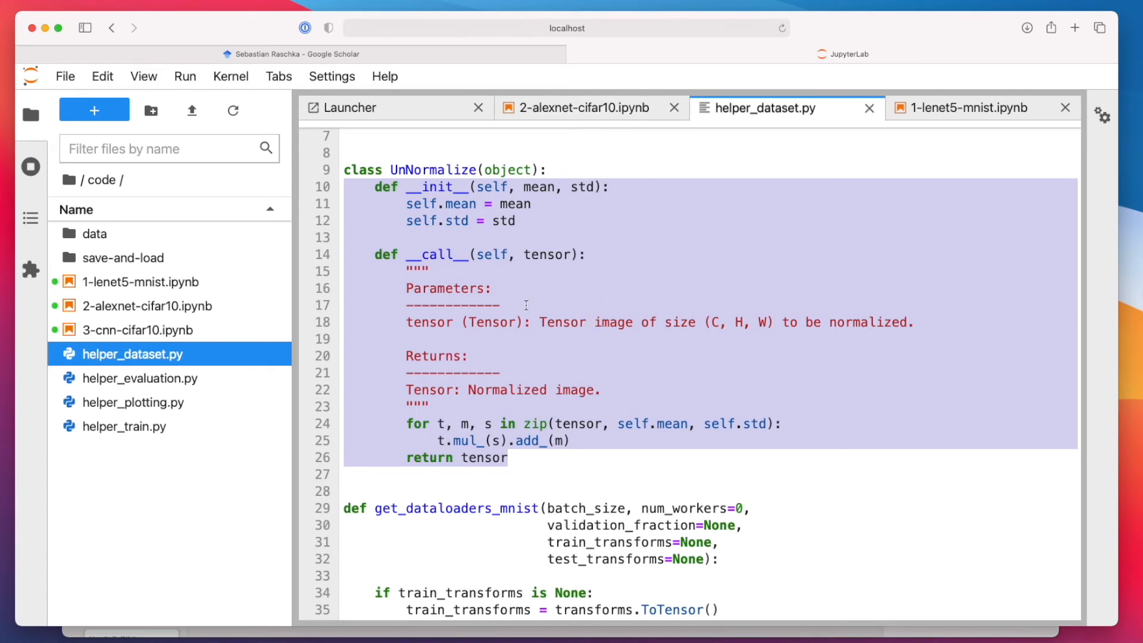
pyautogui.moveTo(590, 448)
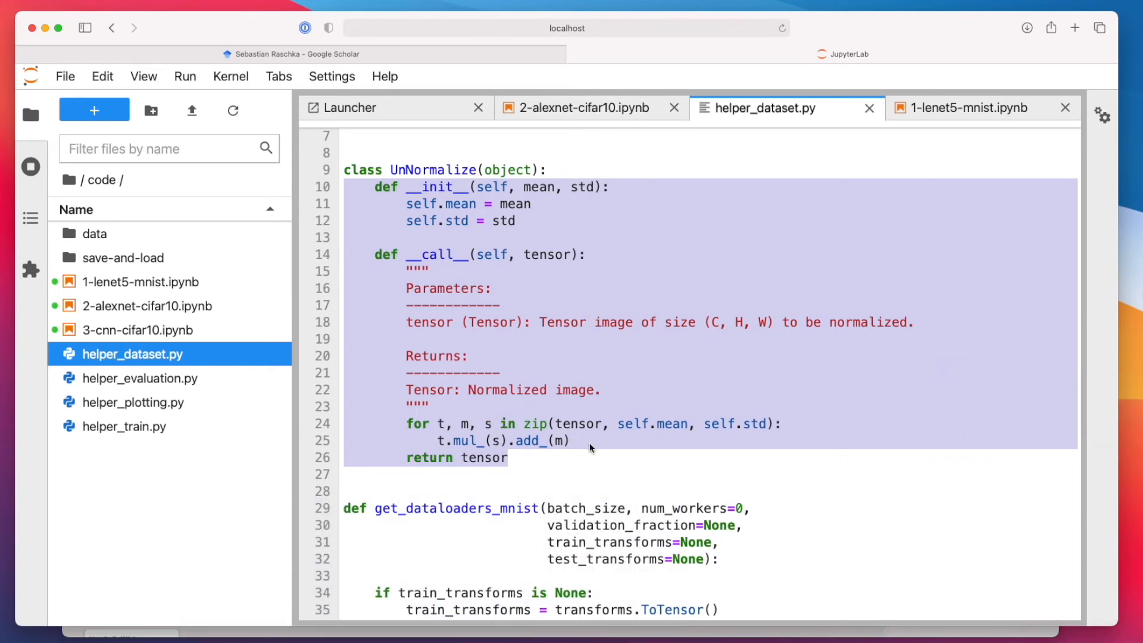
pyautogui.click(607, 405)
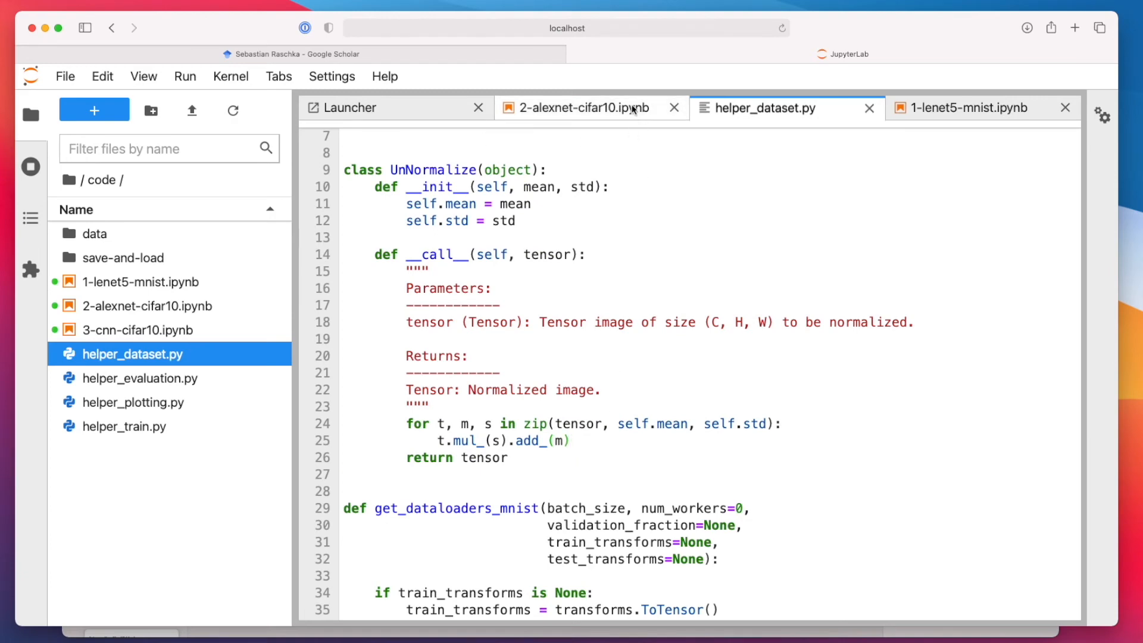
pyautogui.click(583, 108)
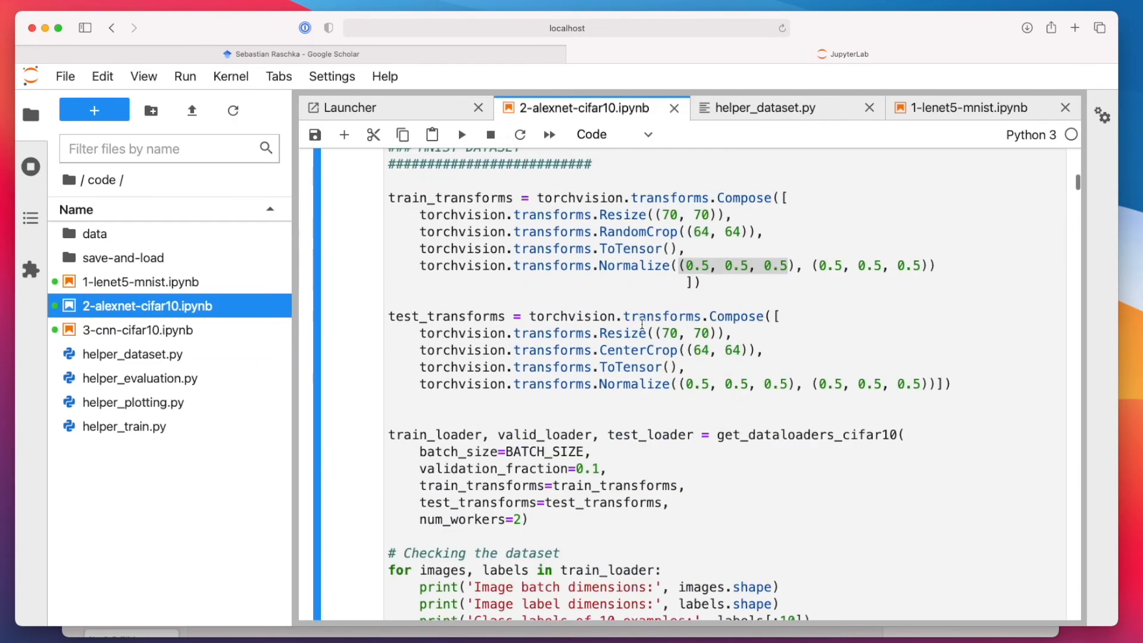
# Mark the class_dict label mapping and scroll to the show_examples grid of fifteen labelled test images.
pyautogui.scroll(-3)
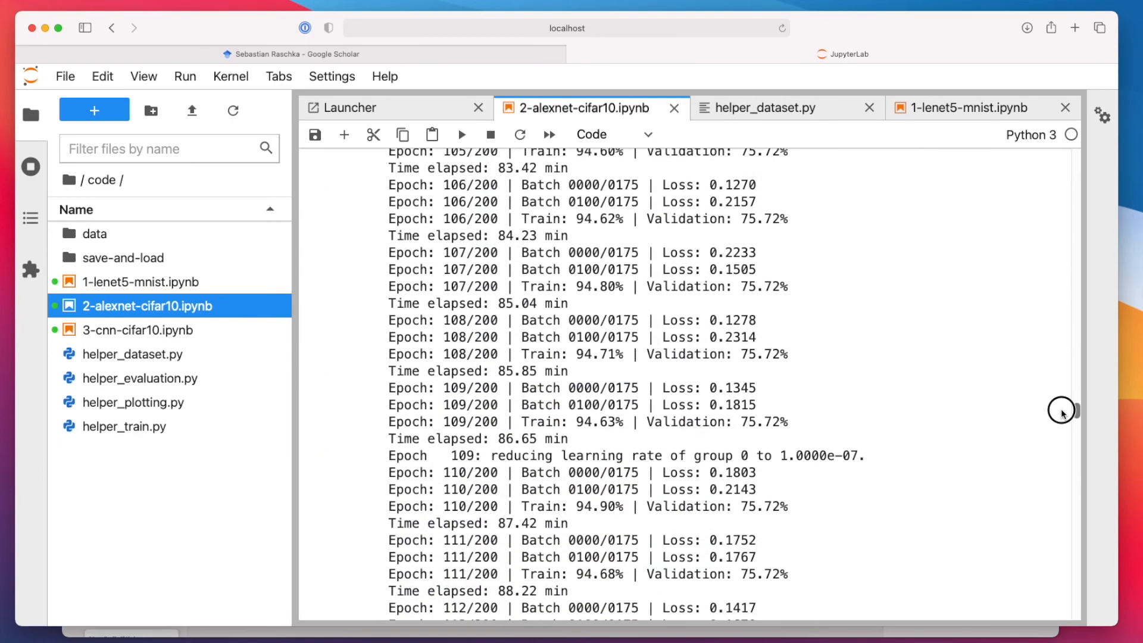
pyautogui.scroll(-3)
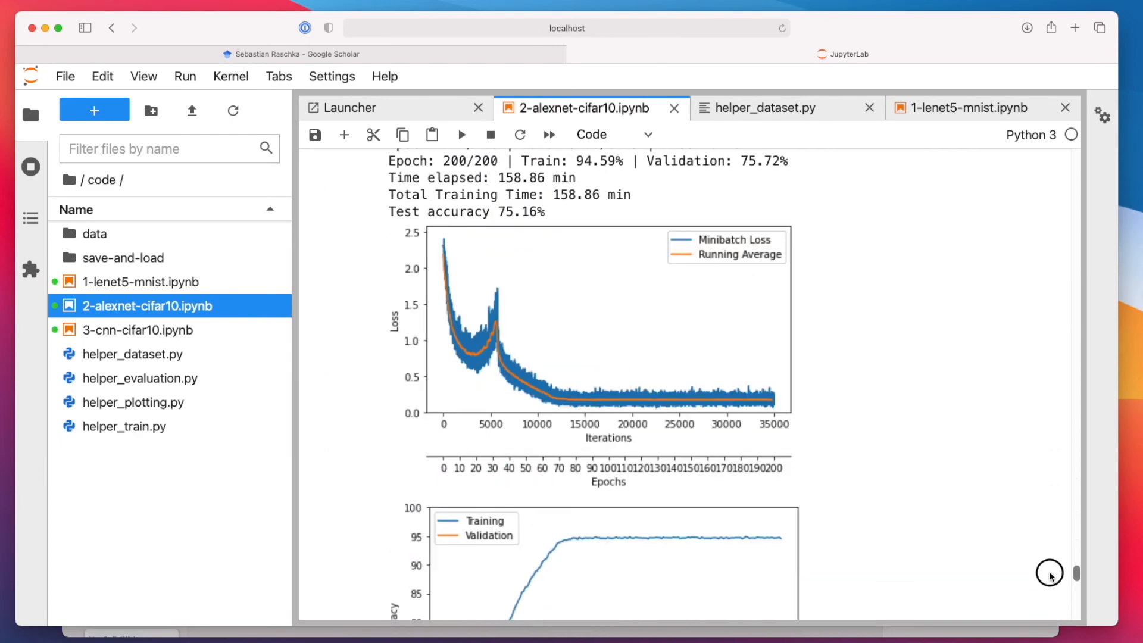
pyautogui.scroll(-3)
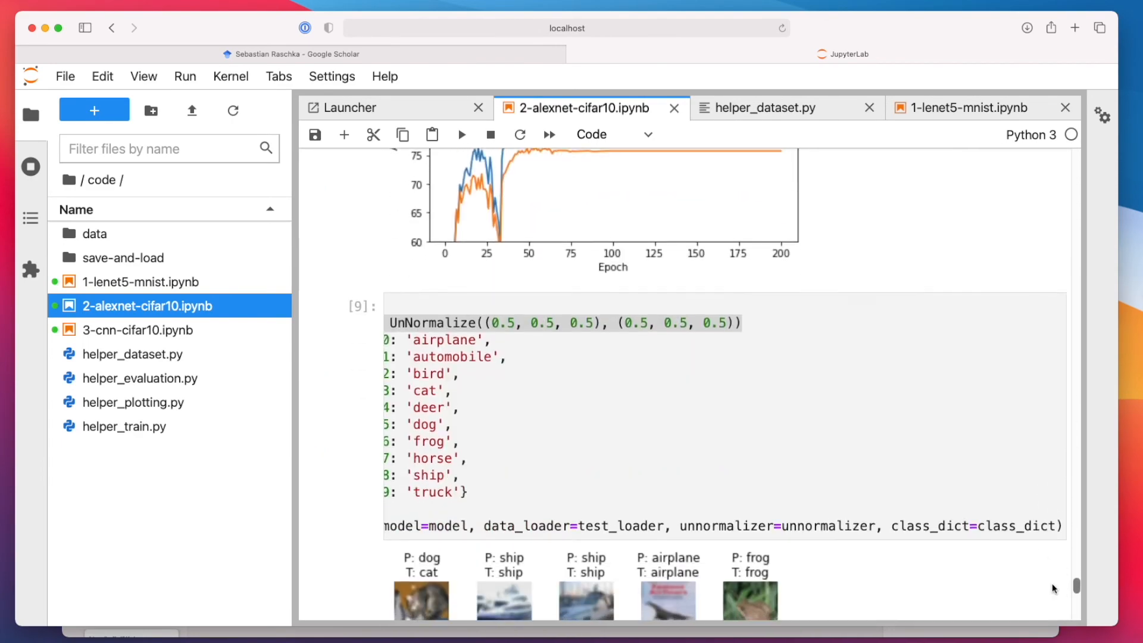
pyautogui.moveTo(492, 323); pyautogui.dragTo(591, 323)
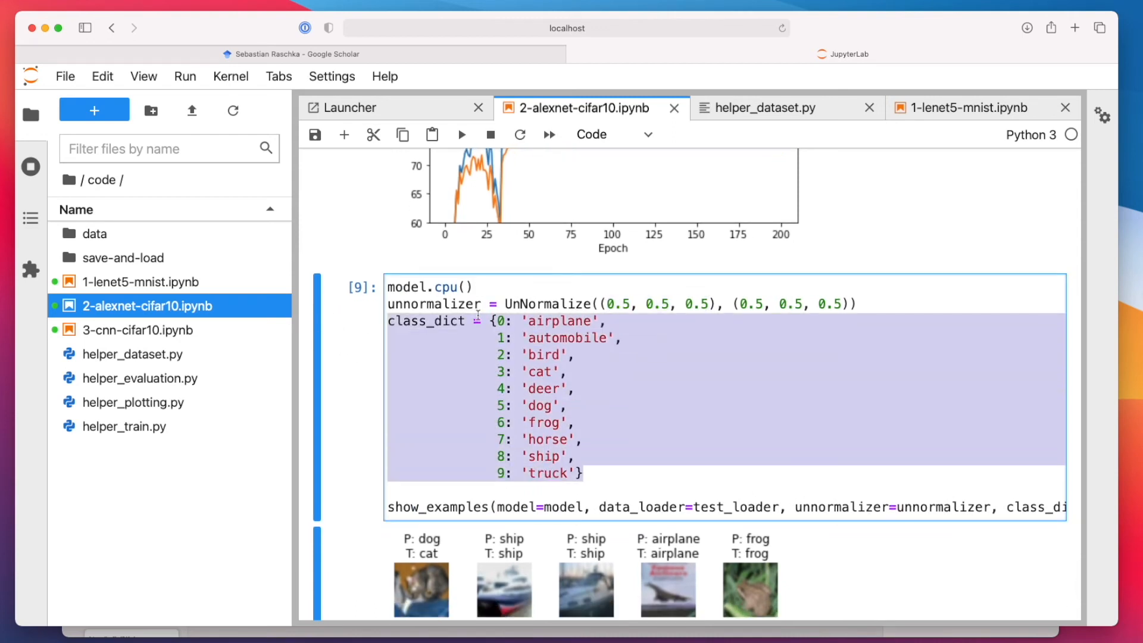
pyautogui.scroll(-3)
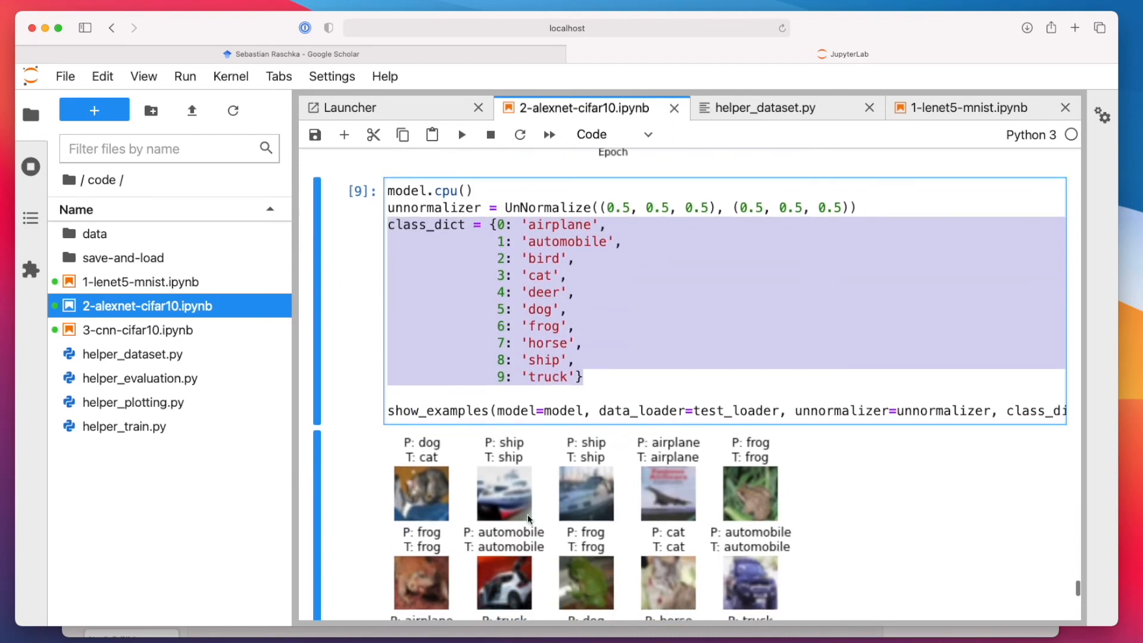
pyautogui.scroll(-3)
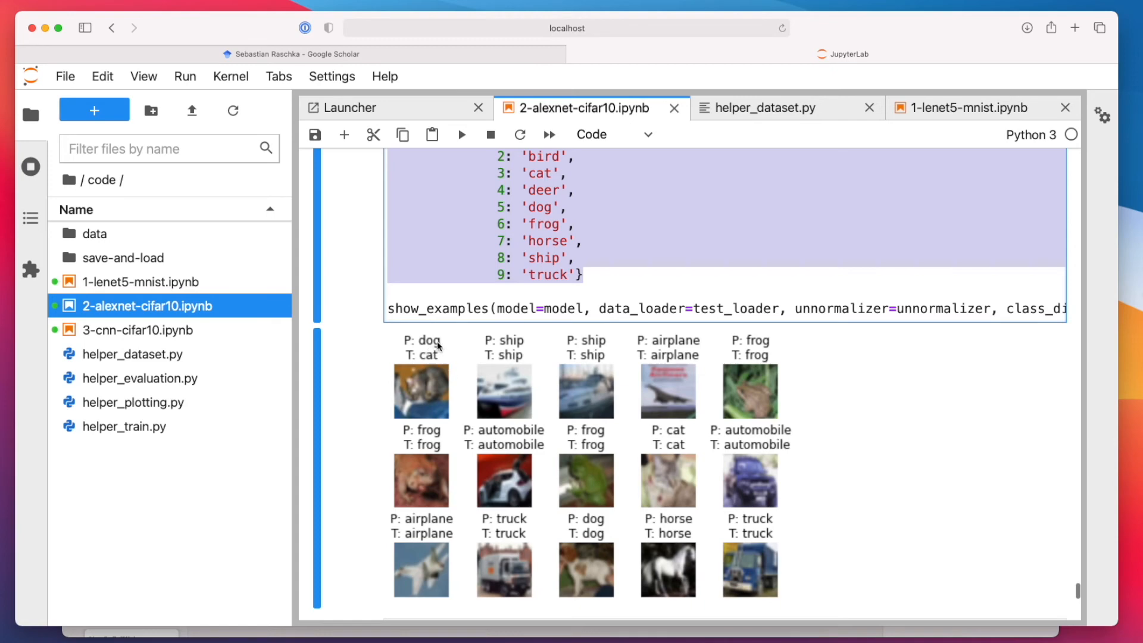
pyautogui.moveTo(415, 346)
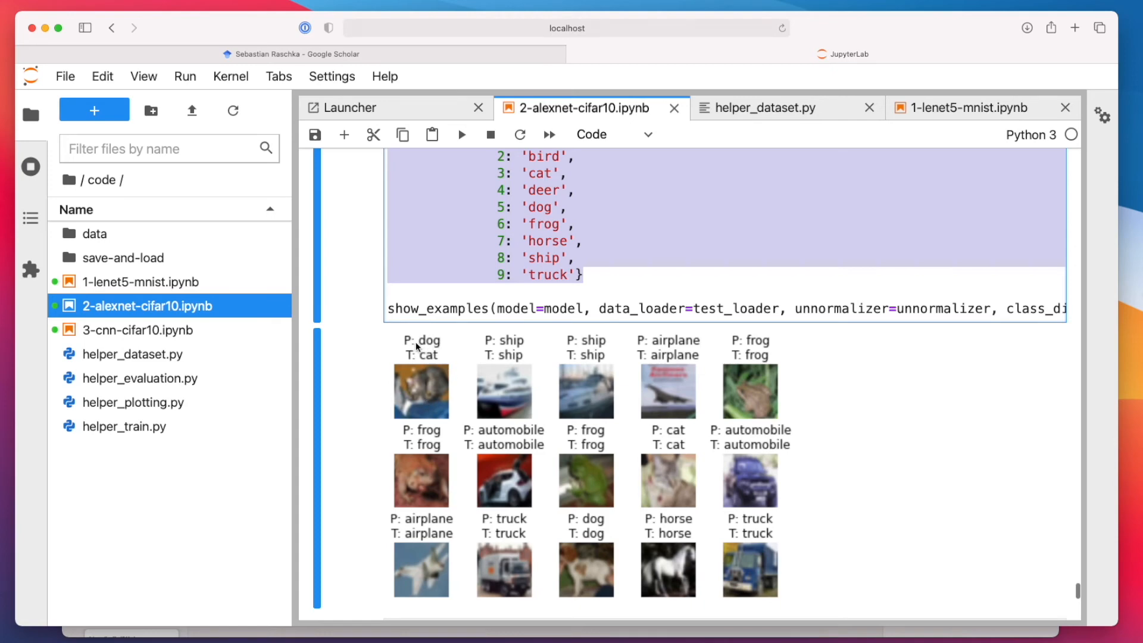
pyautogui.moveTo(430, 368)
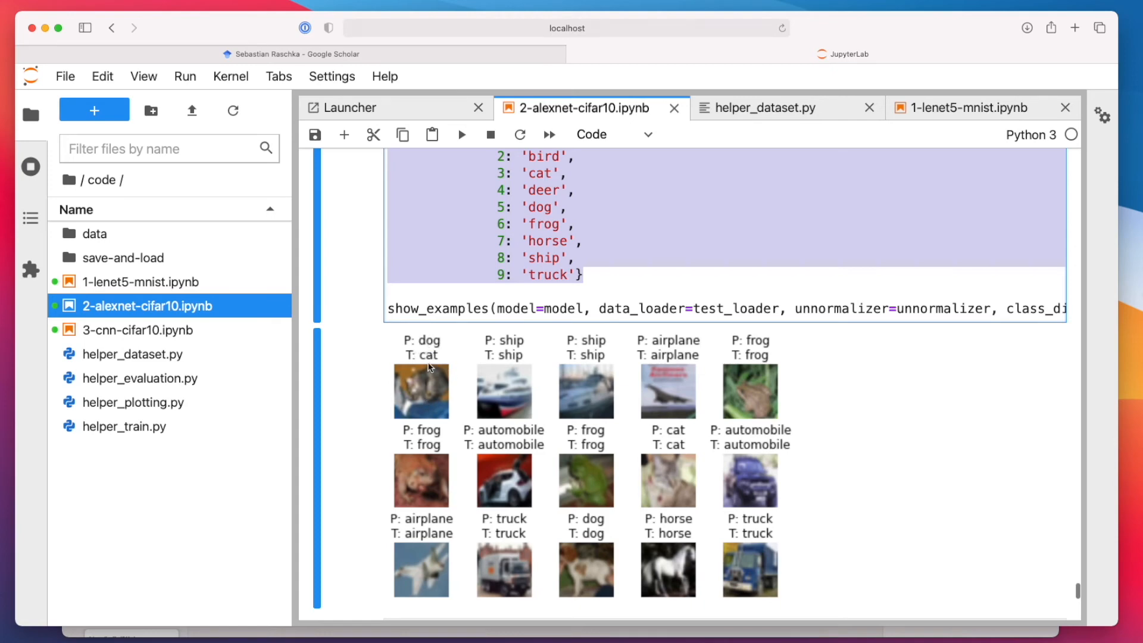
pyautogui.moveTo(426, 365)
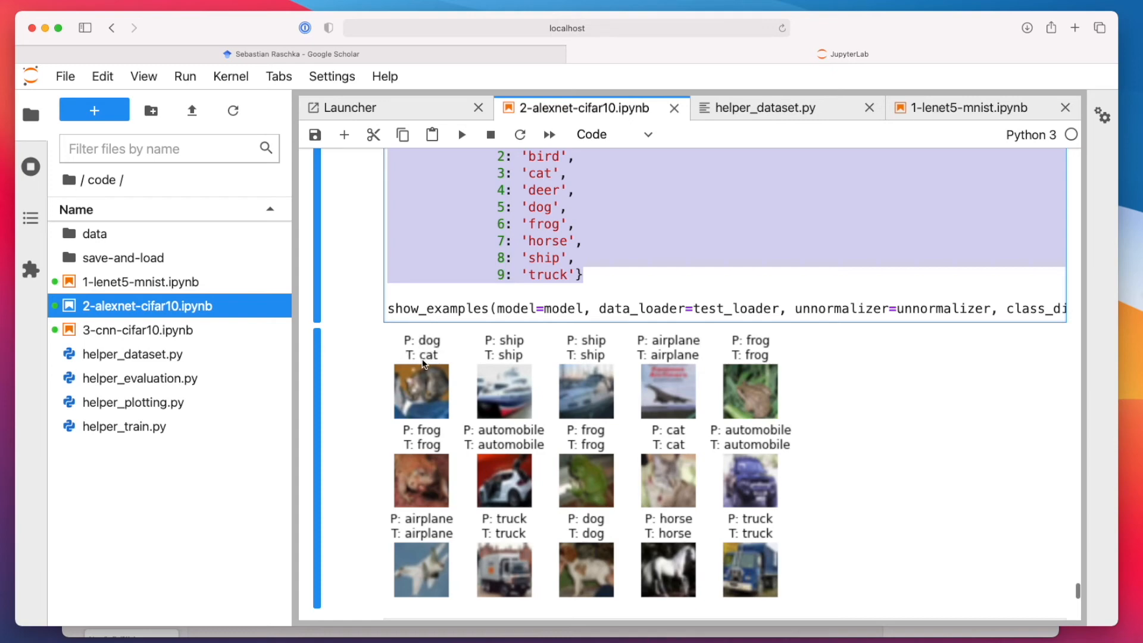
pyautogui.moveTo(444, 388)
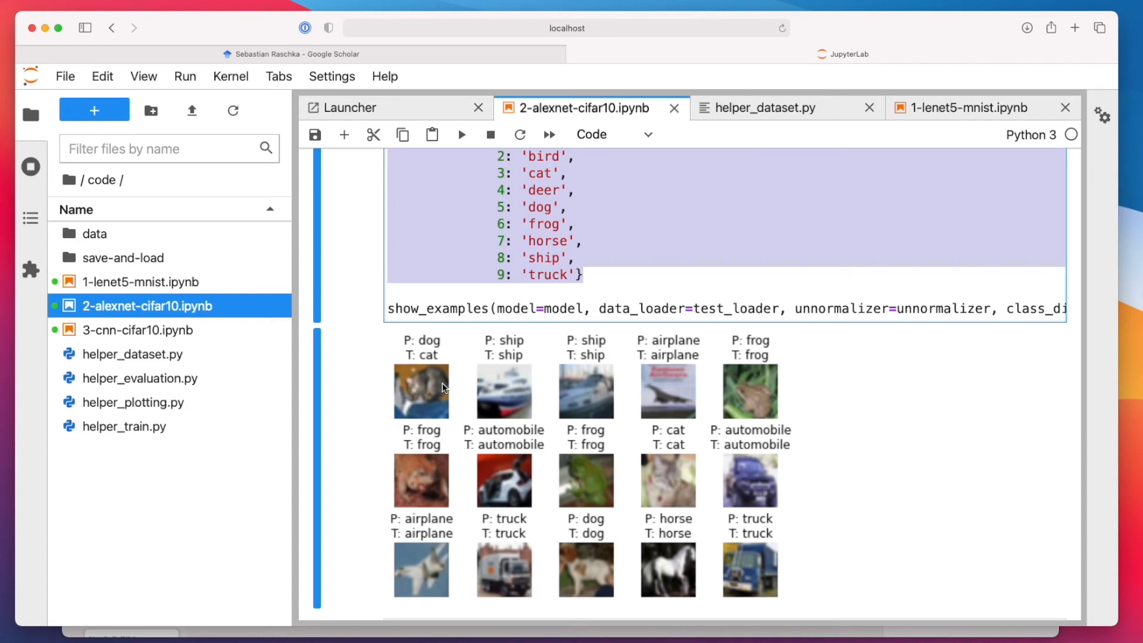
pyautogui.moveTo(467, 391)
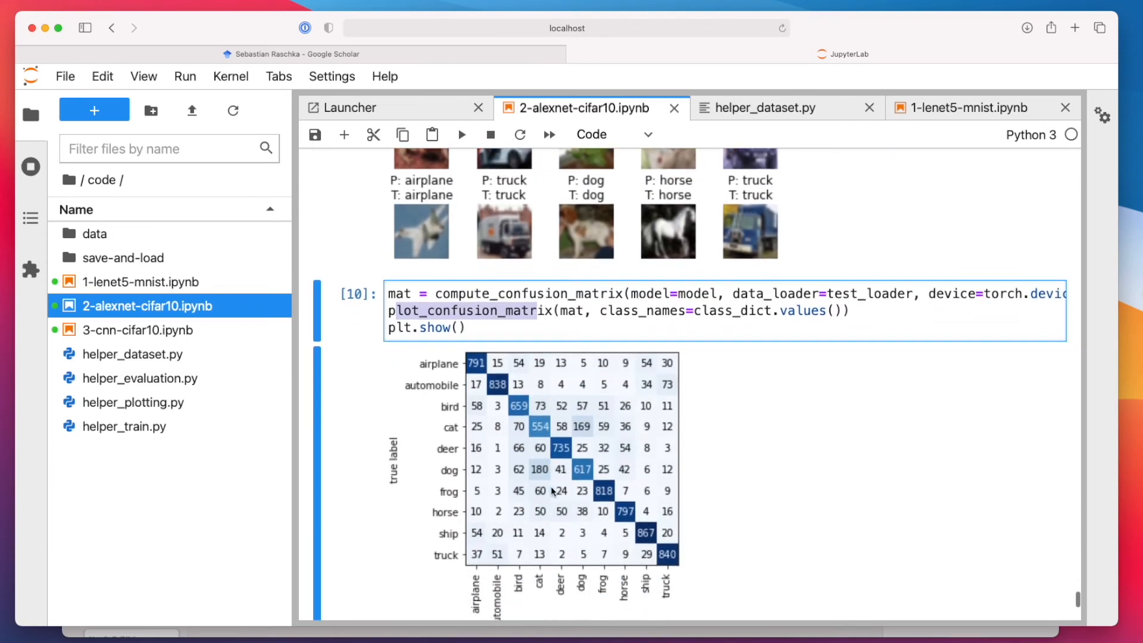
pyautogui.moveTo(397, 447)
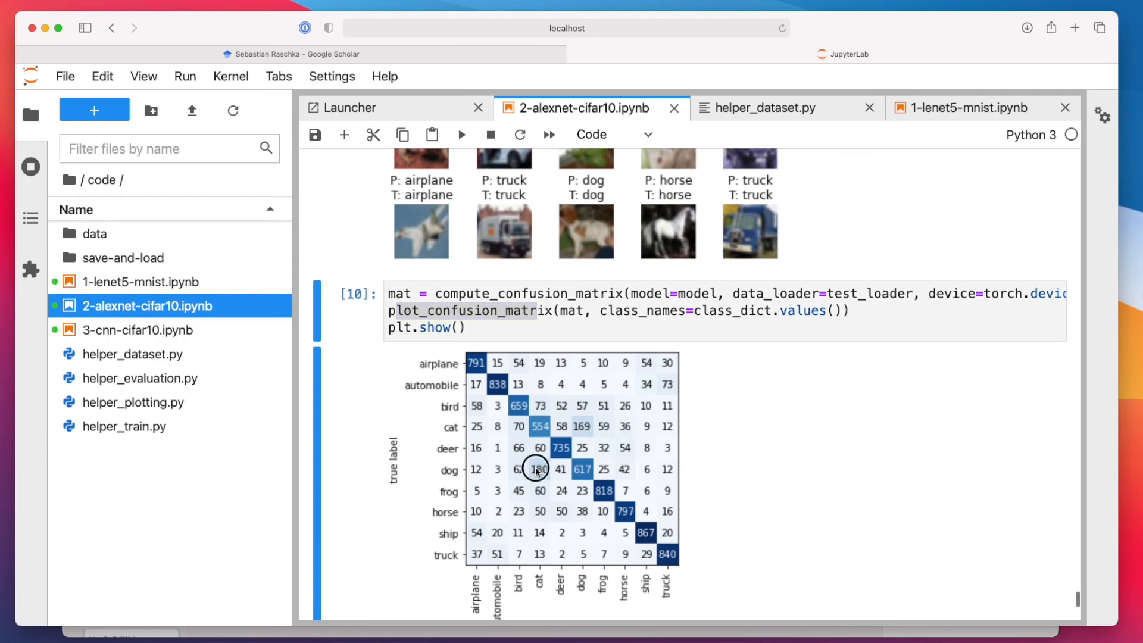
pyautogui.moveTo(603, 527)
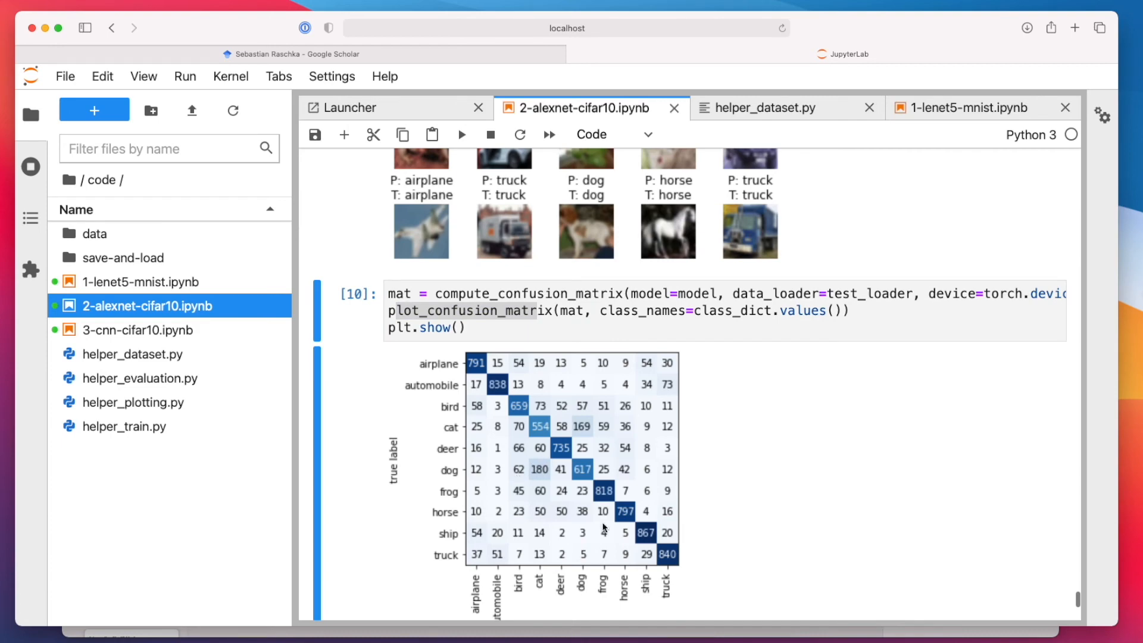
pyautogui.moveTo(549, 501)
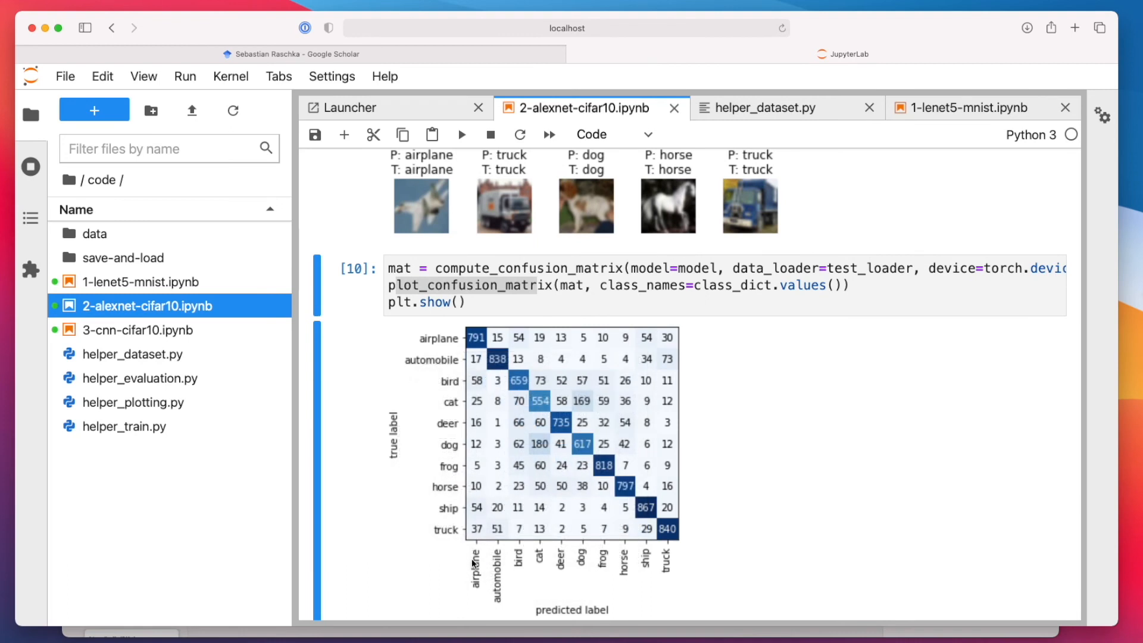
pyautogui.moveTo(540, 469)
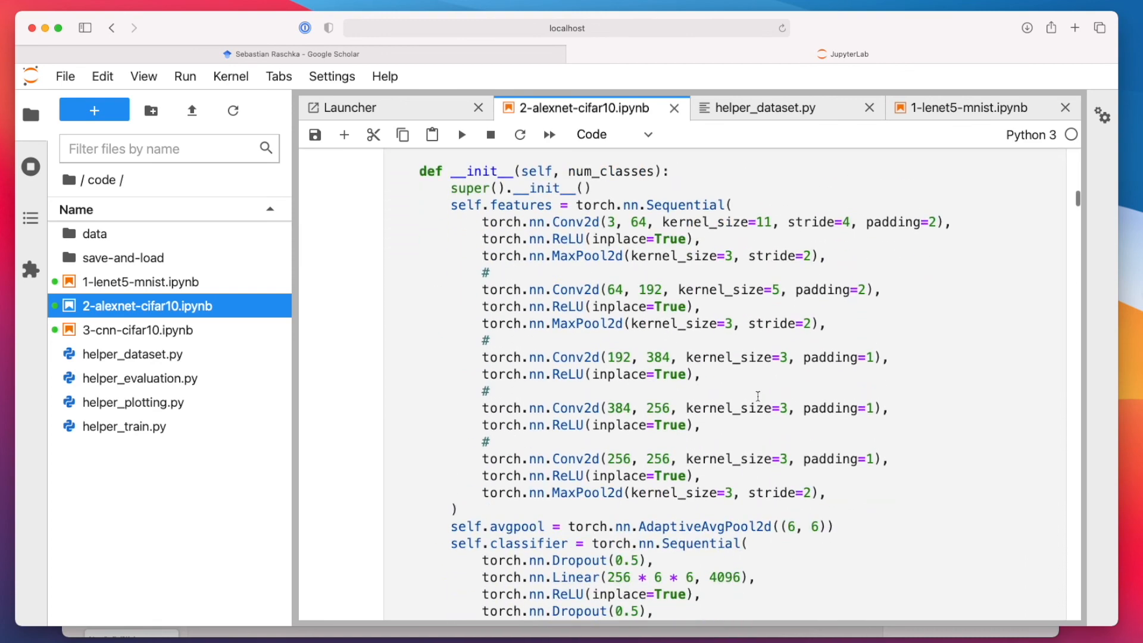
# Highlight the AlexNet conv layer stack, view LeNet-5 MNIST's layers, and bring up 3-cnn-cifar10.ipynb's file actions.
pyautogui.moveTo(419, 171); pyautogui.dragTo(700, 475)
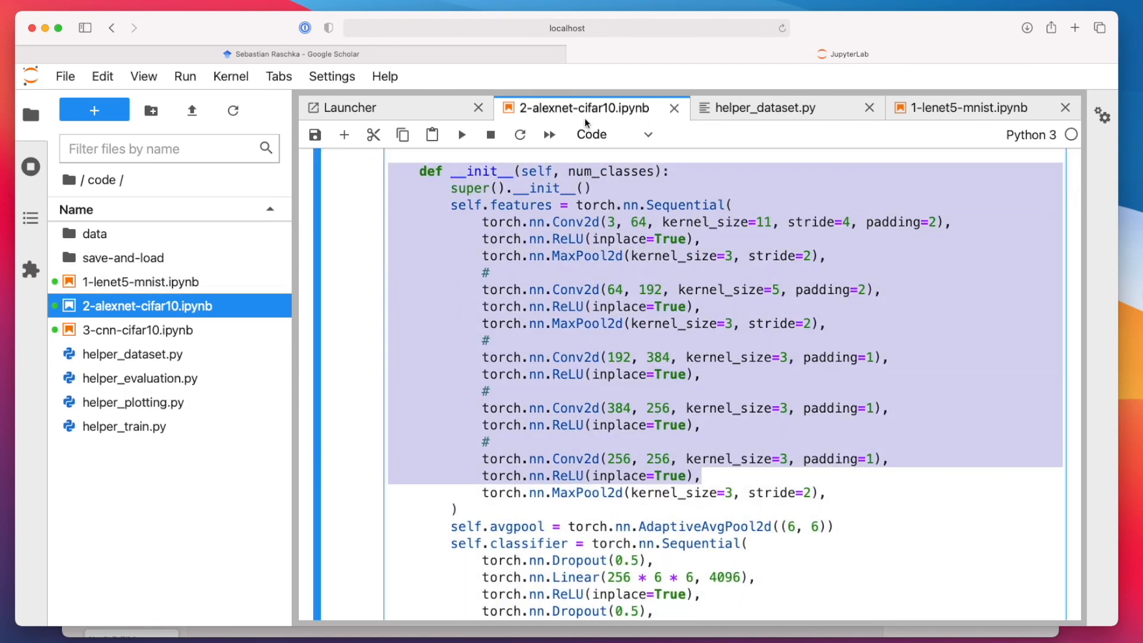
pyautogui.click(973, 108)
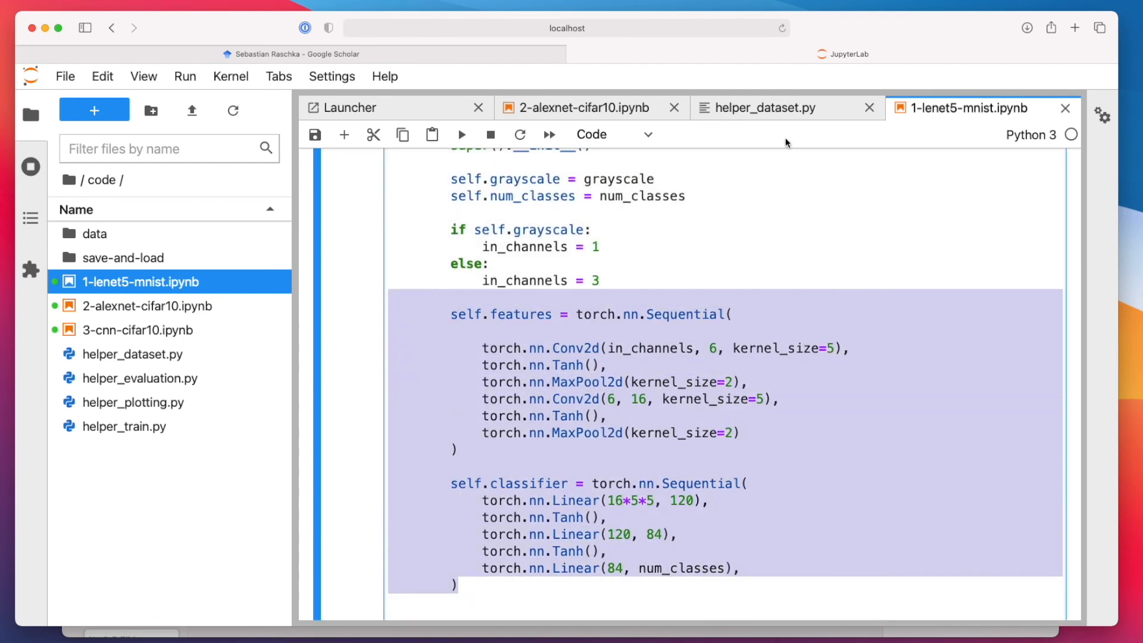
pyautogui.rightClick(141, 330)
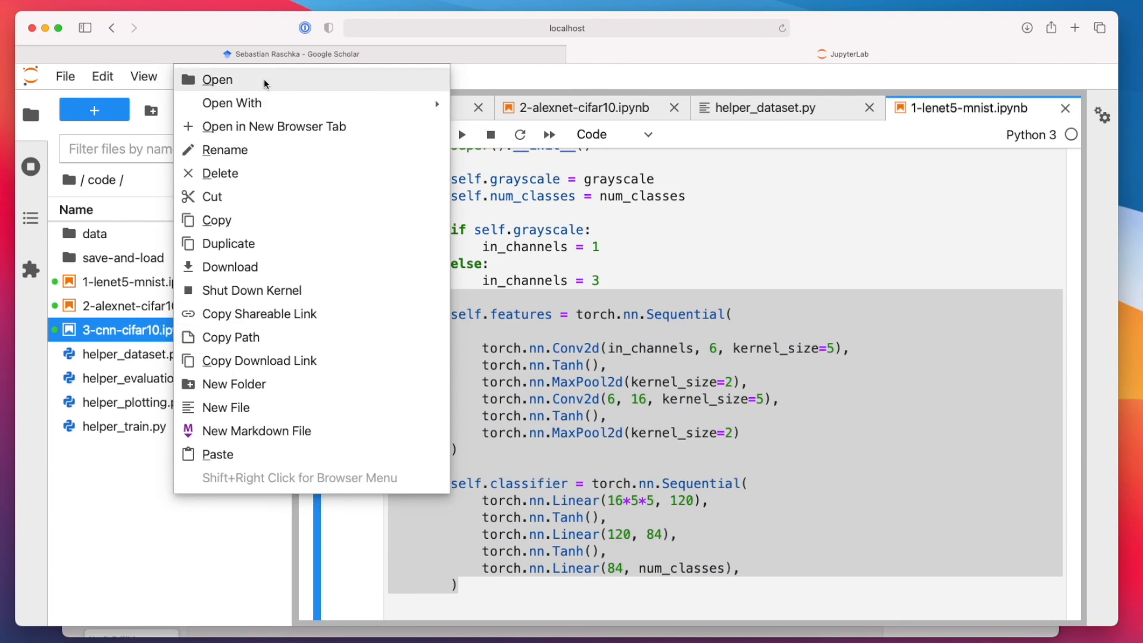
# Open 3-cnn-cifar10.ipynb and scroll through the ConvNet class to its 50-epoch log ending at 74.95% test accuracy.
pyautogui.click(217, 79)
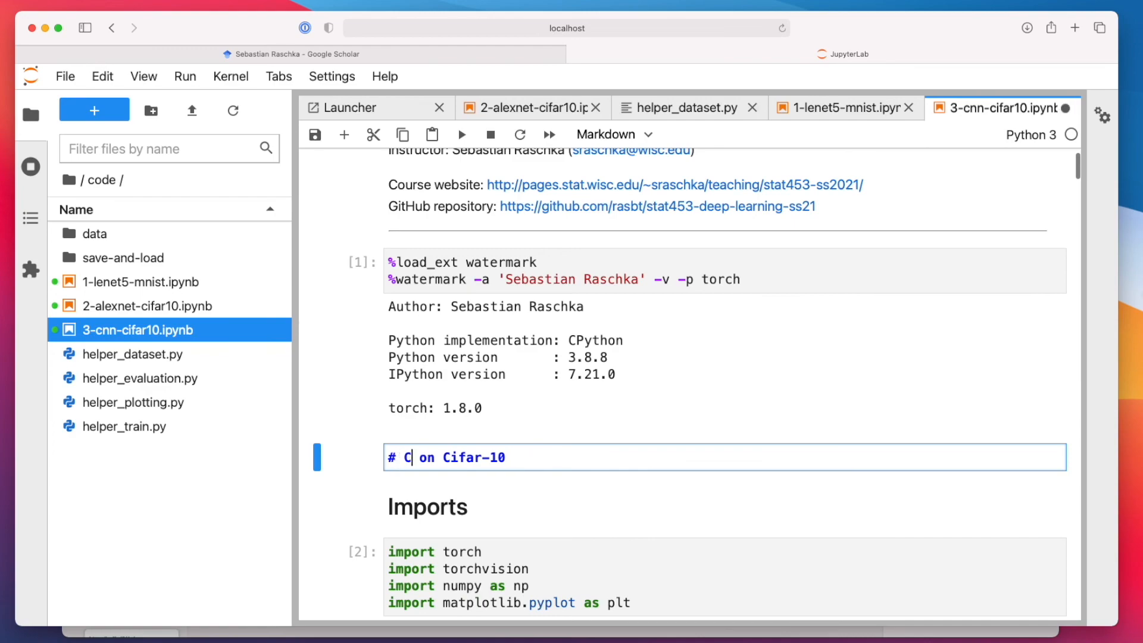
pyautogui.scroll(-3)
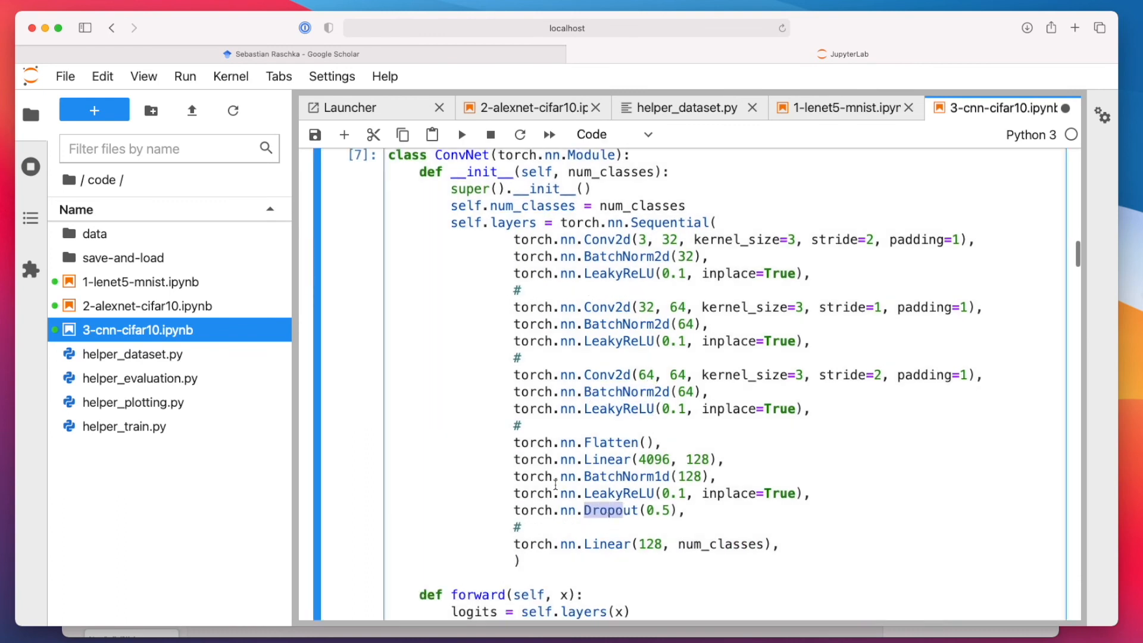
pyautogui.scroll(-3)
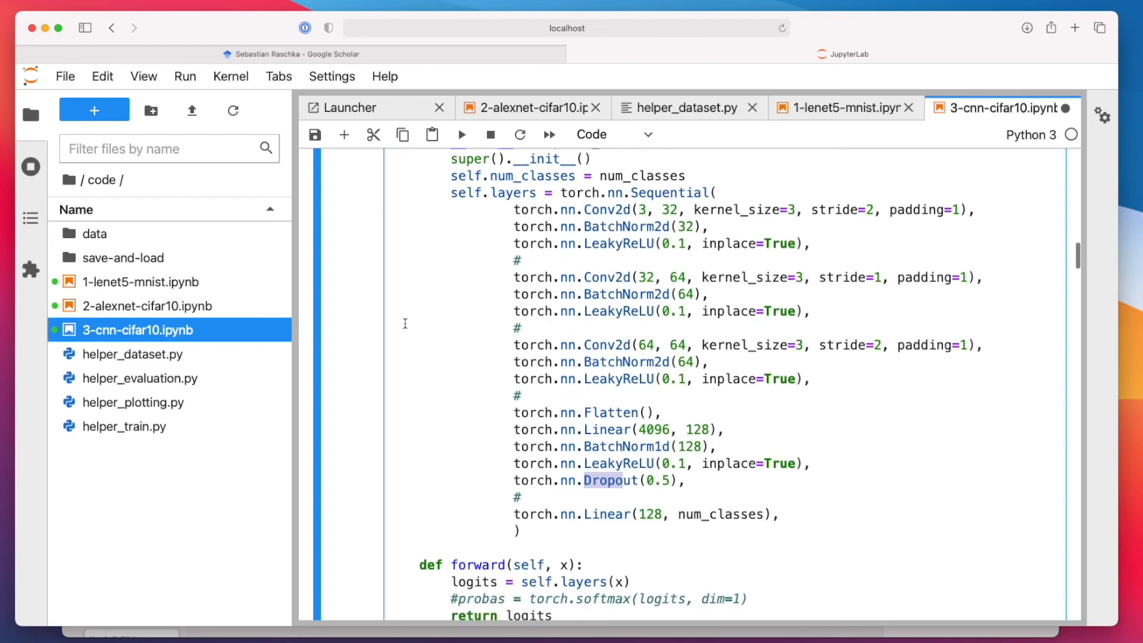
pyautogui.scroll(-3)
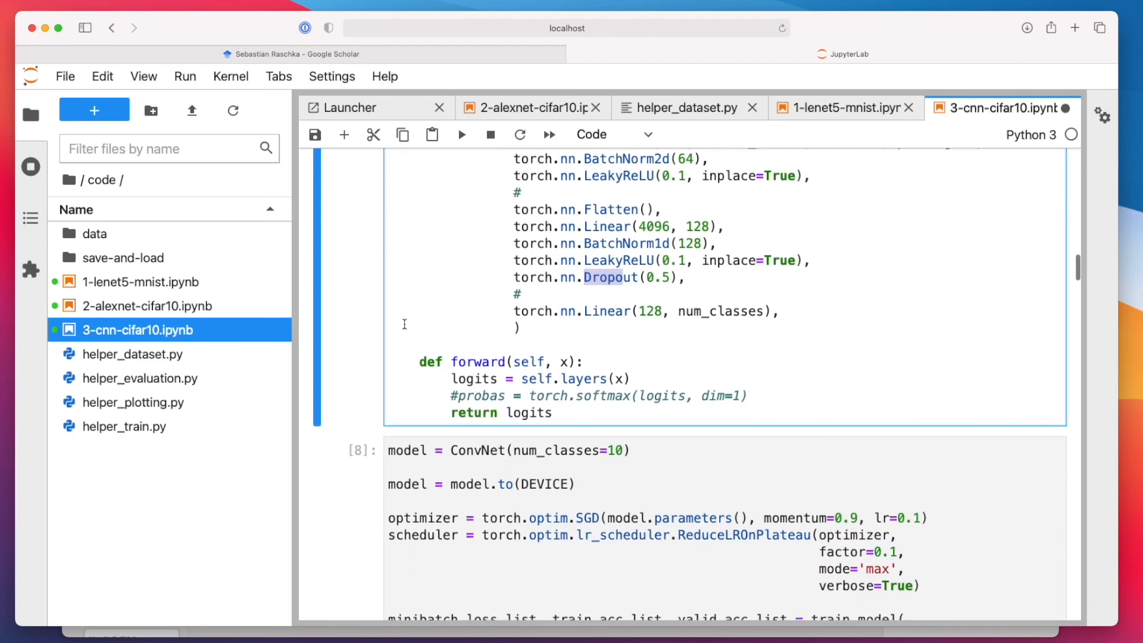
pyautogui.scroll(-3)
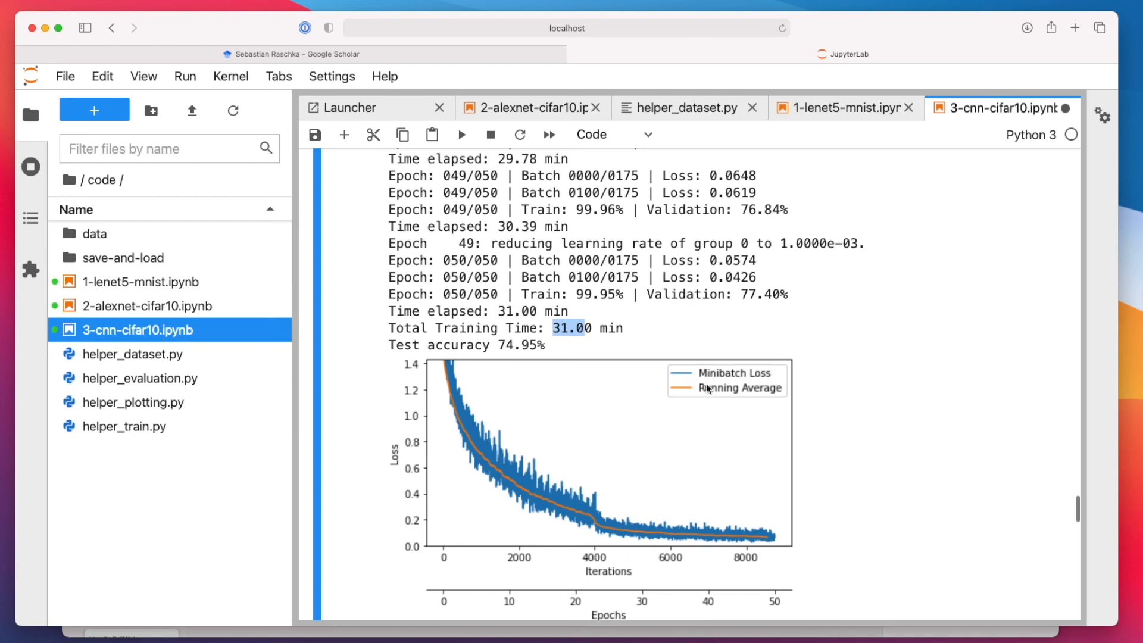
# Scroll through the CNN accuracy plot, prediction grid and confusion matrix, then pick 2-alexnet-cifar10.ipynb.
pyautogui.scroll(-3)
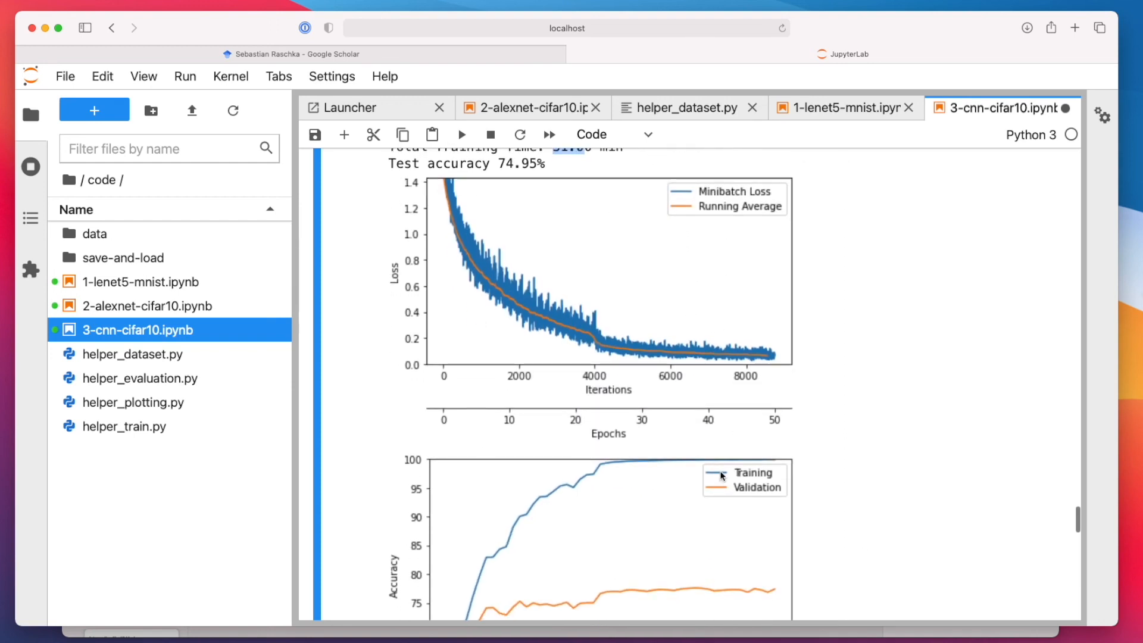
pyautogui.scroll(-3)
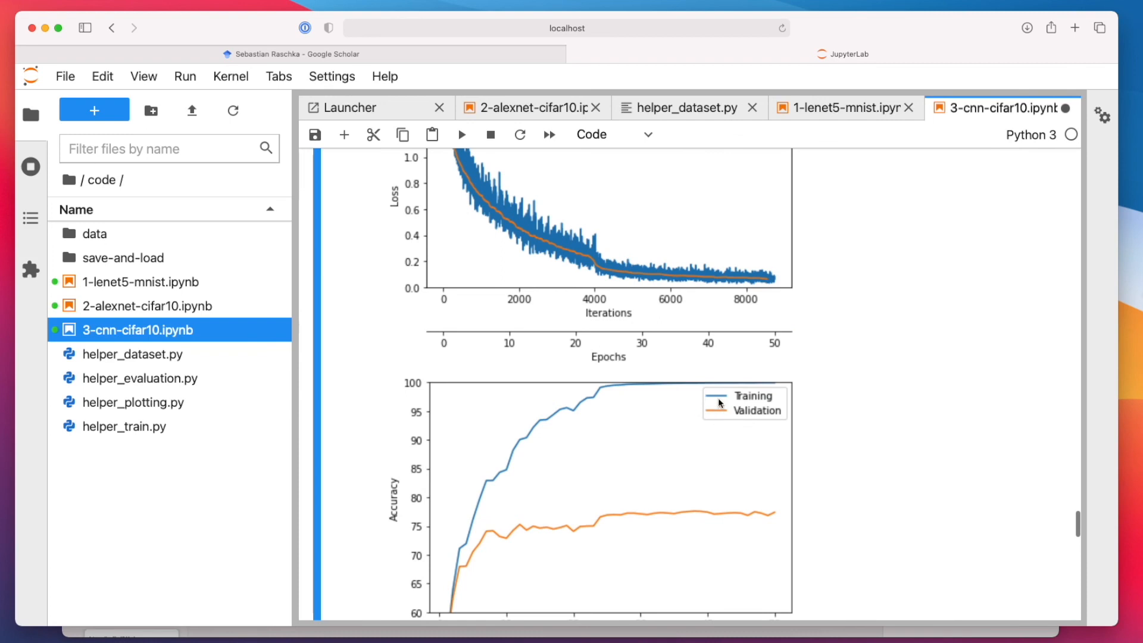
pyautogui.moveTo(457, 388)
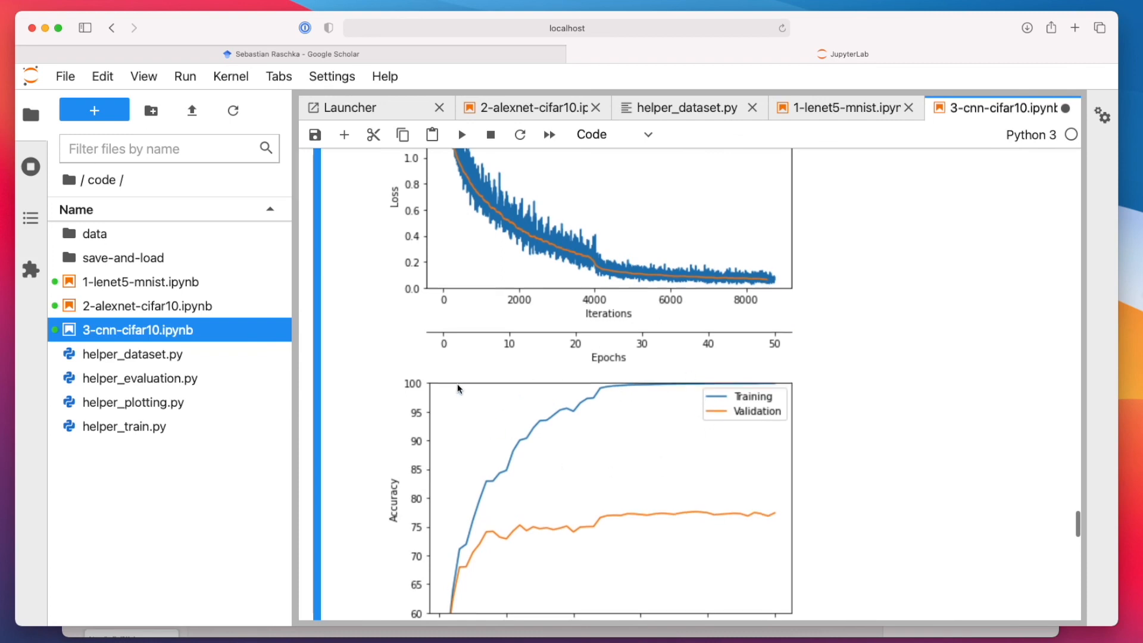
pyautogui.scroll(-3)
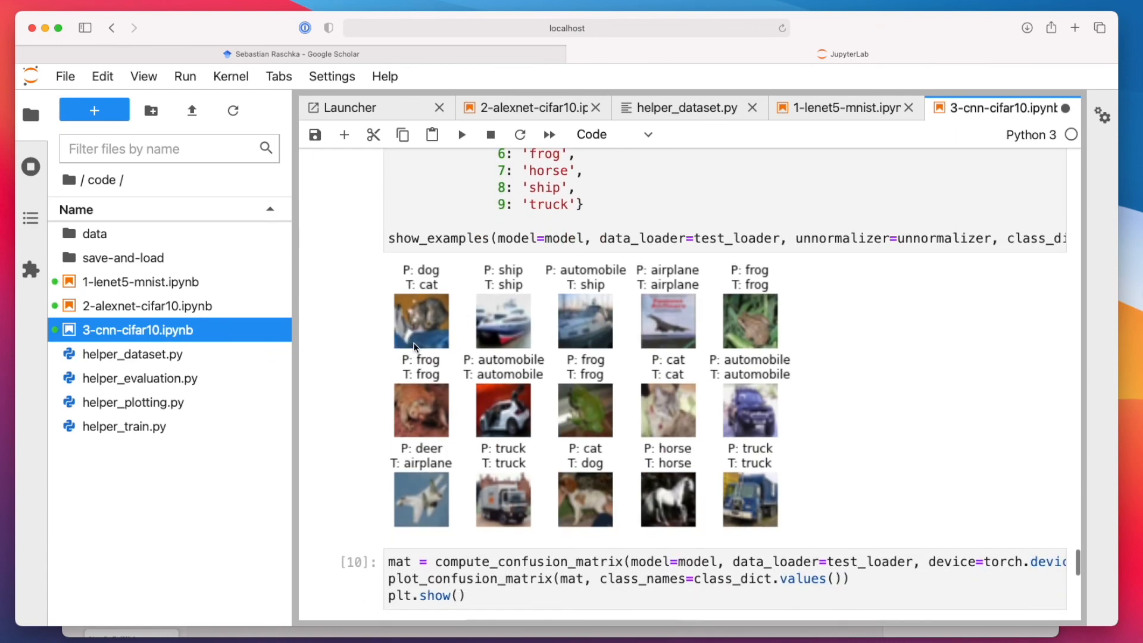
pyautogui.scroll(-3)
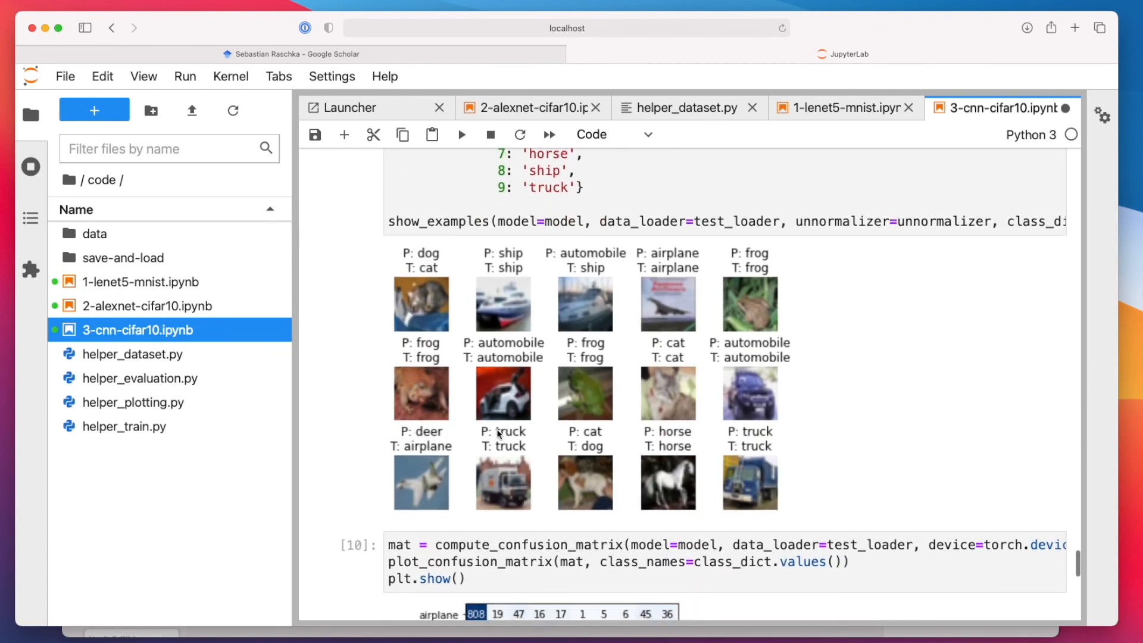
pyautogui.moveTo(426, 275)
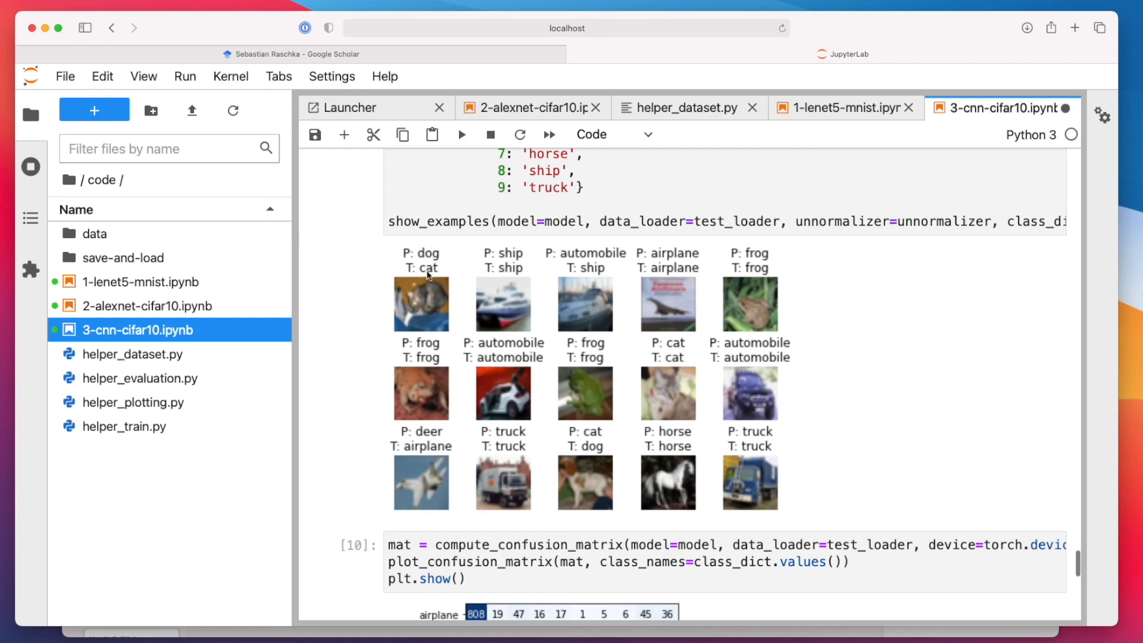
pyautogui.scroll(-3)
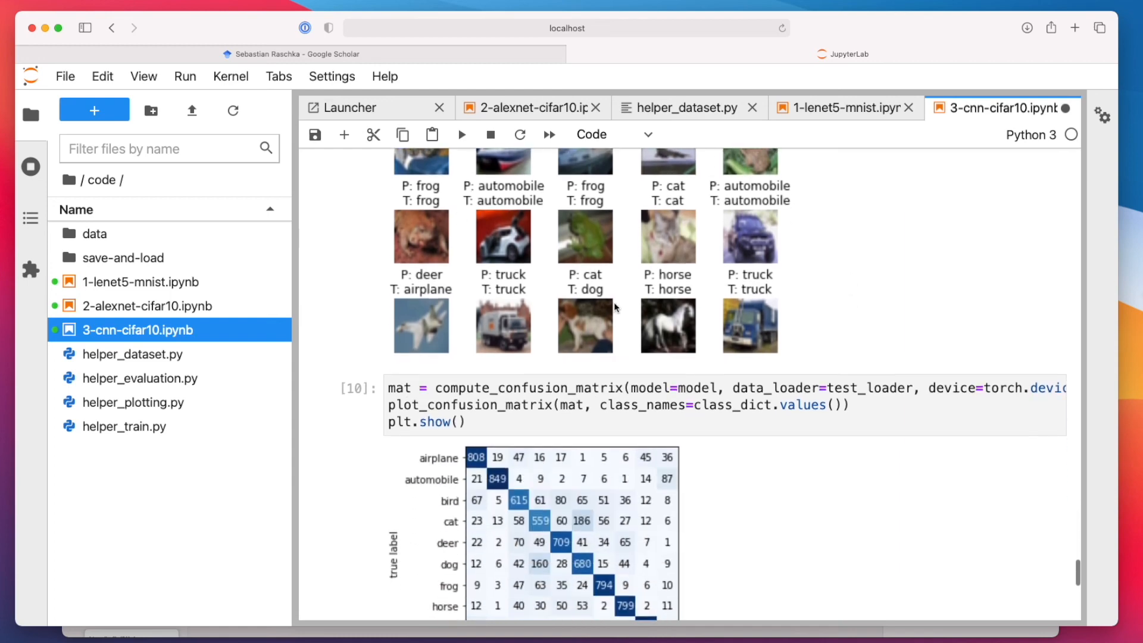
pyautogui.scroll(-3)
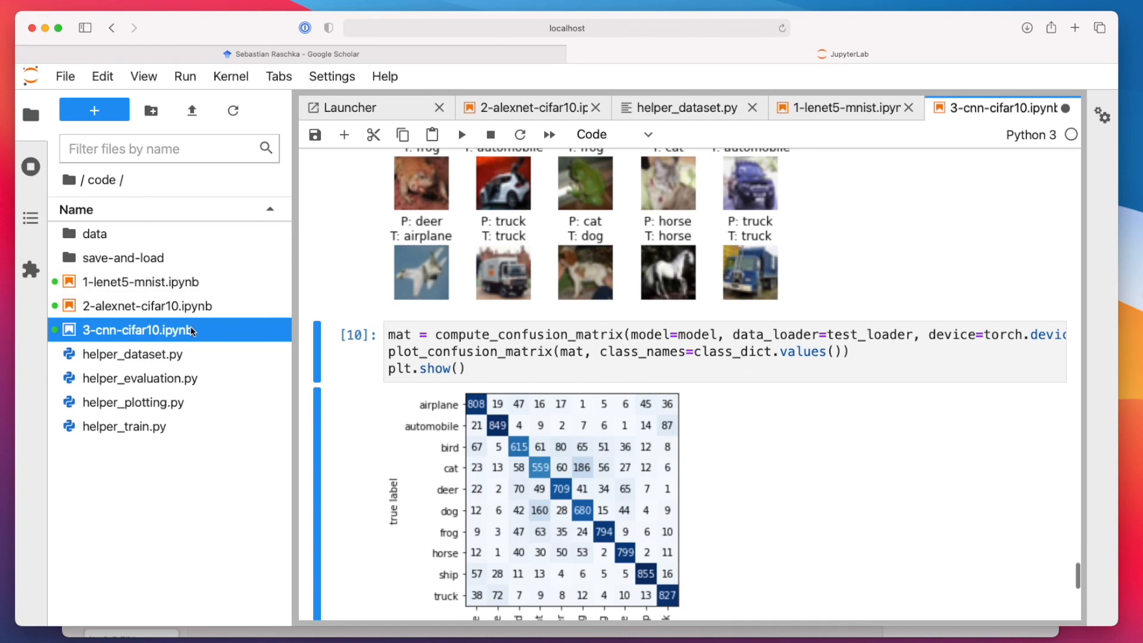
pyautogui.click(145, 306)
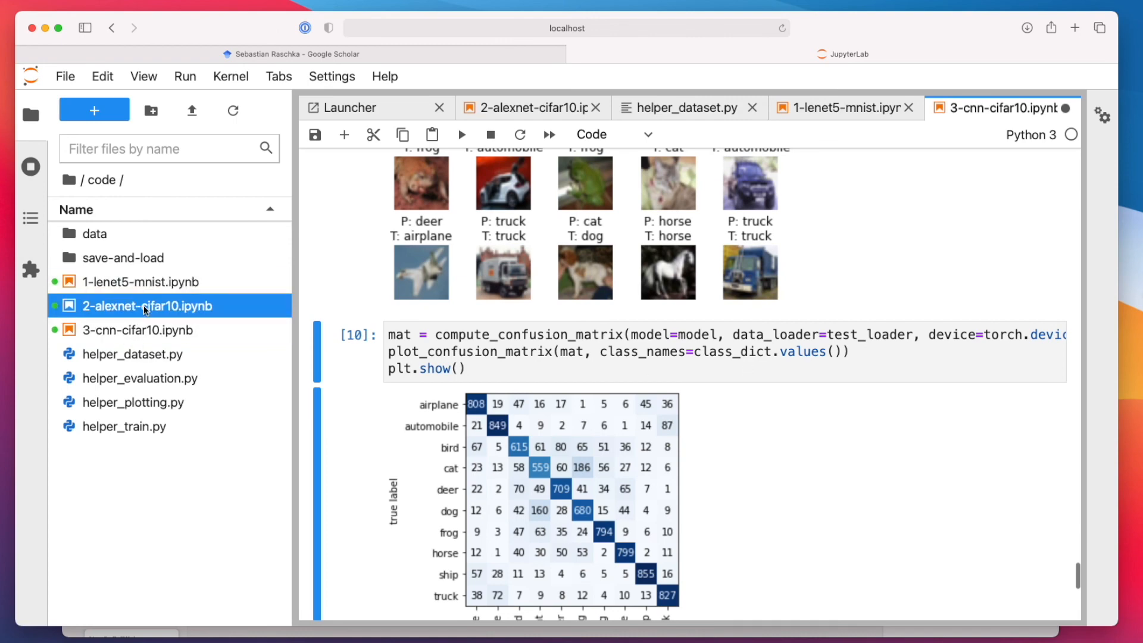